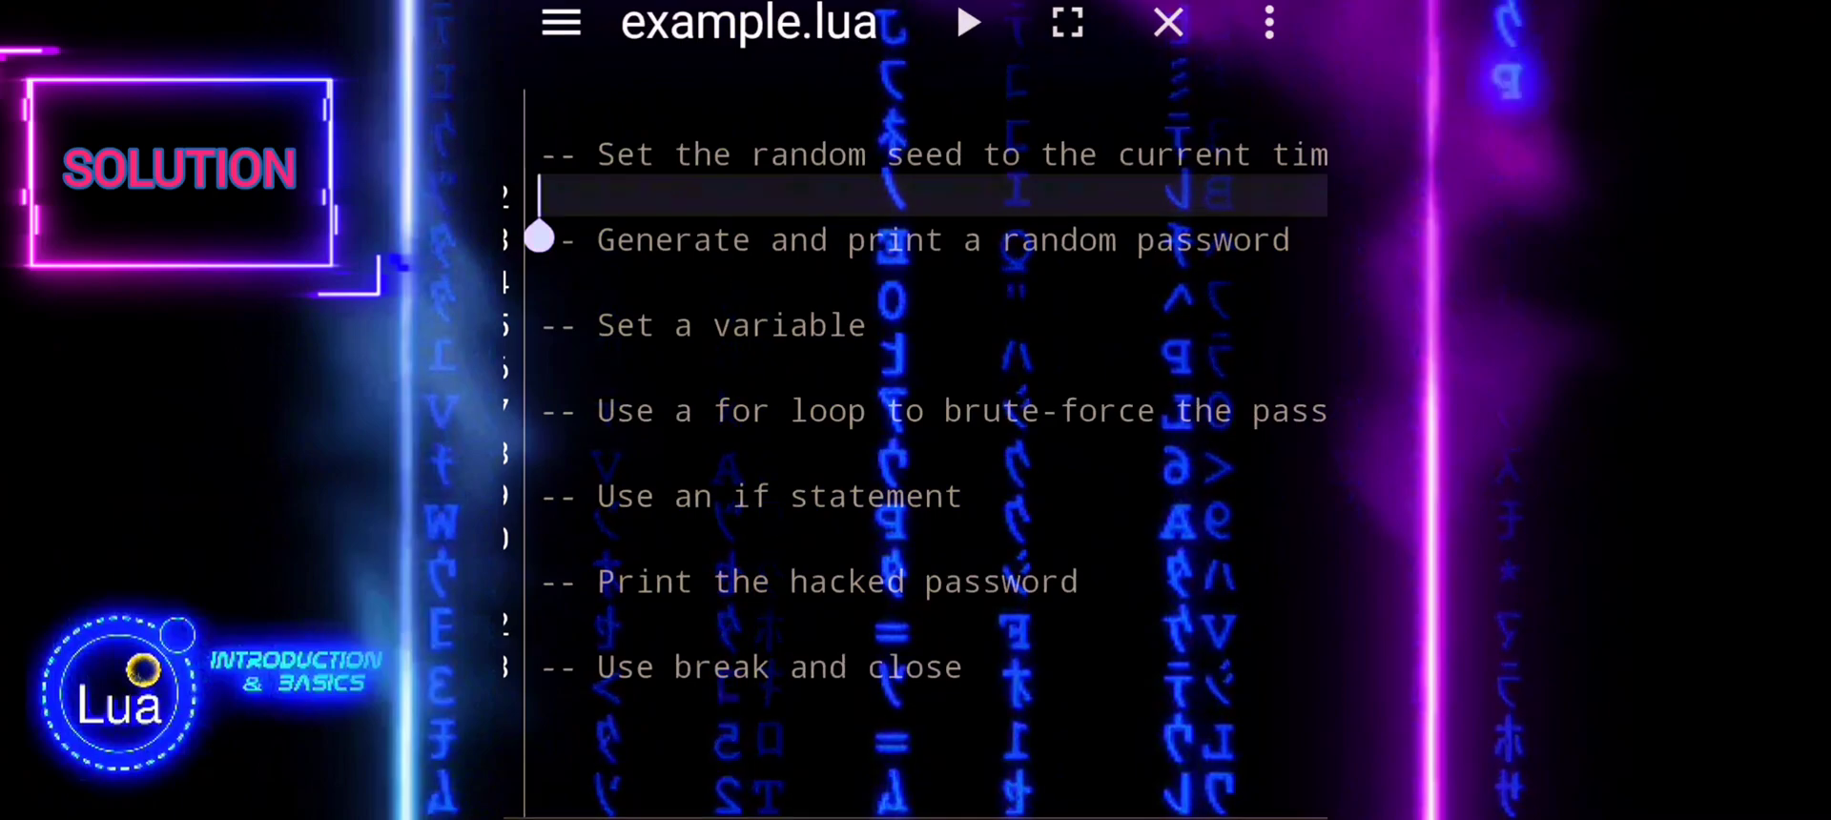
Step: Add math.randomseed(os.time()) below the 'Set the random seed' comment
type("math")
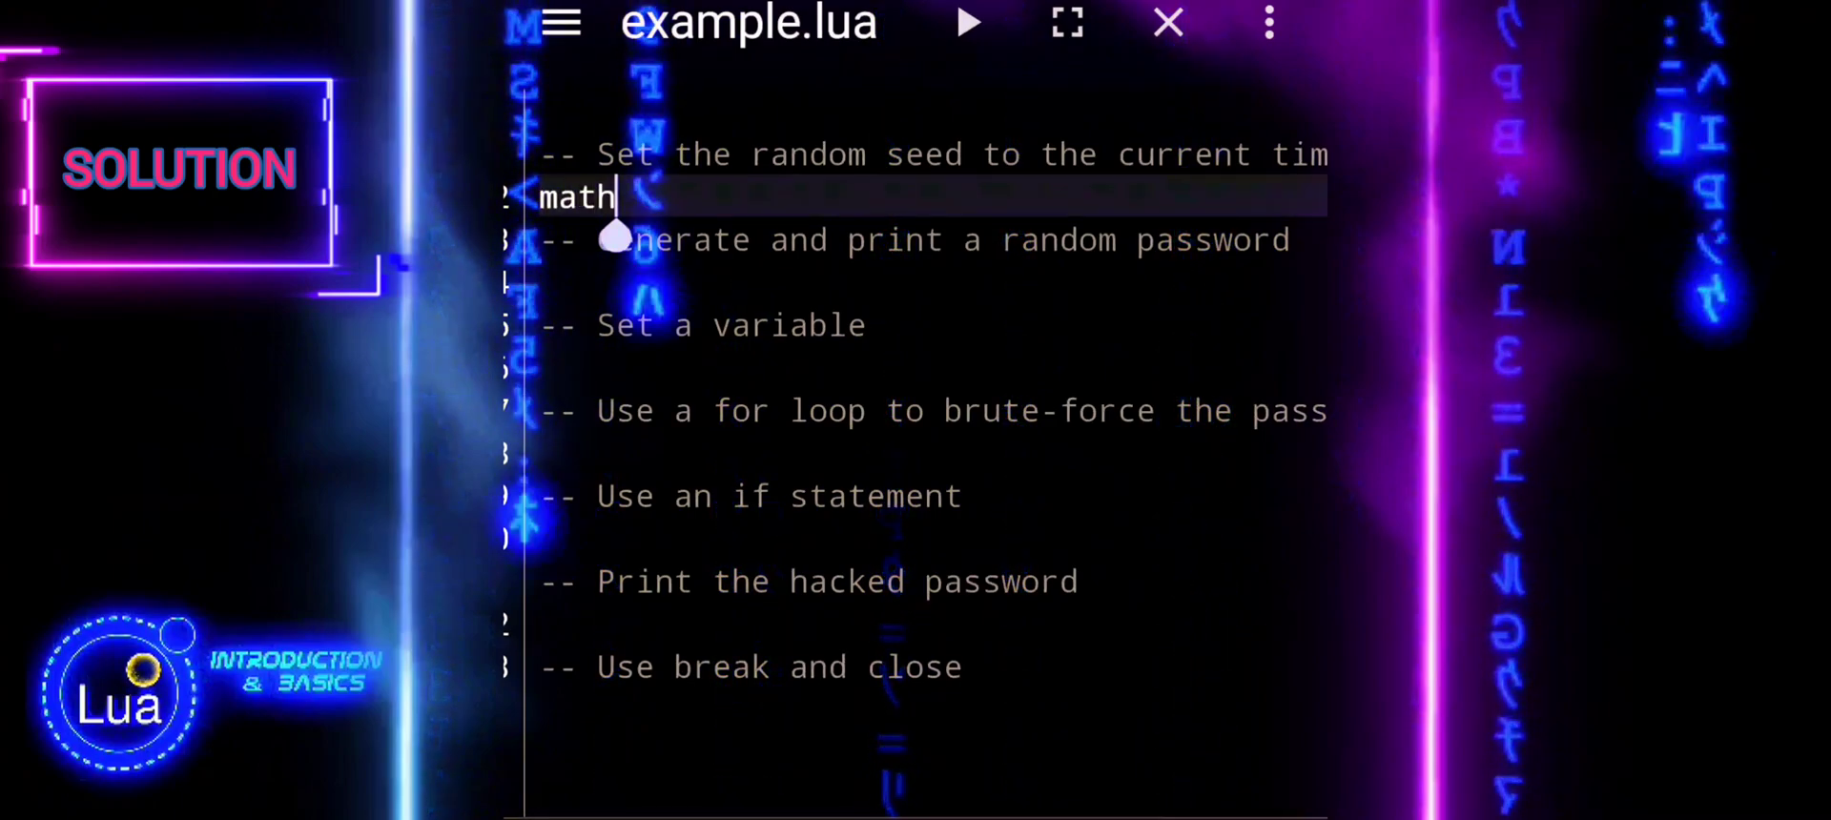
type(".ra")
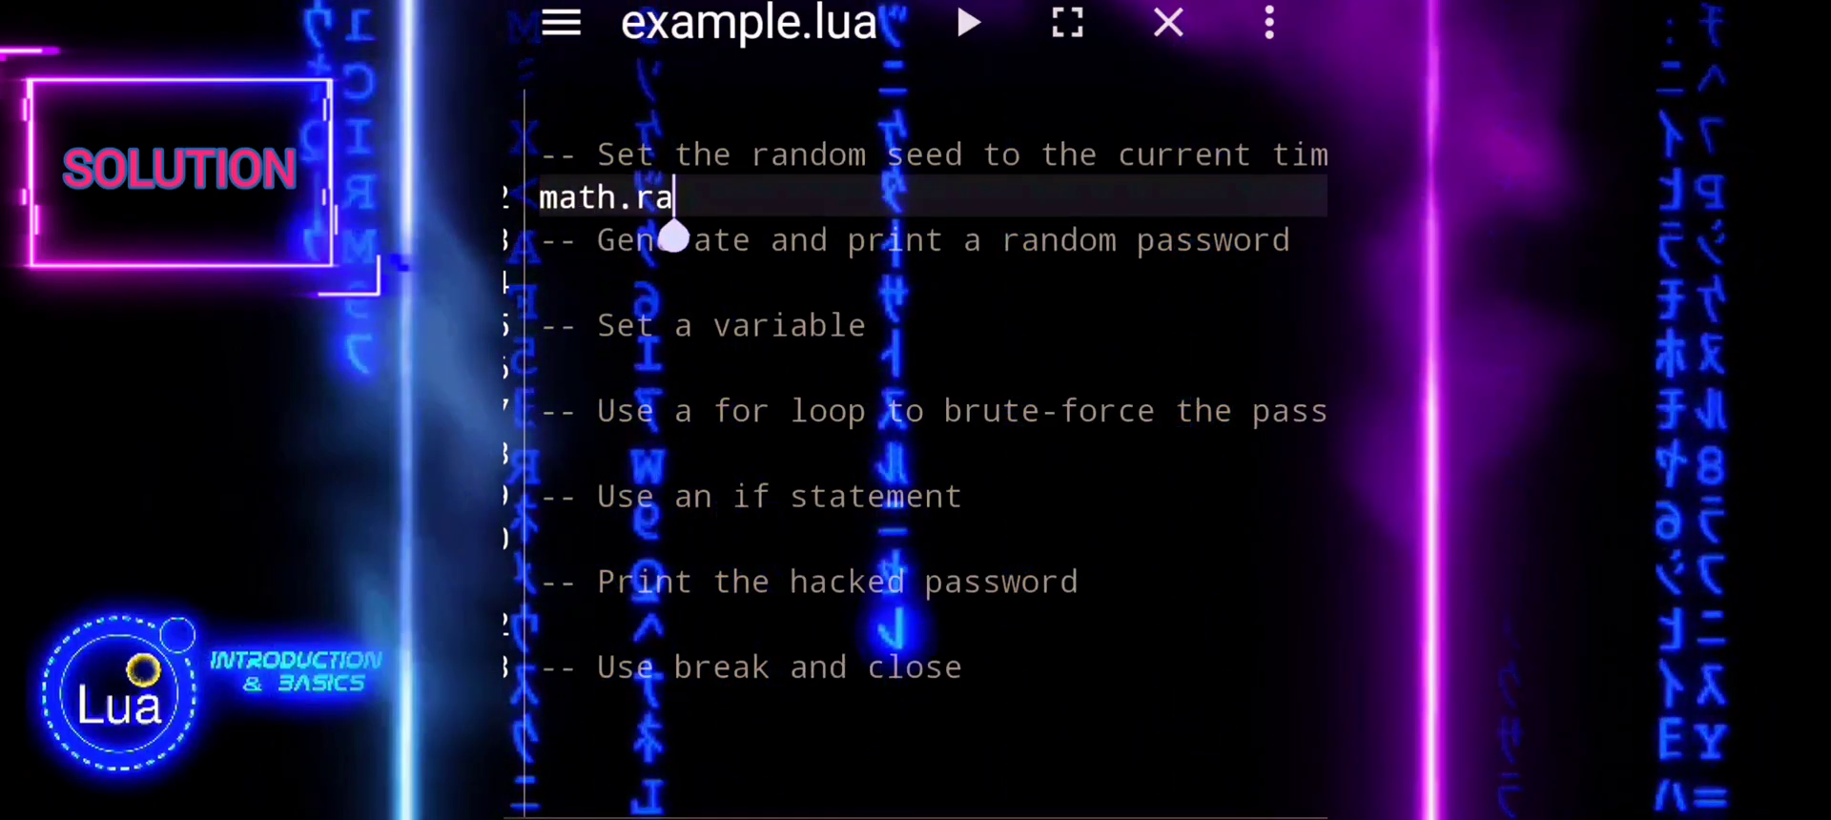
type("ndoms")
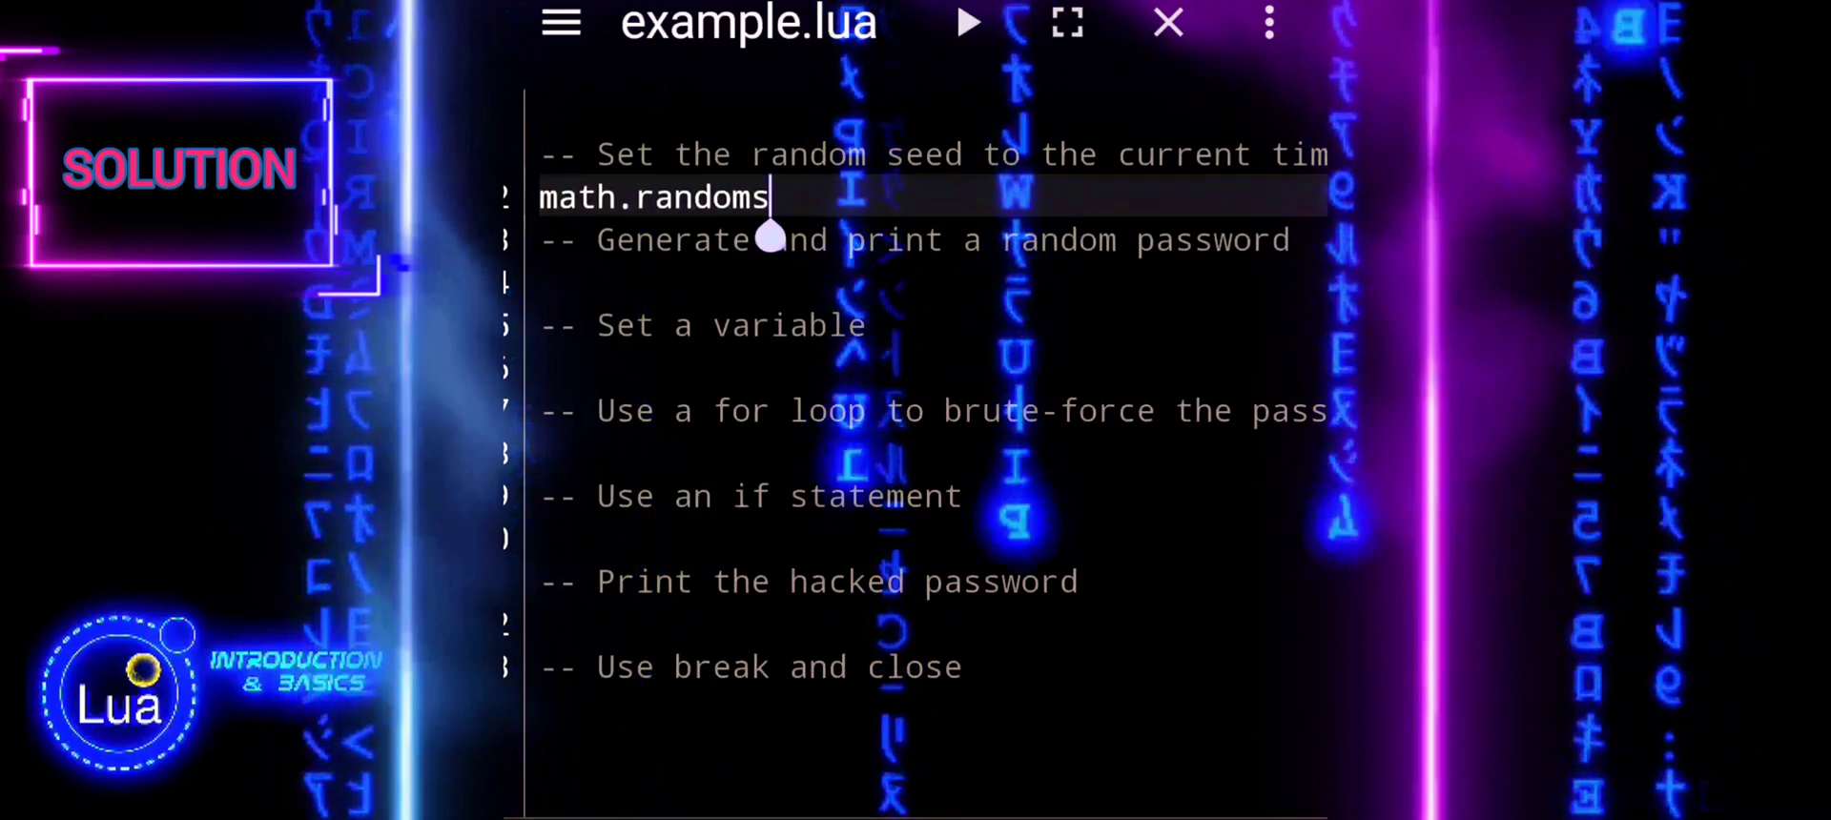
type("eed(")
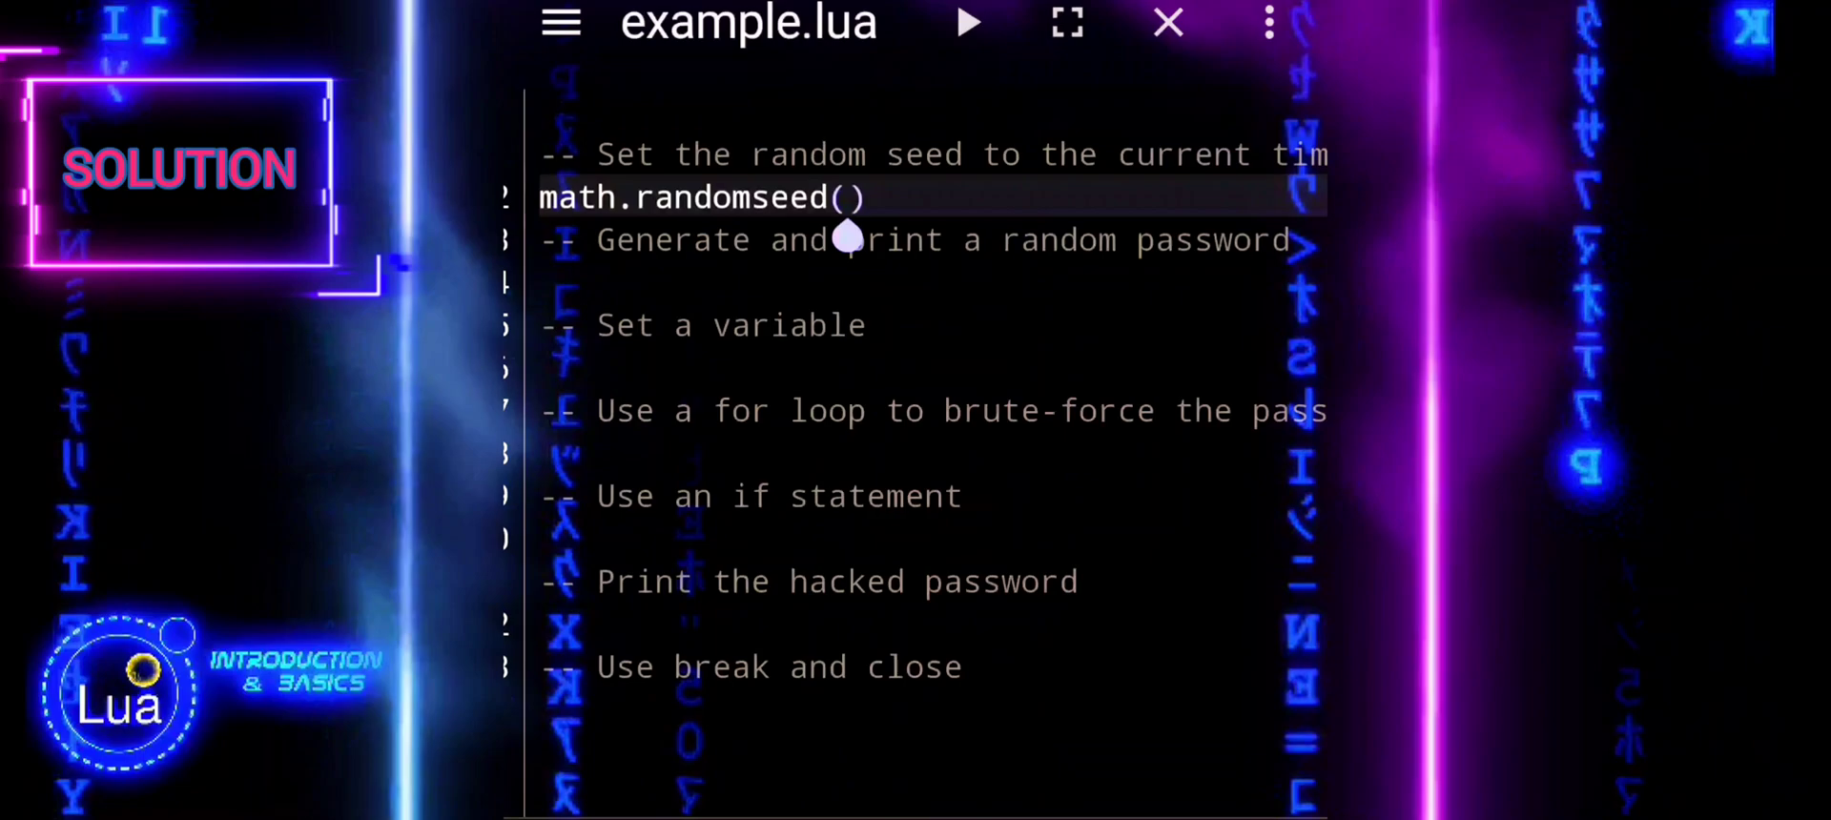
type("os.time")
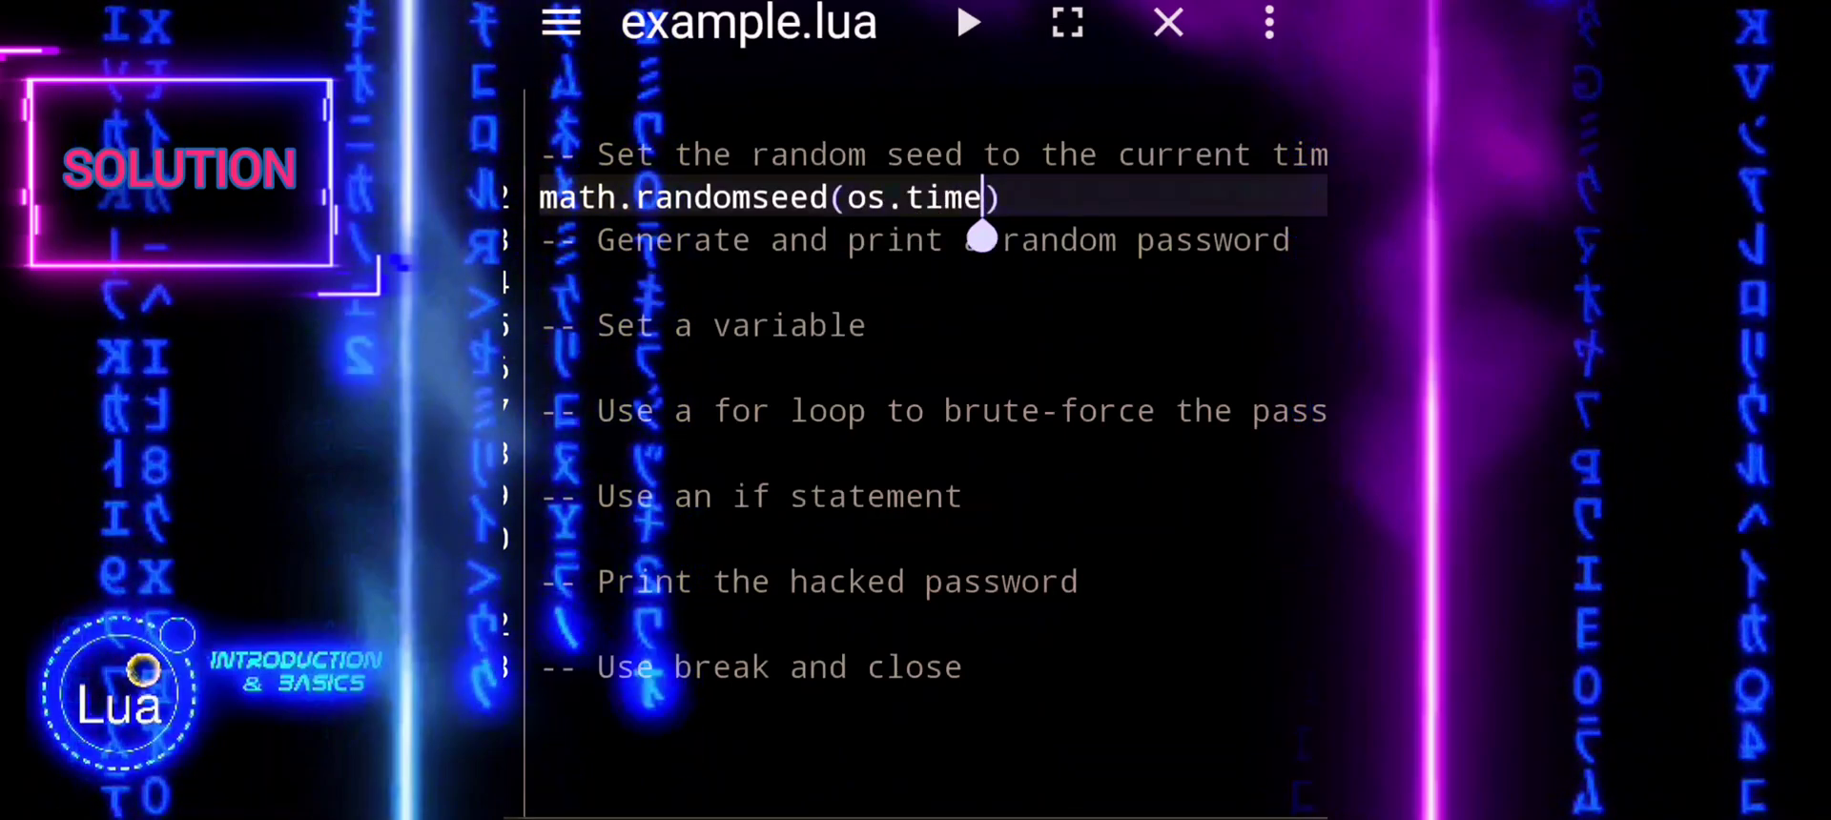
type("(")
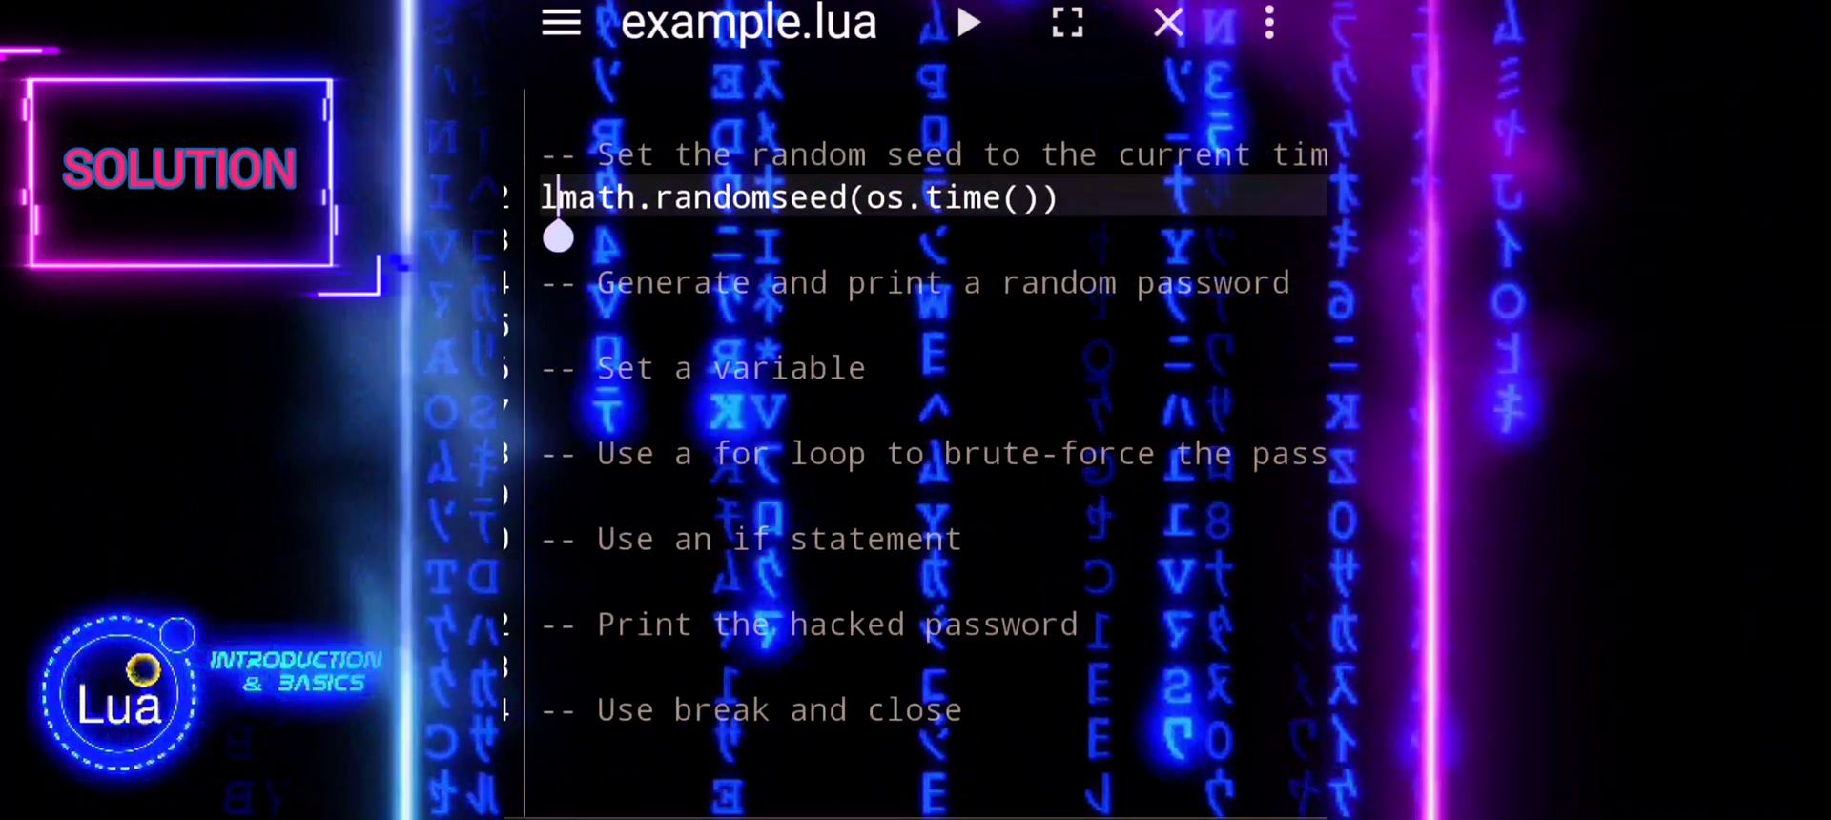
Step: Remove the 'local seed =' and print(seed) lines, leaving a blank line under the password comment
type("local seed =")
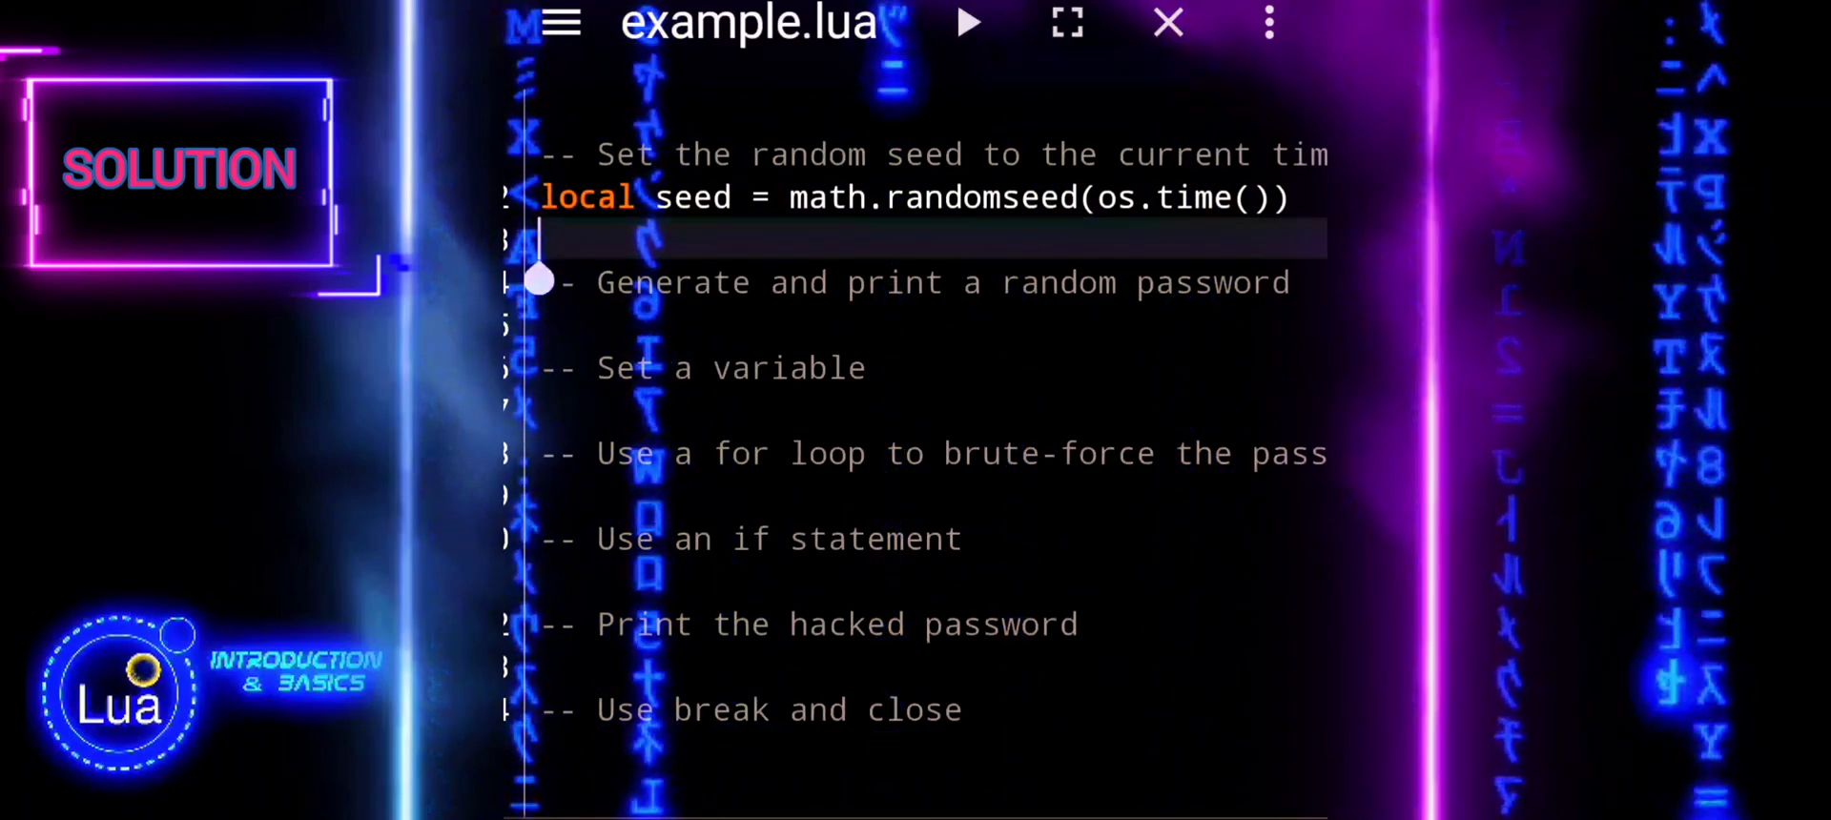
type("print")
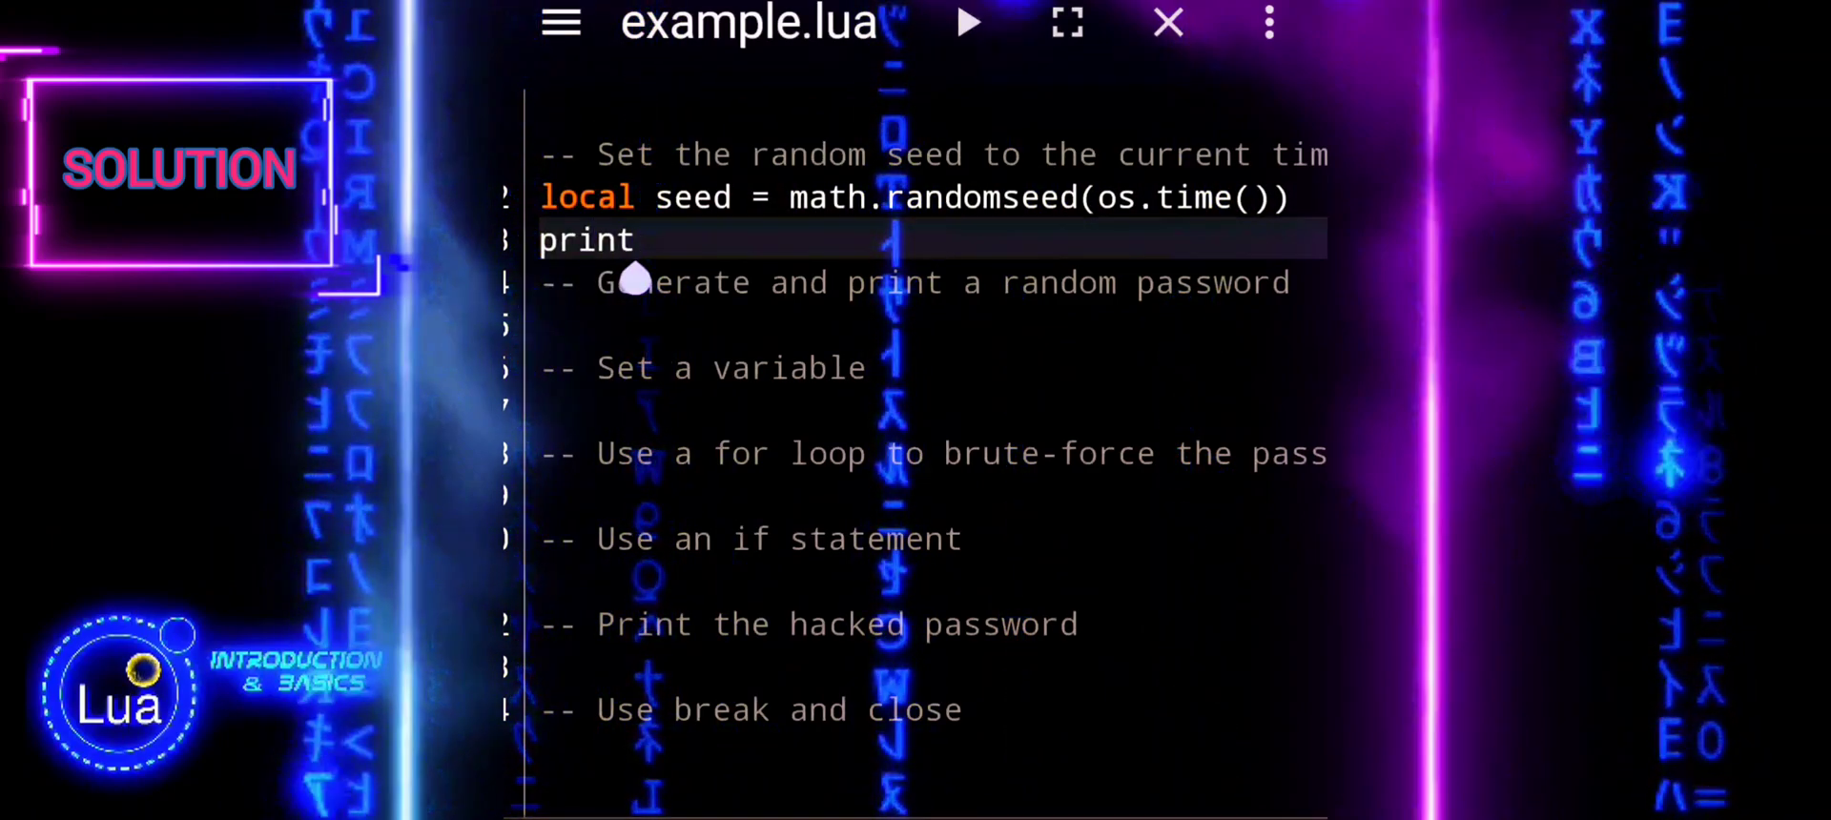
type("(seed)")
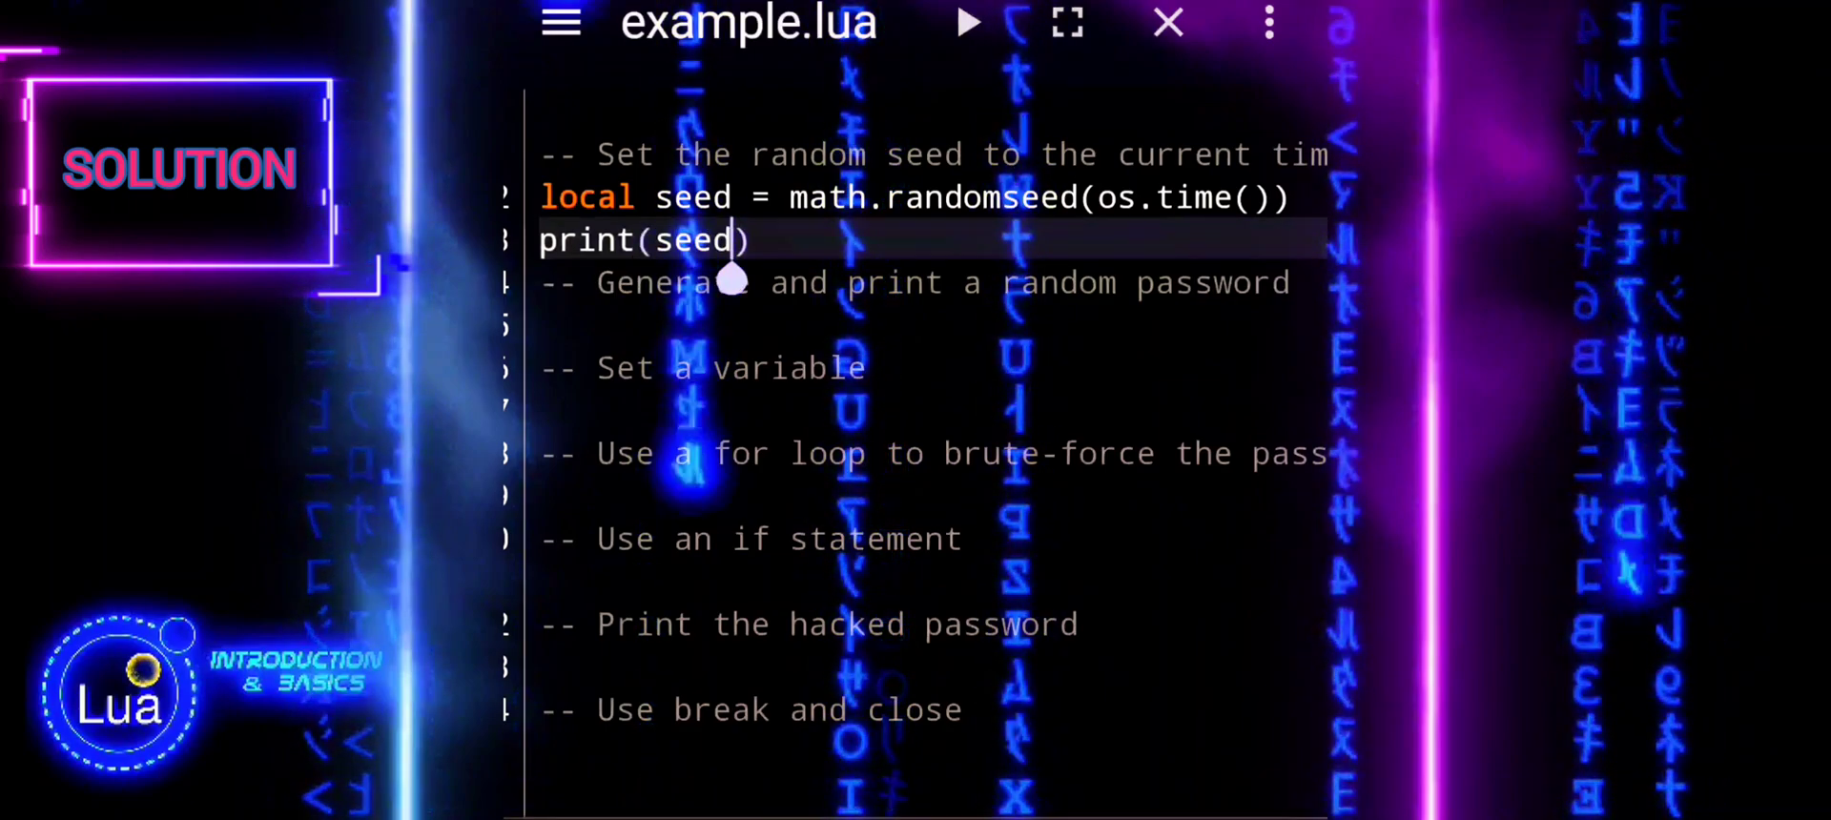
left_click(964, 22)
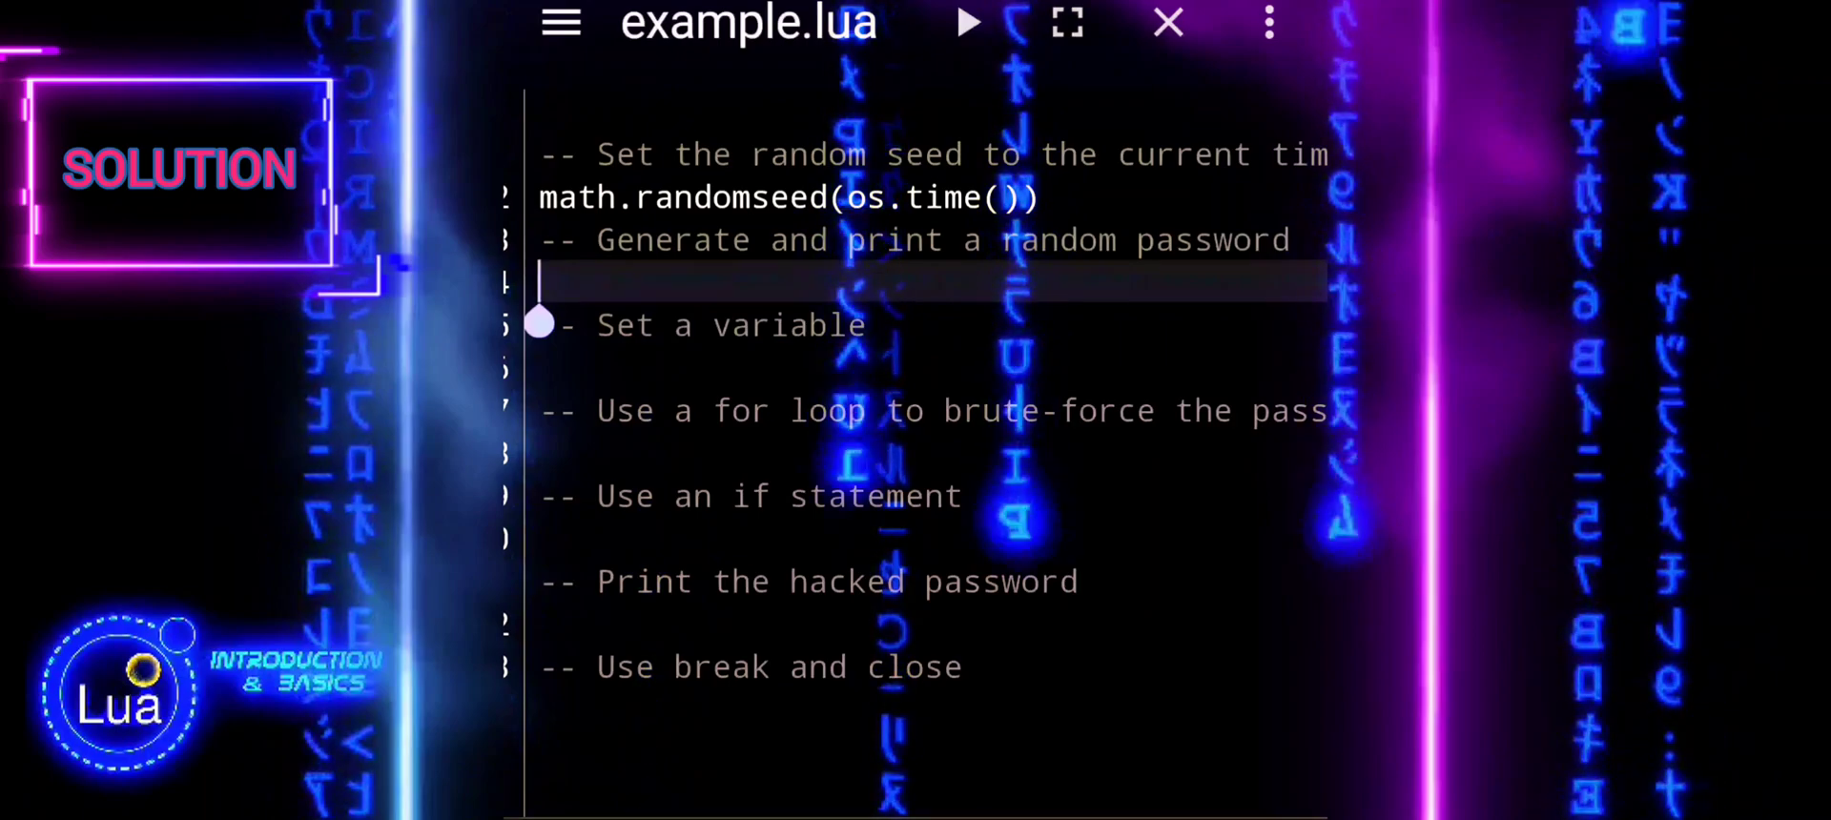
Step: Declare local dynamic_pass = math.random(999,9999) on the new line under the password comment
type("local")
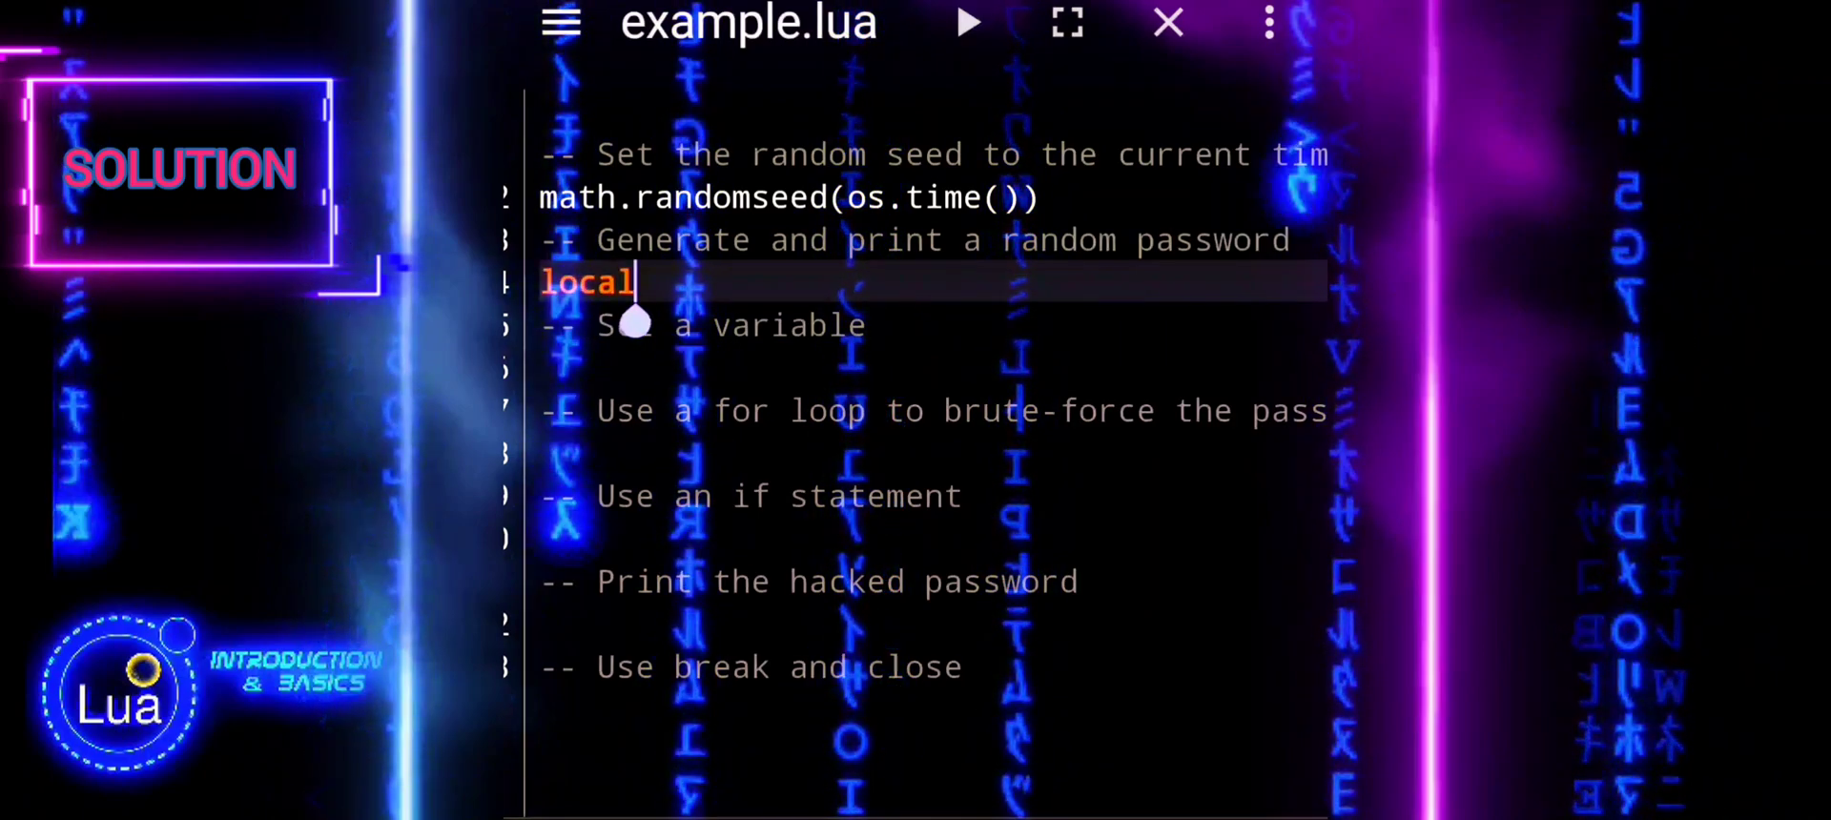
type("dynam")
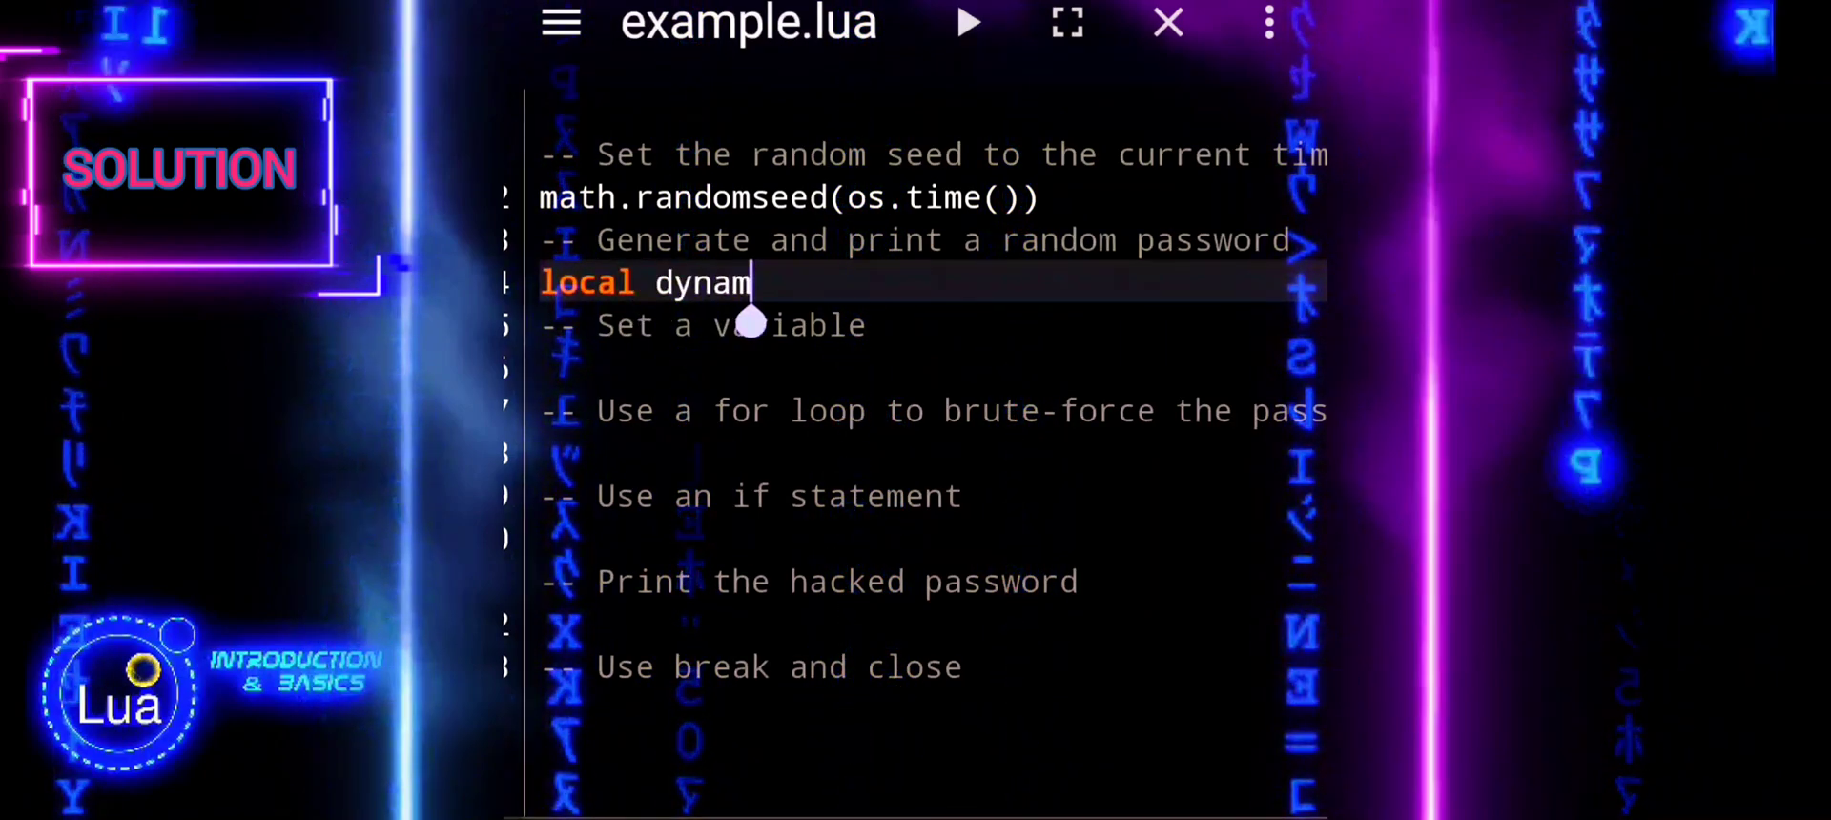
type("ic")
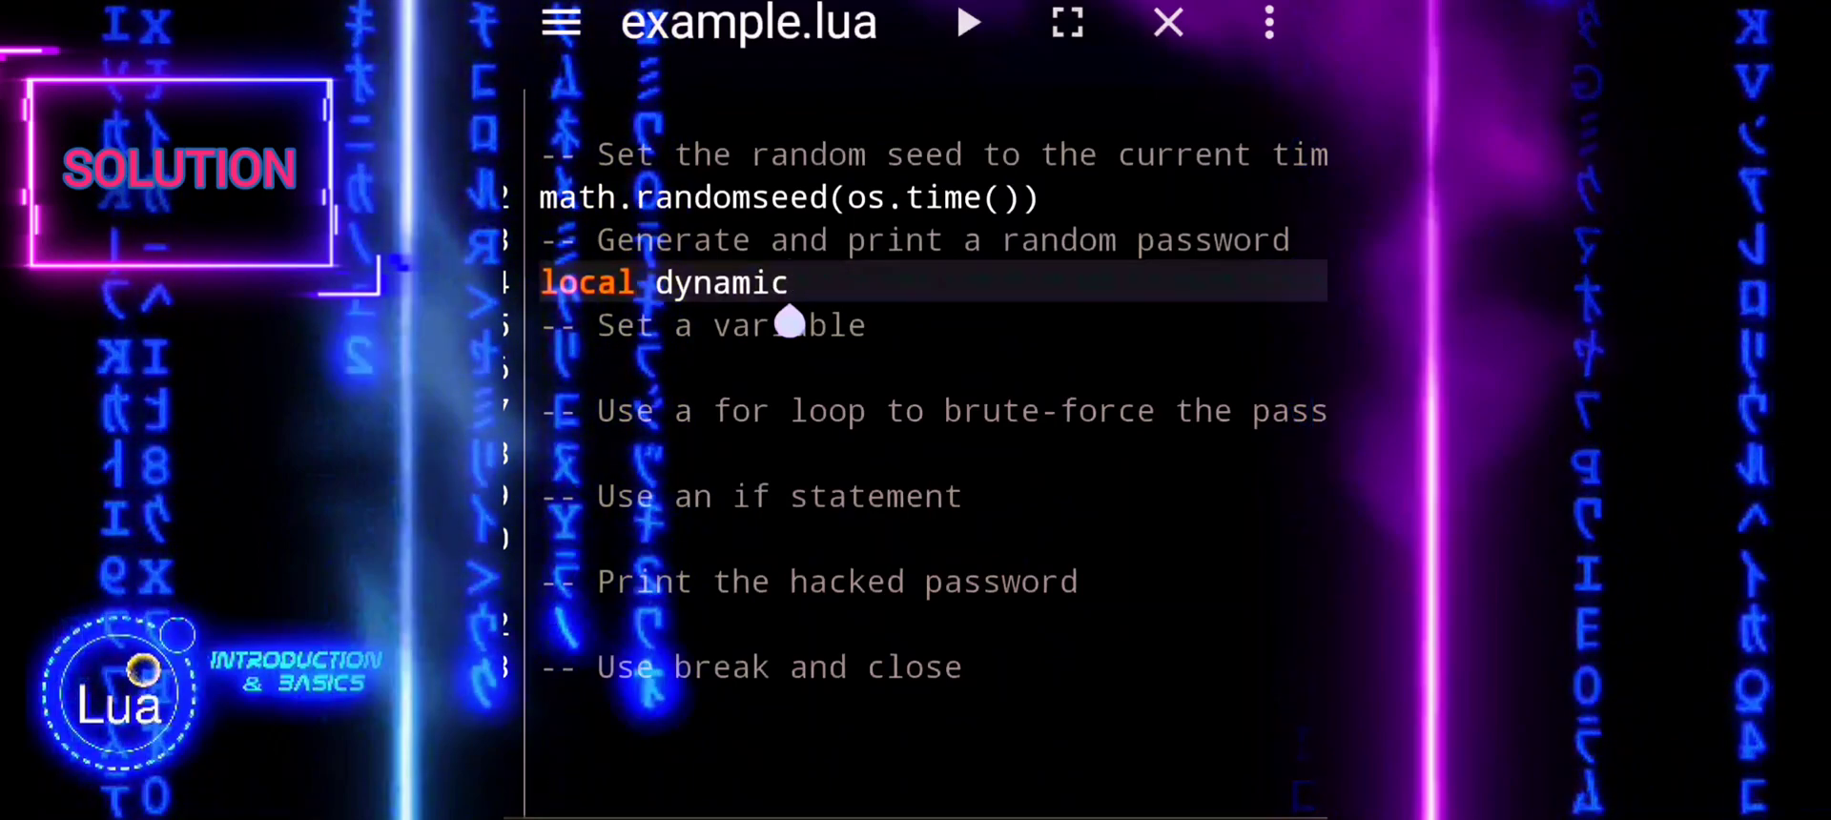
type("_pass")
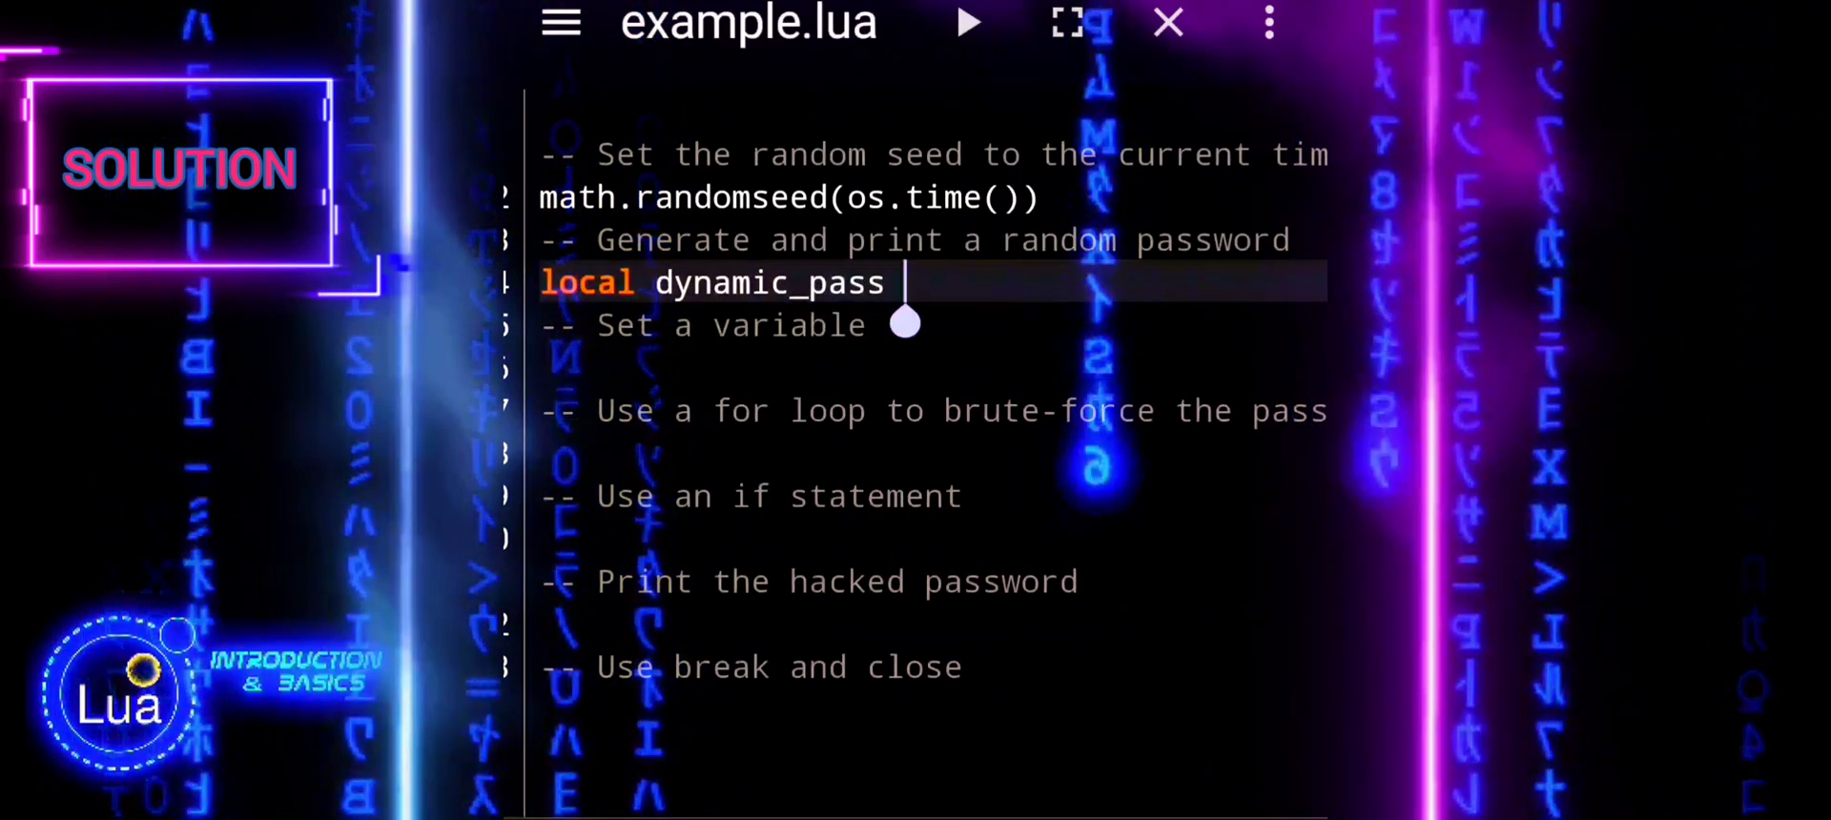
type("=")
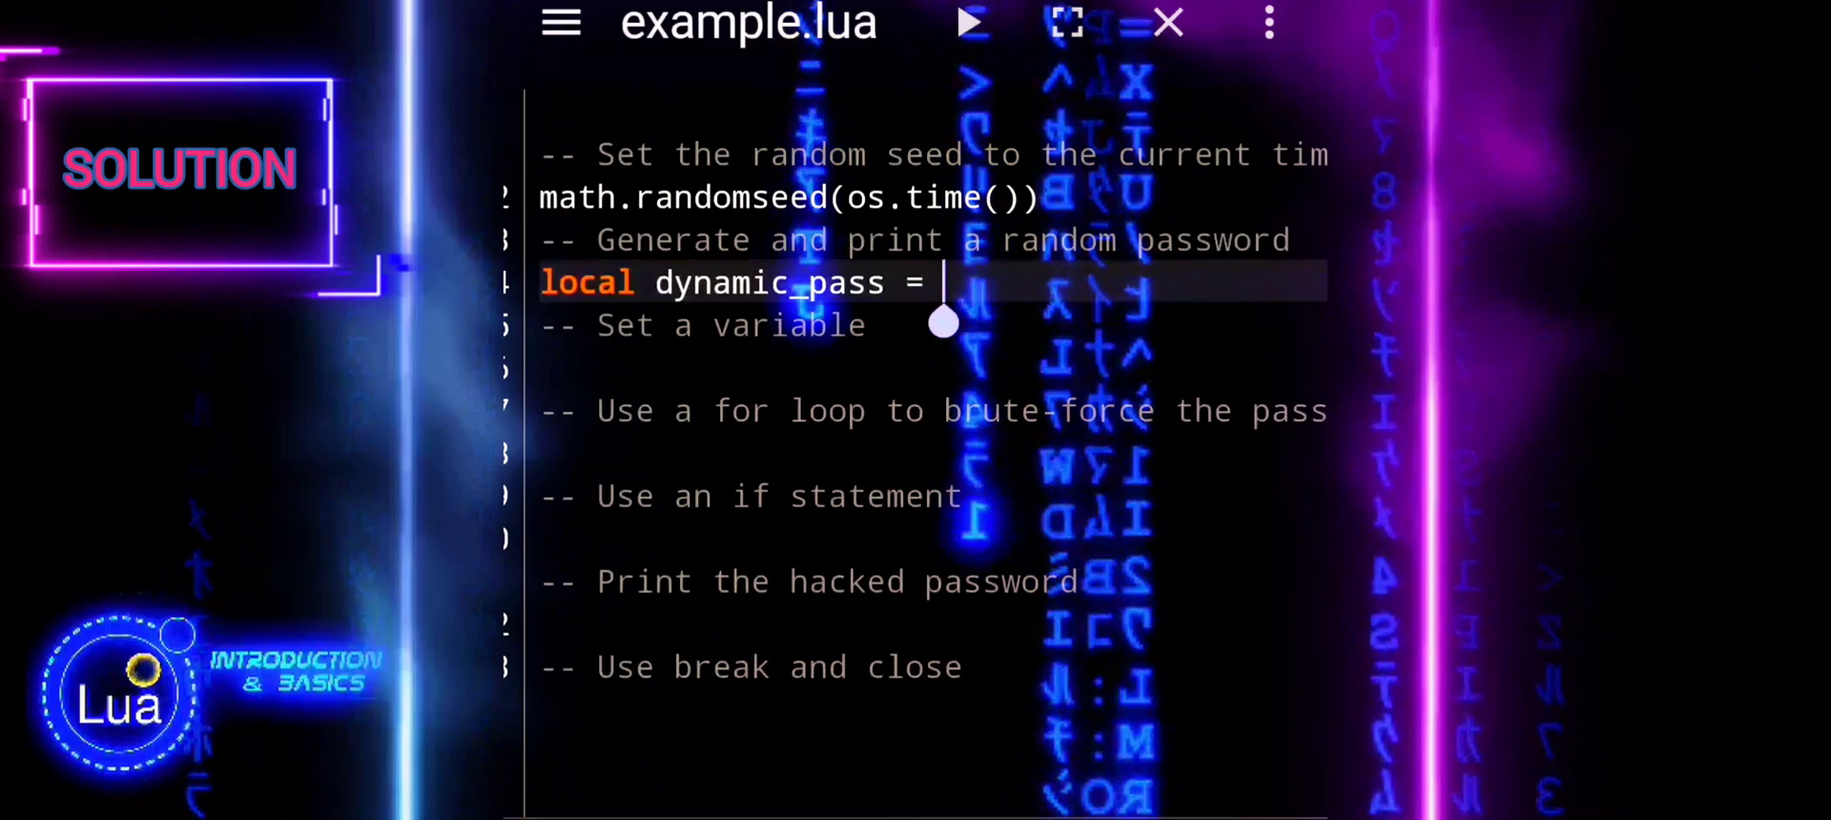
type("mat")
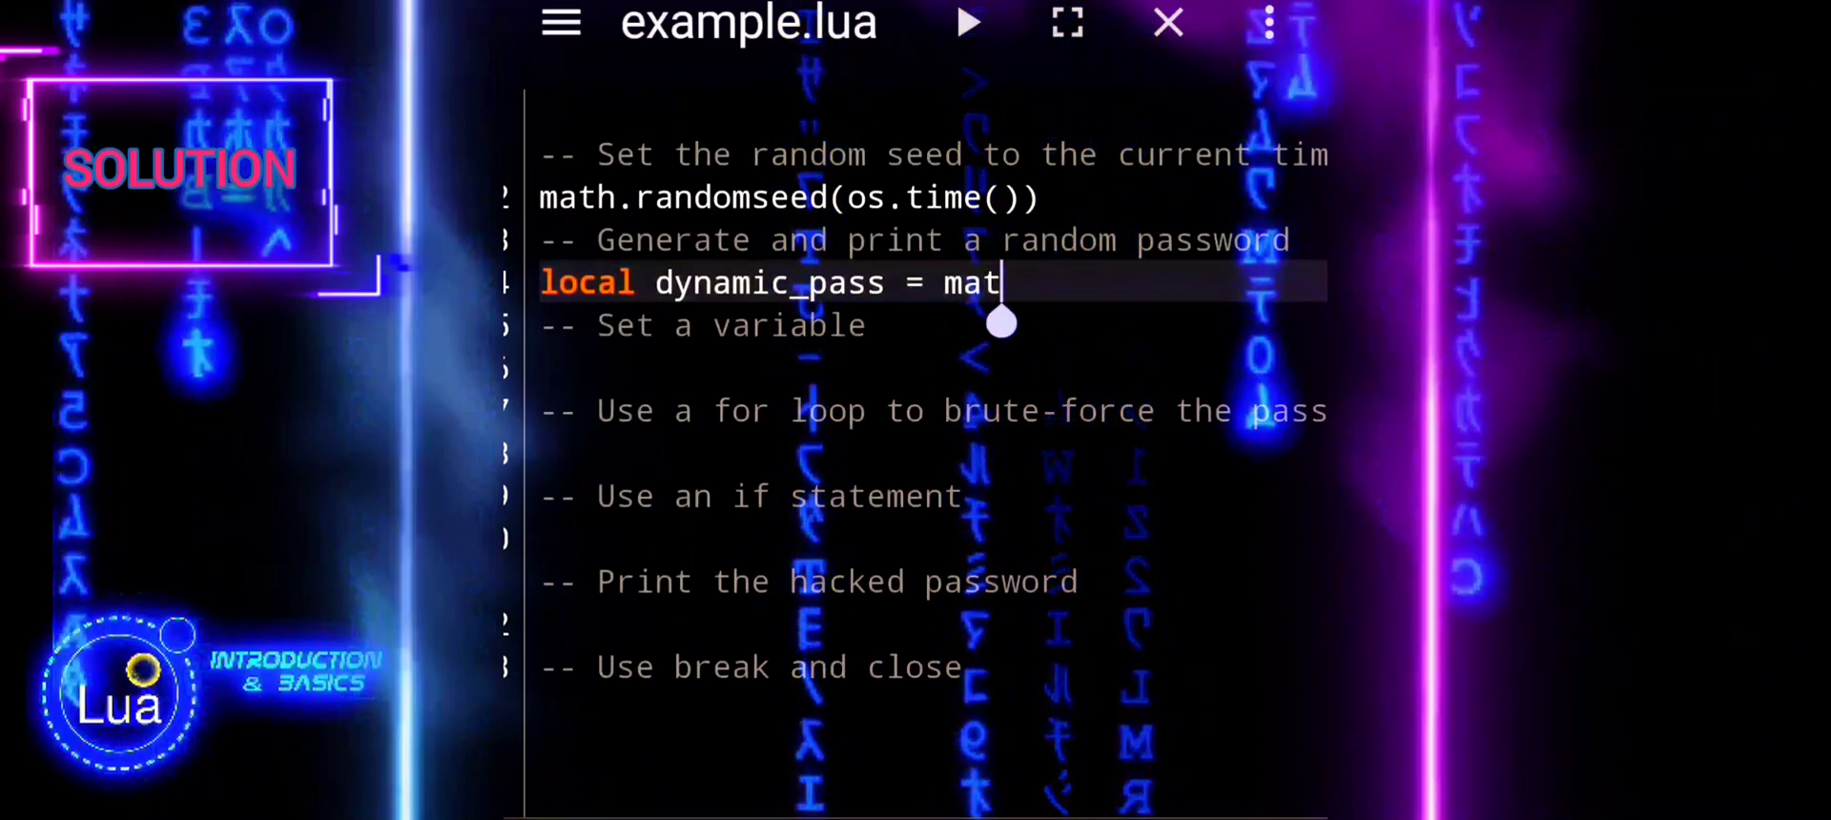
type("h.ra")
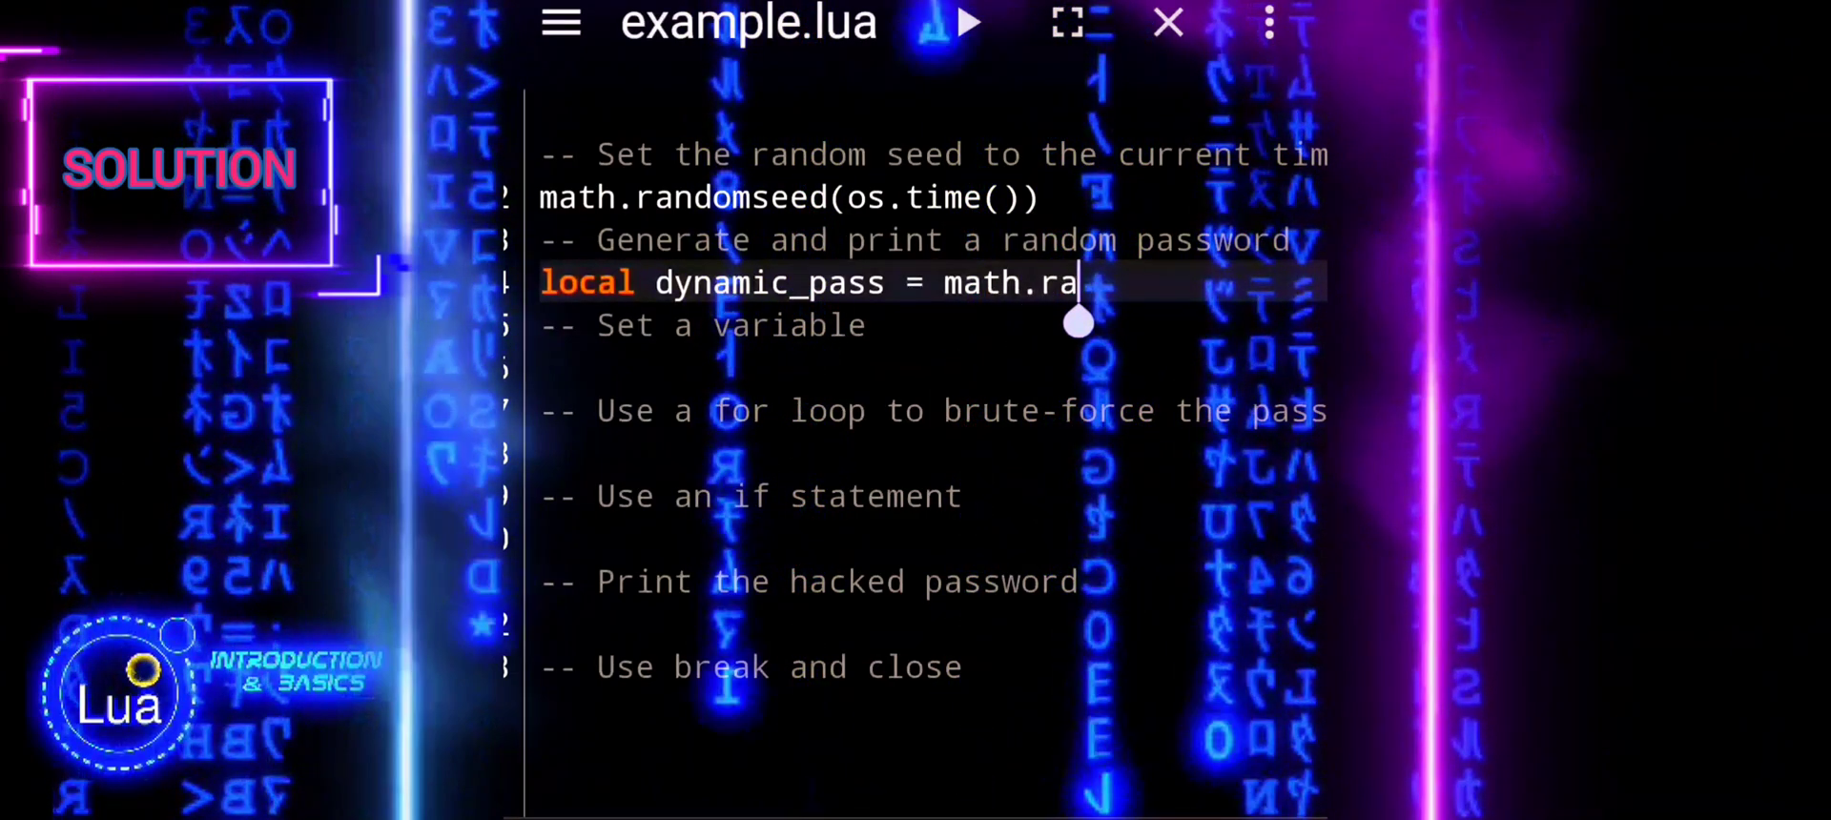
type("ndom()")
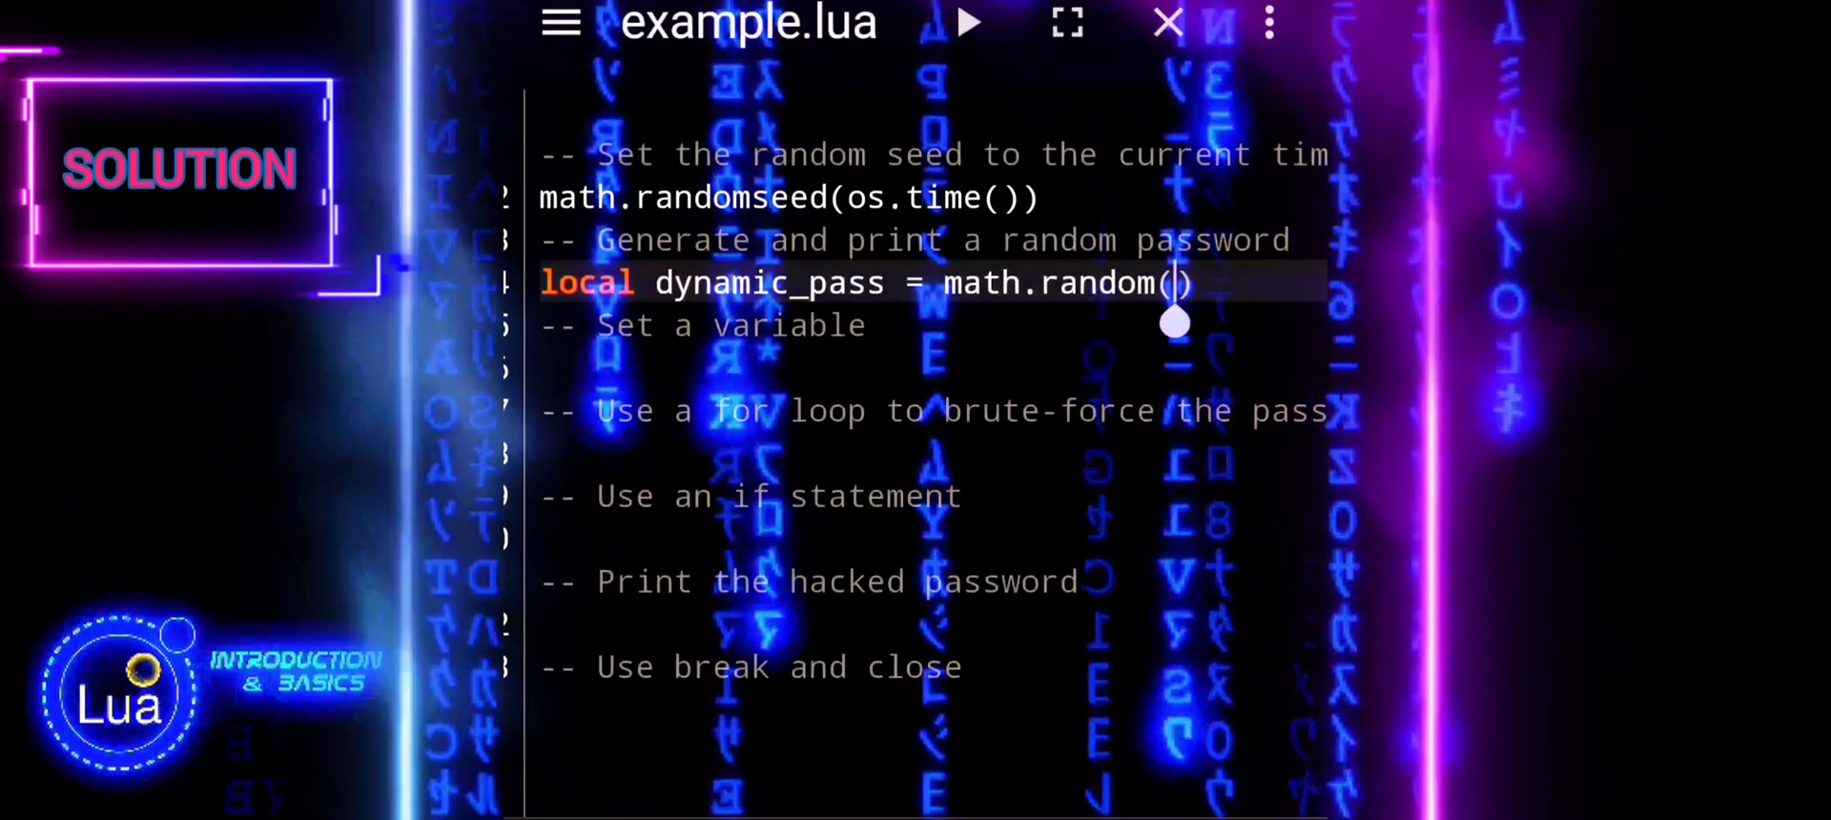
type("99")
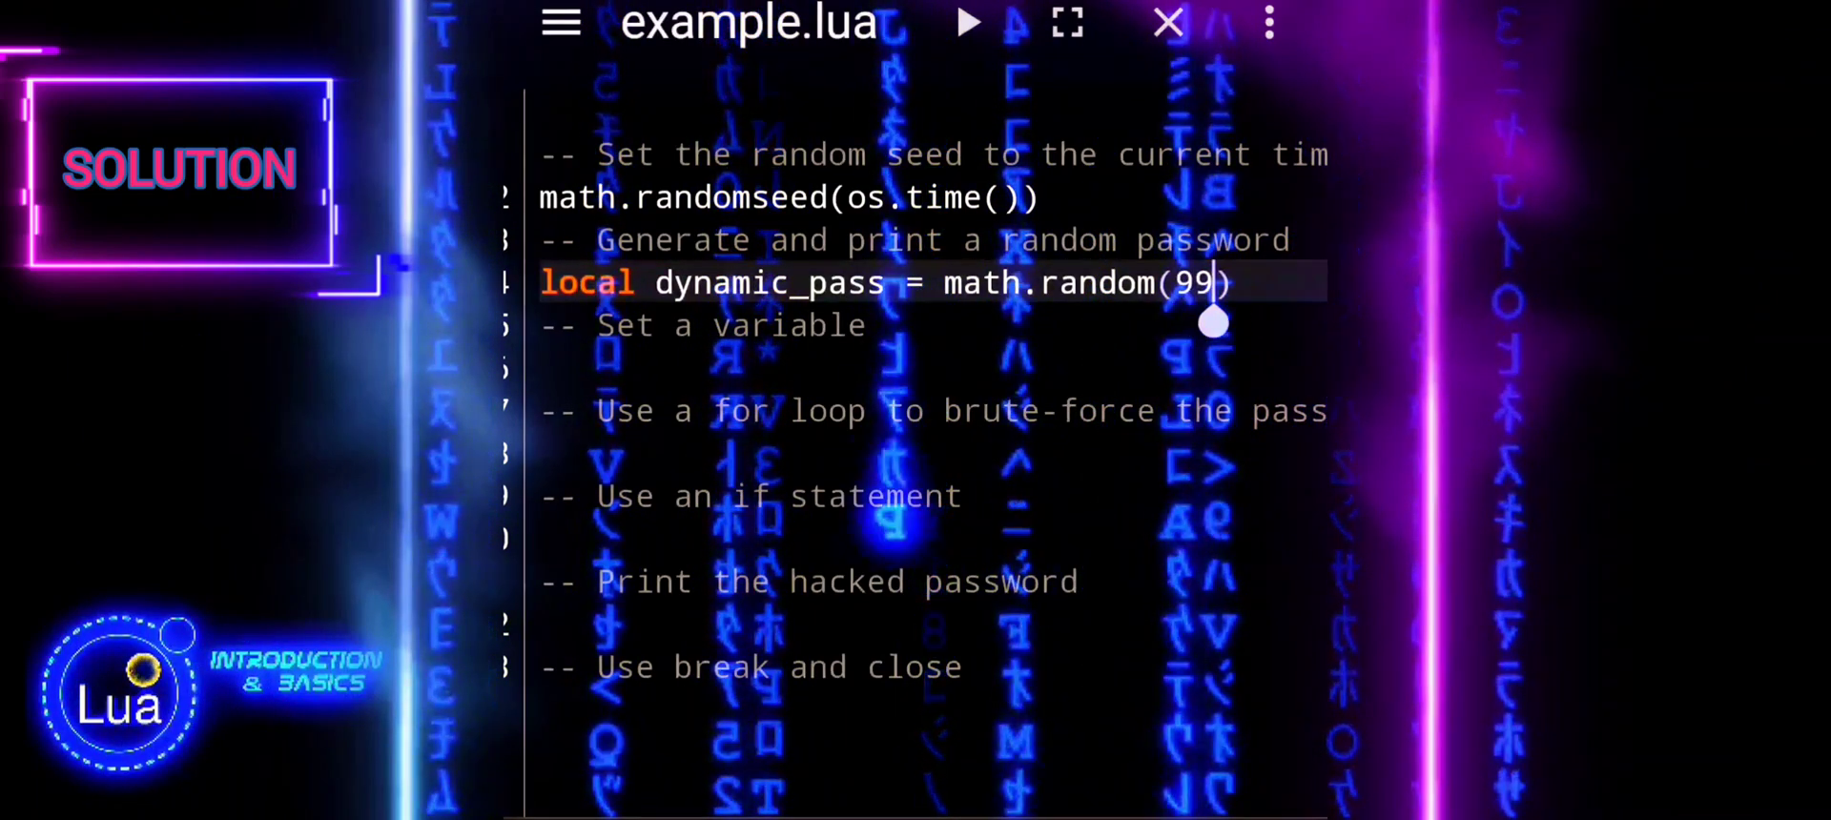
type("9,9")
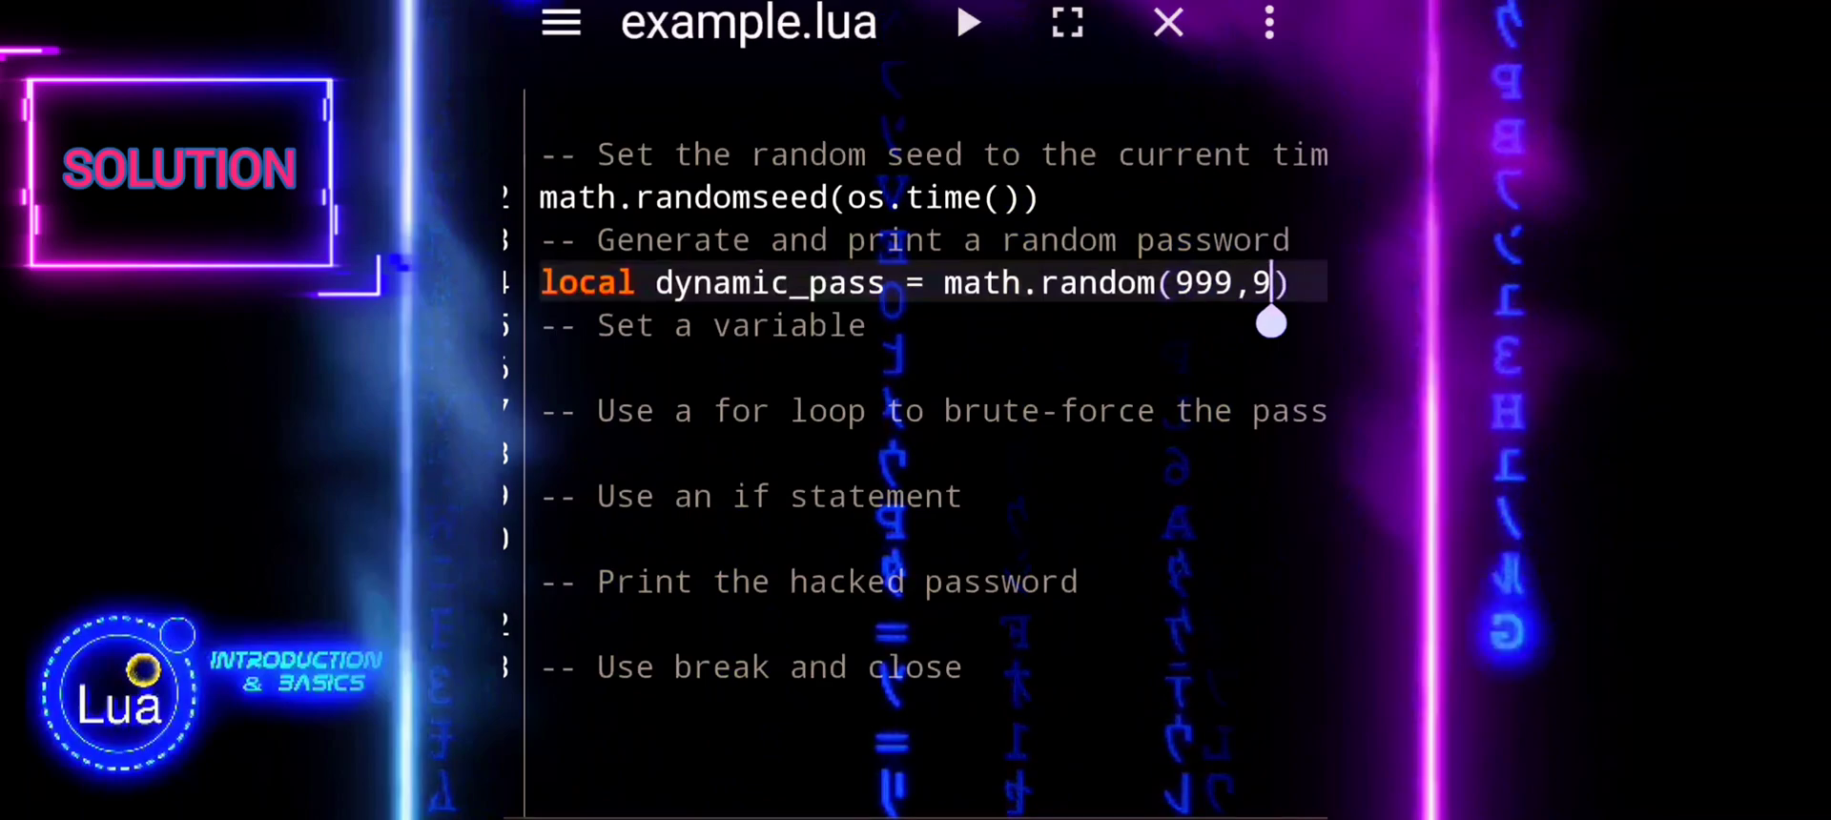
type("9999")
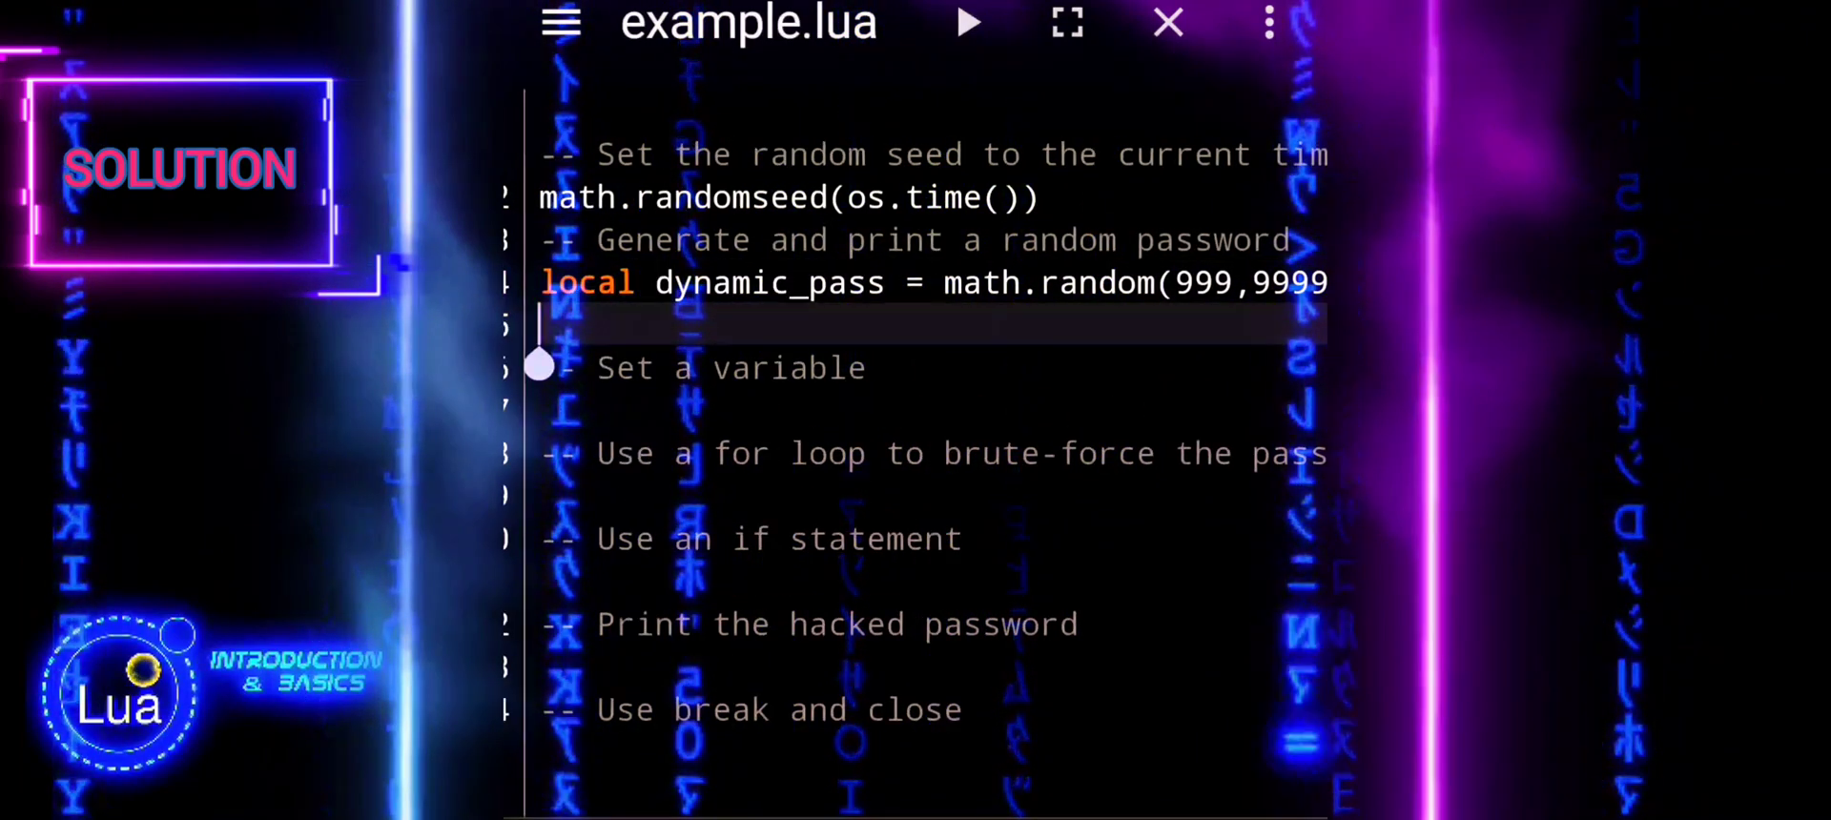
Step: Write print("Dynamic password:\n", dynamic_pass) on line 5
type("print")
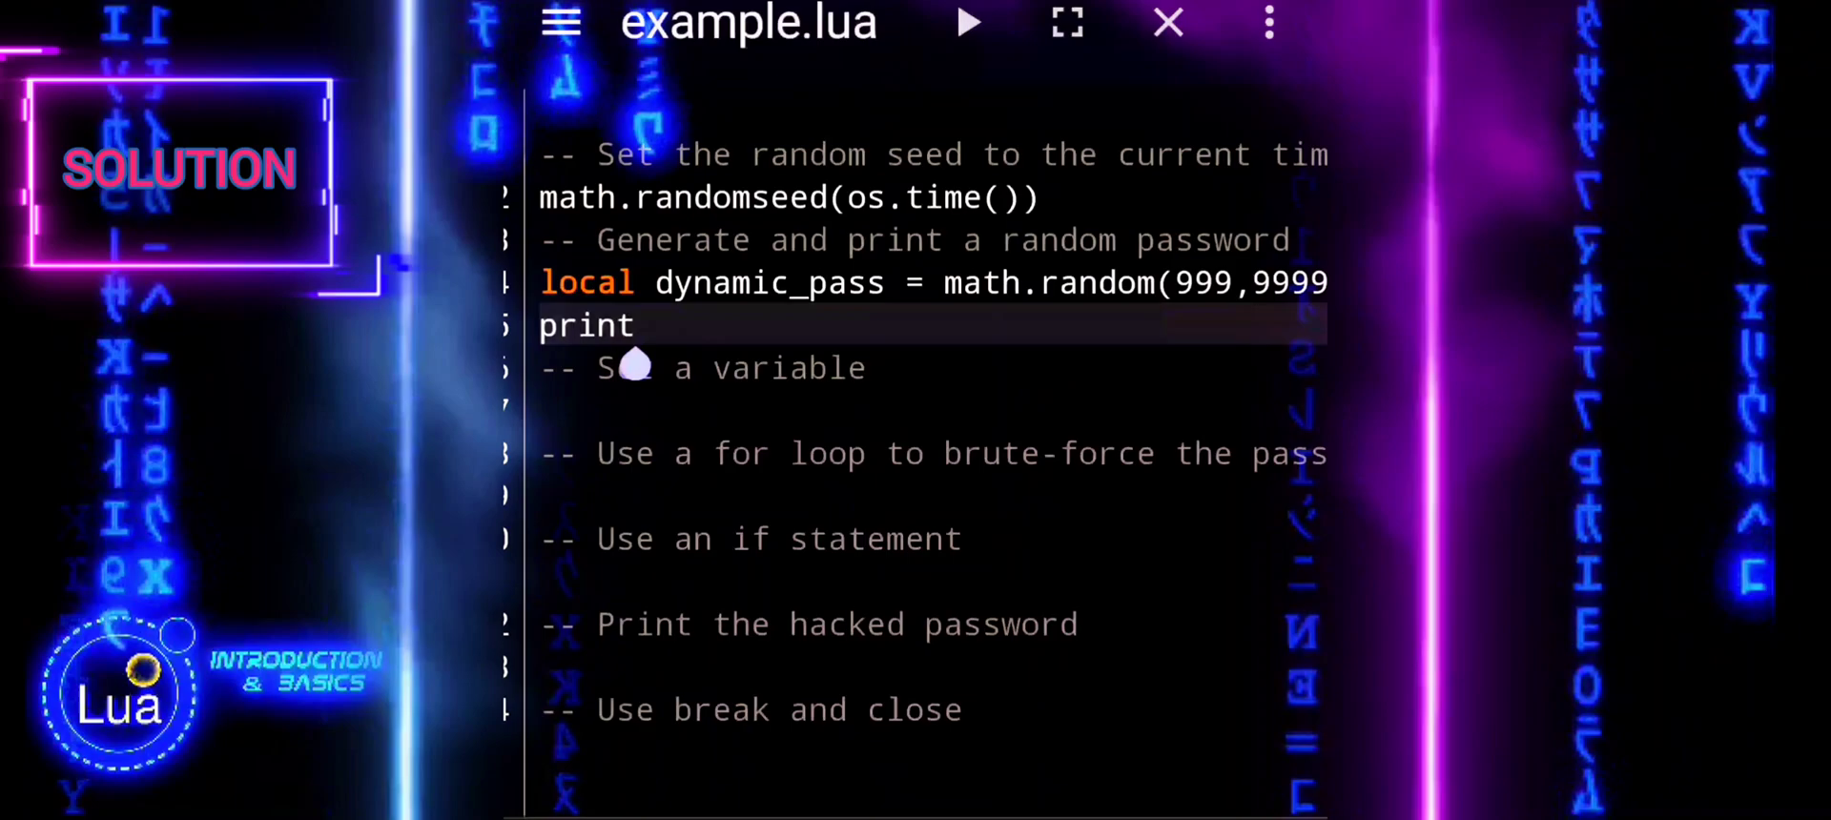
type("()")
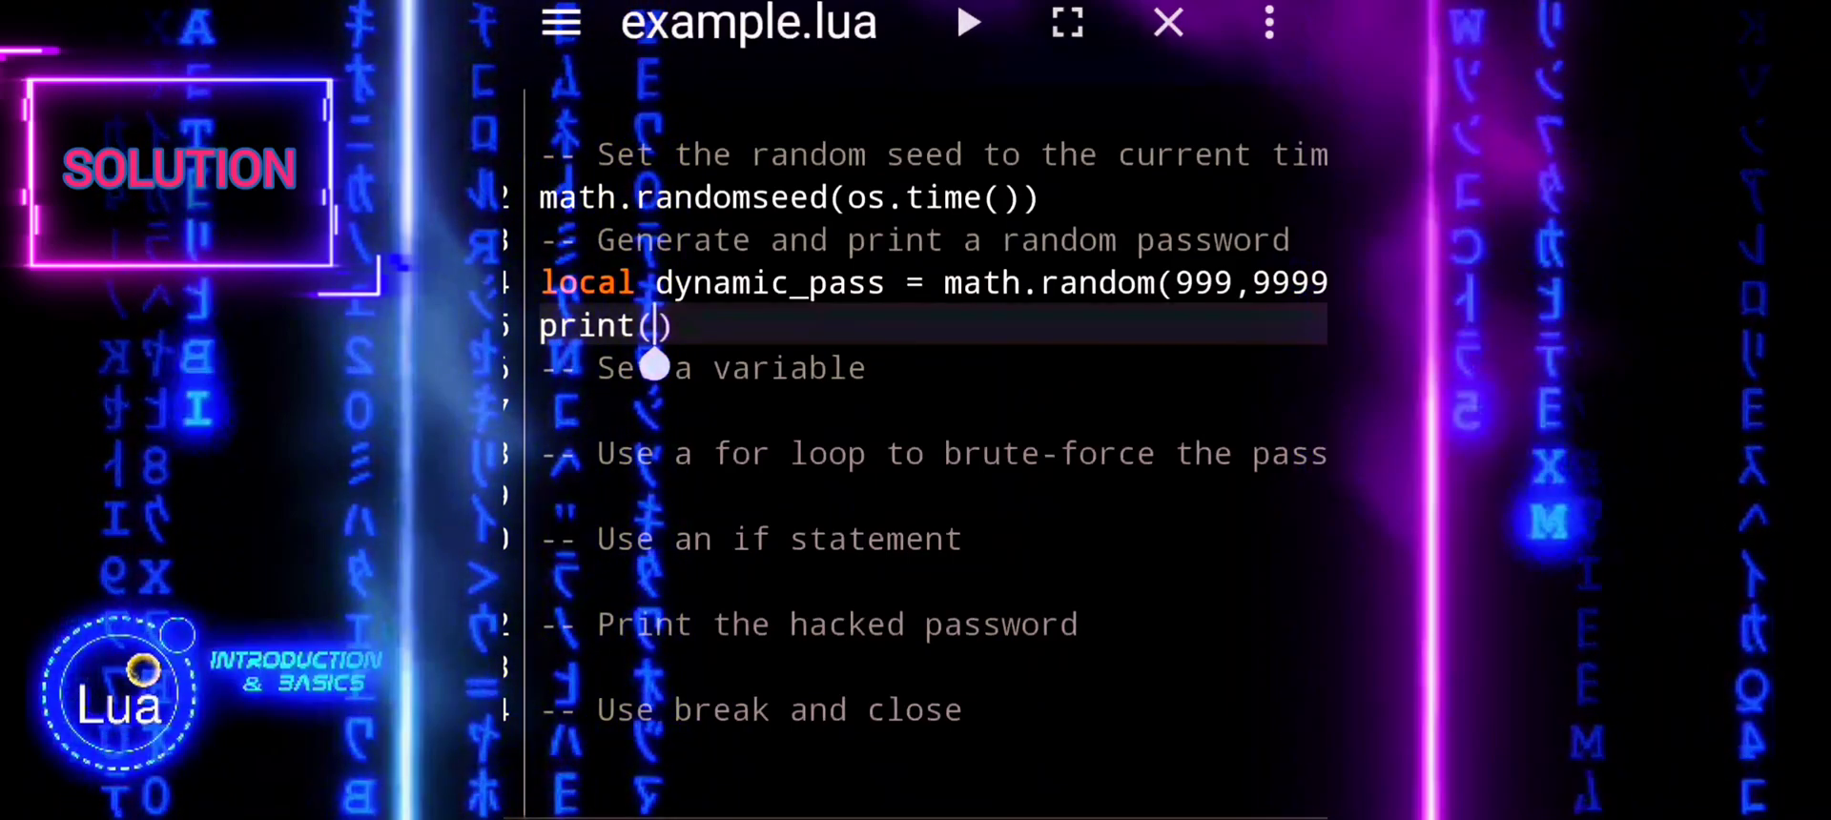
type("\"Dy")
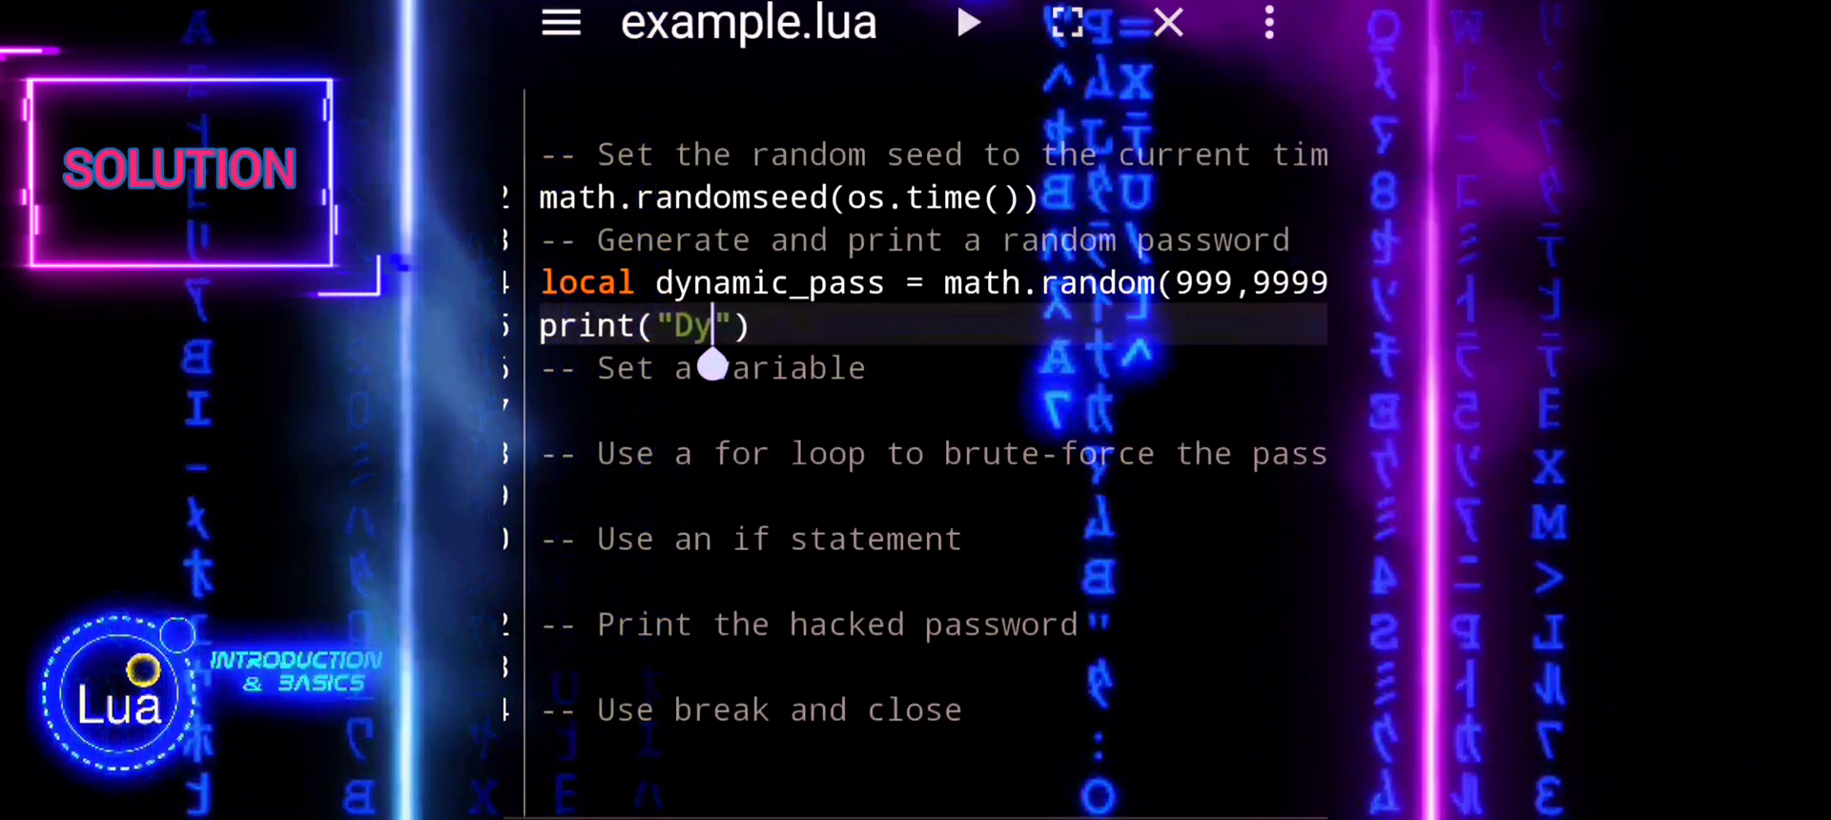
type("namic")
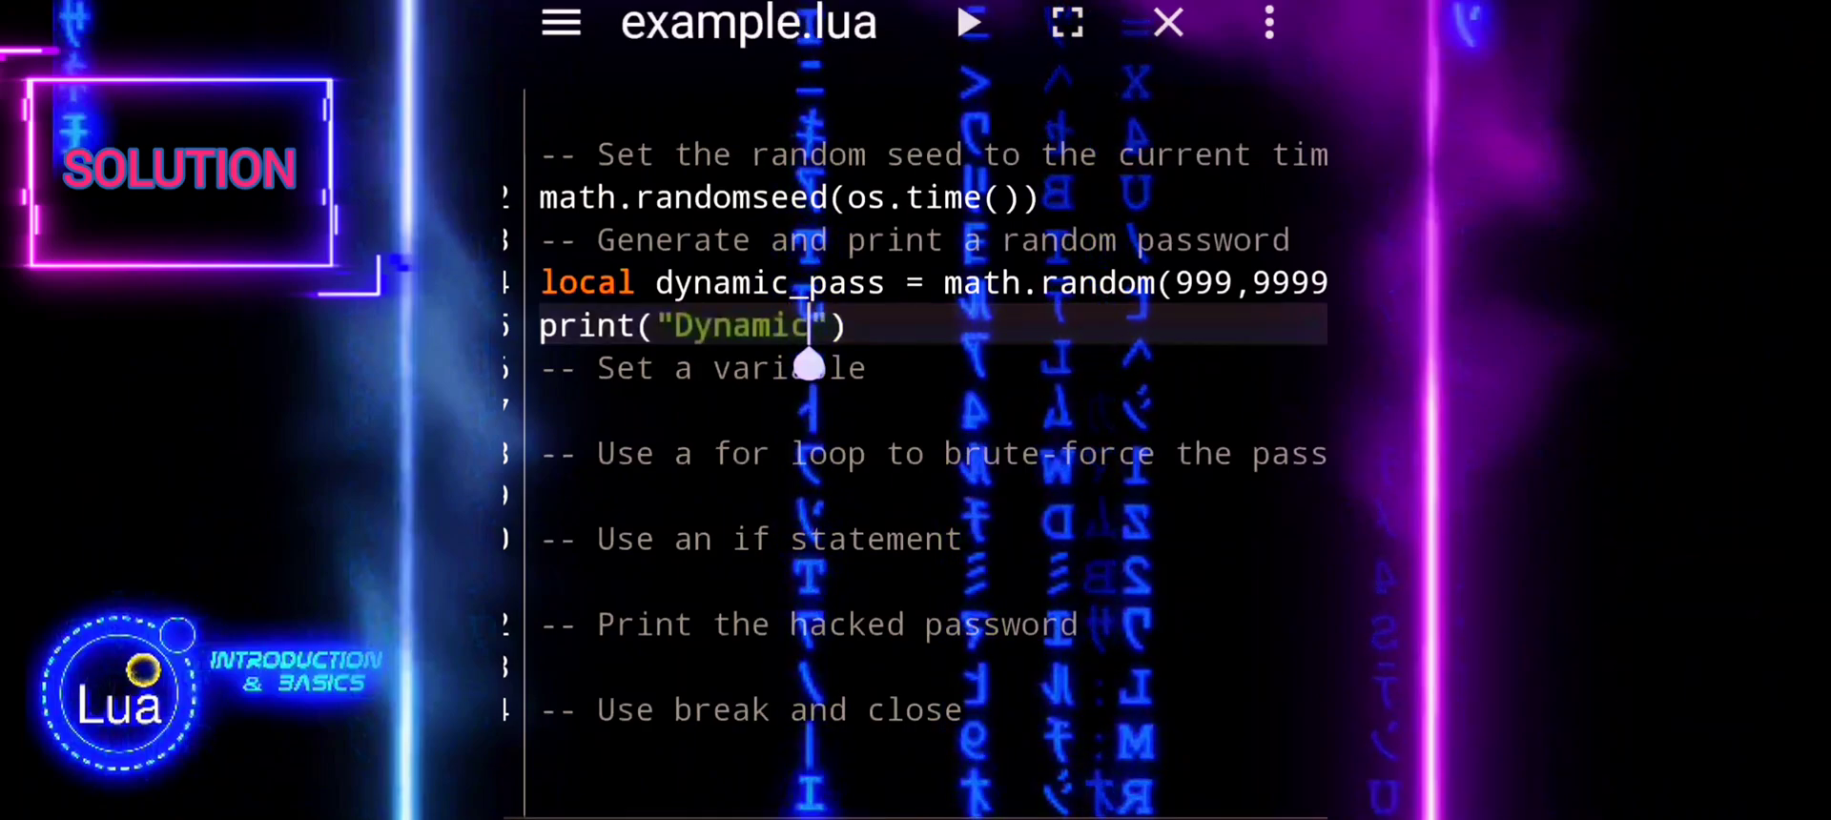
type("passw")
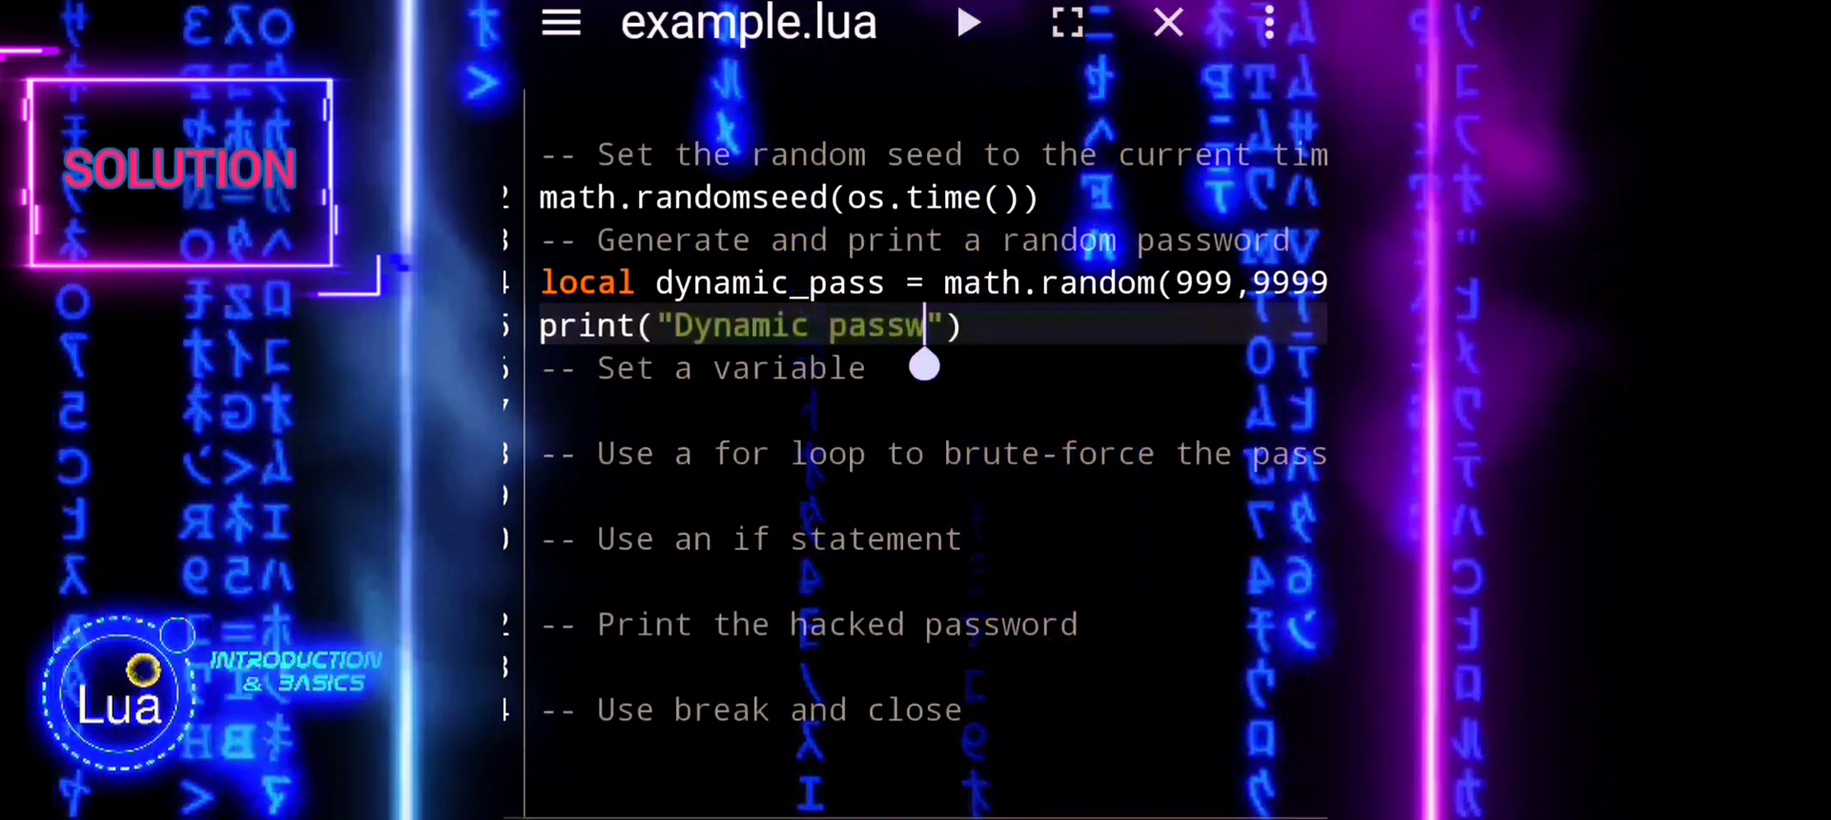
type("ord:")
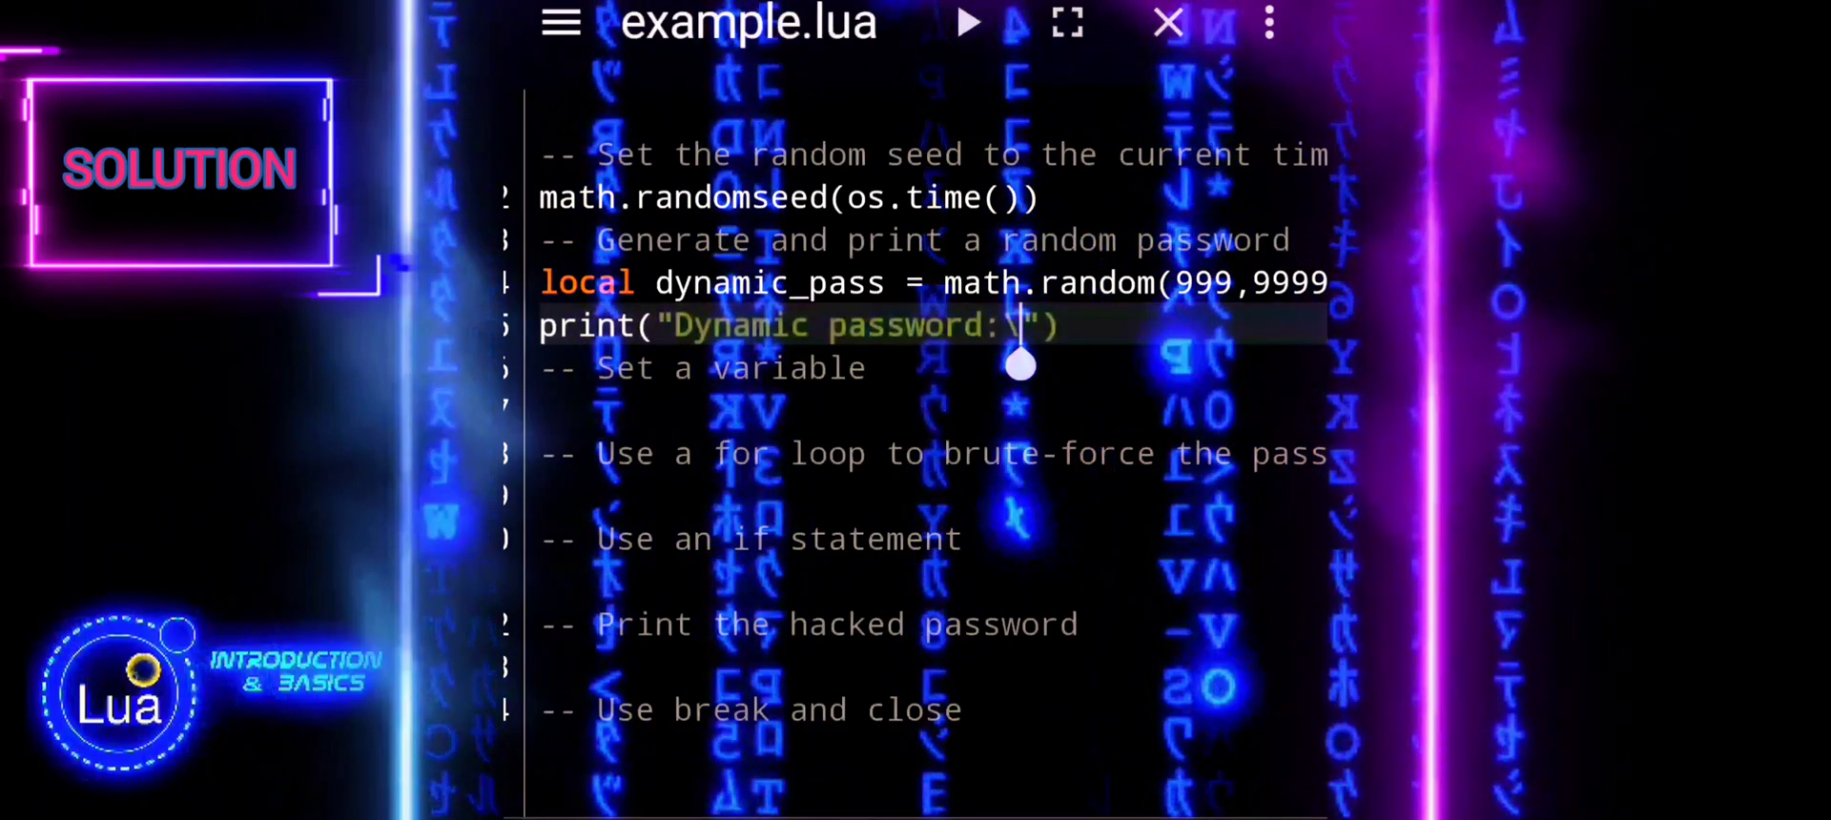
type("\\n")
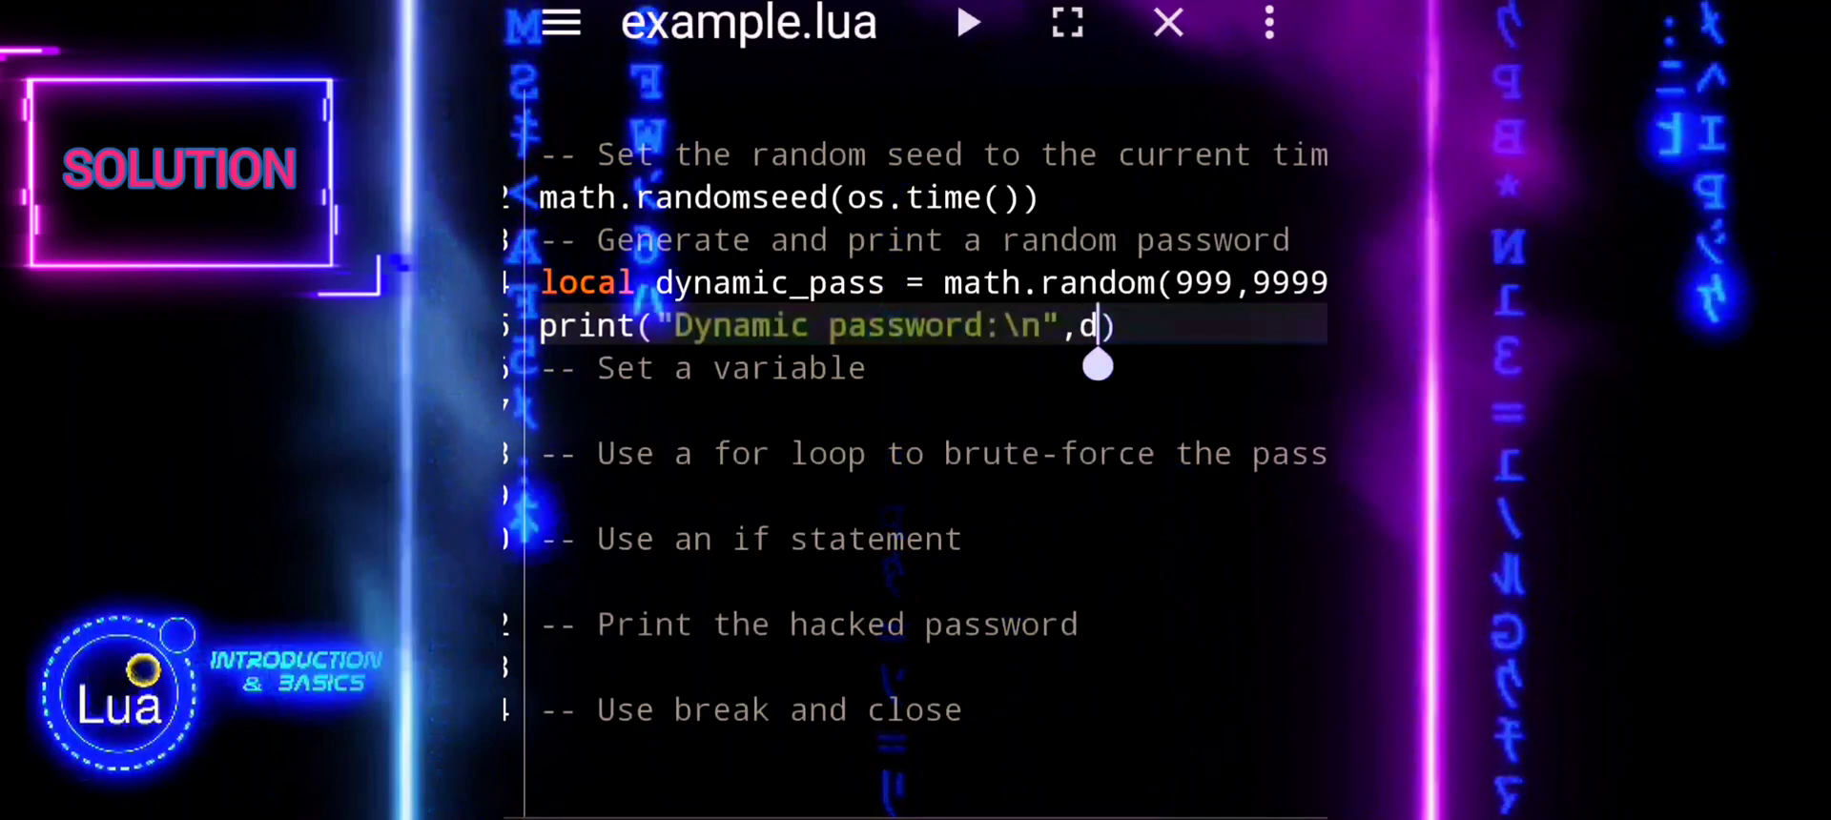
type("ynamic")
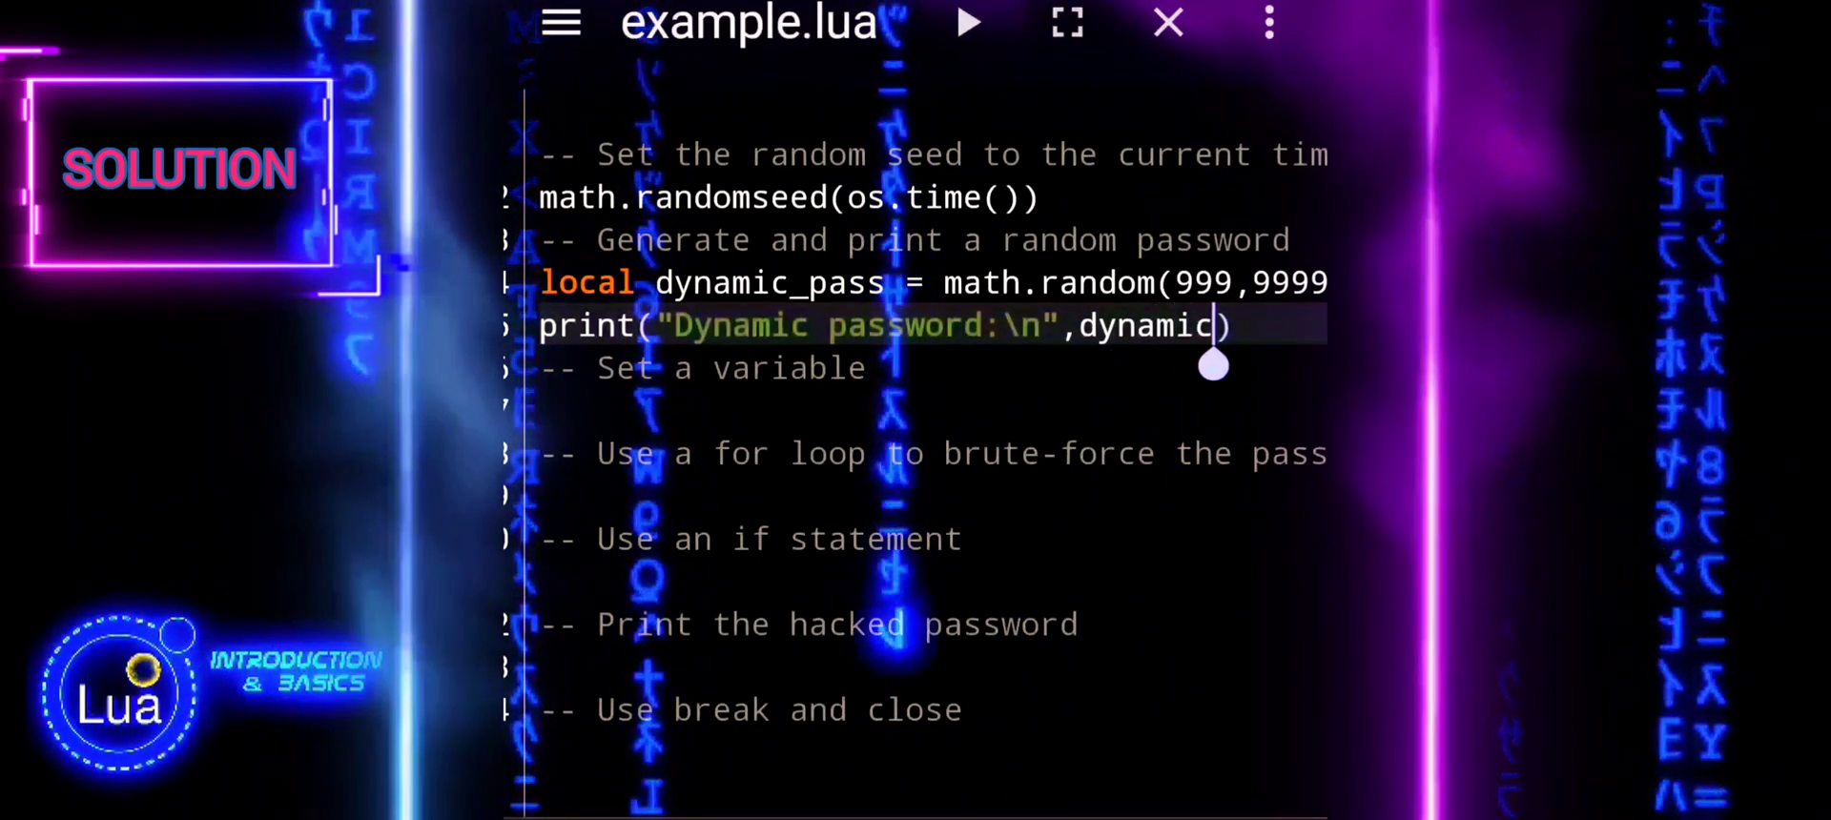
type("_password")
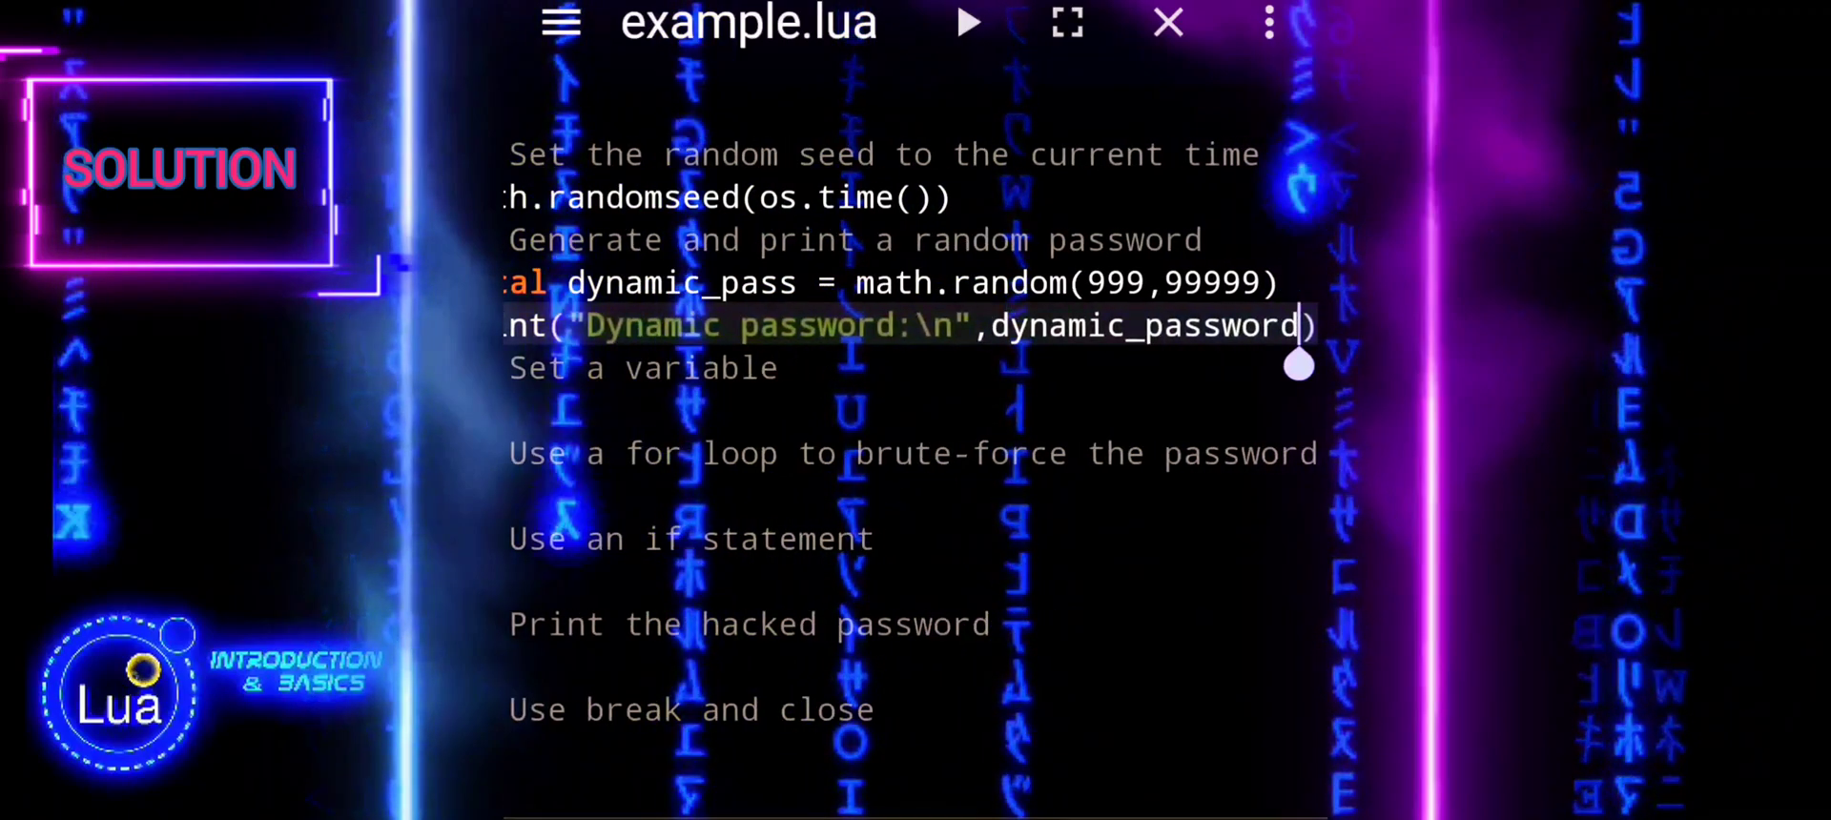
left_click(963, 22)
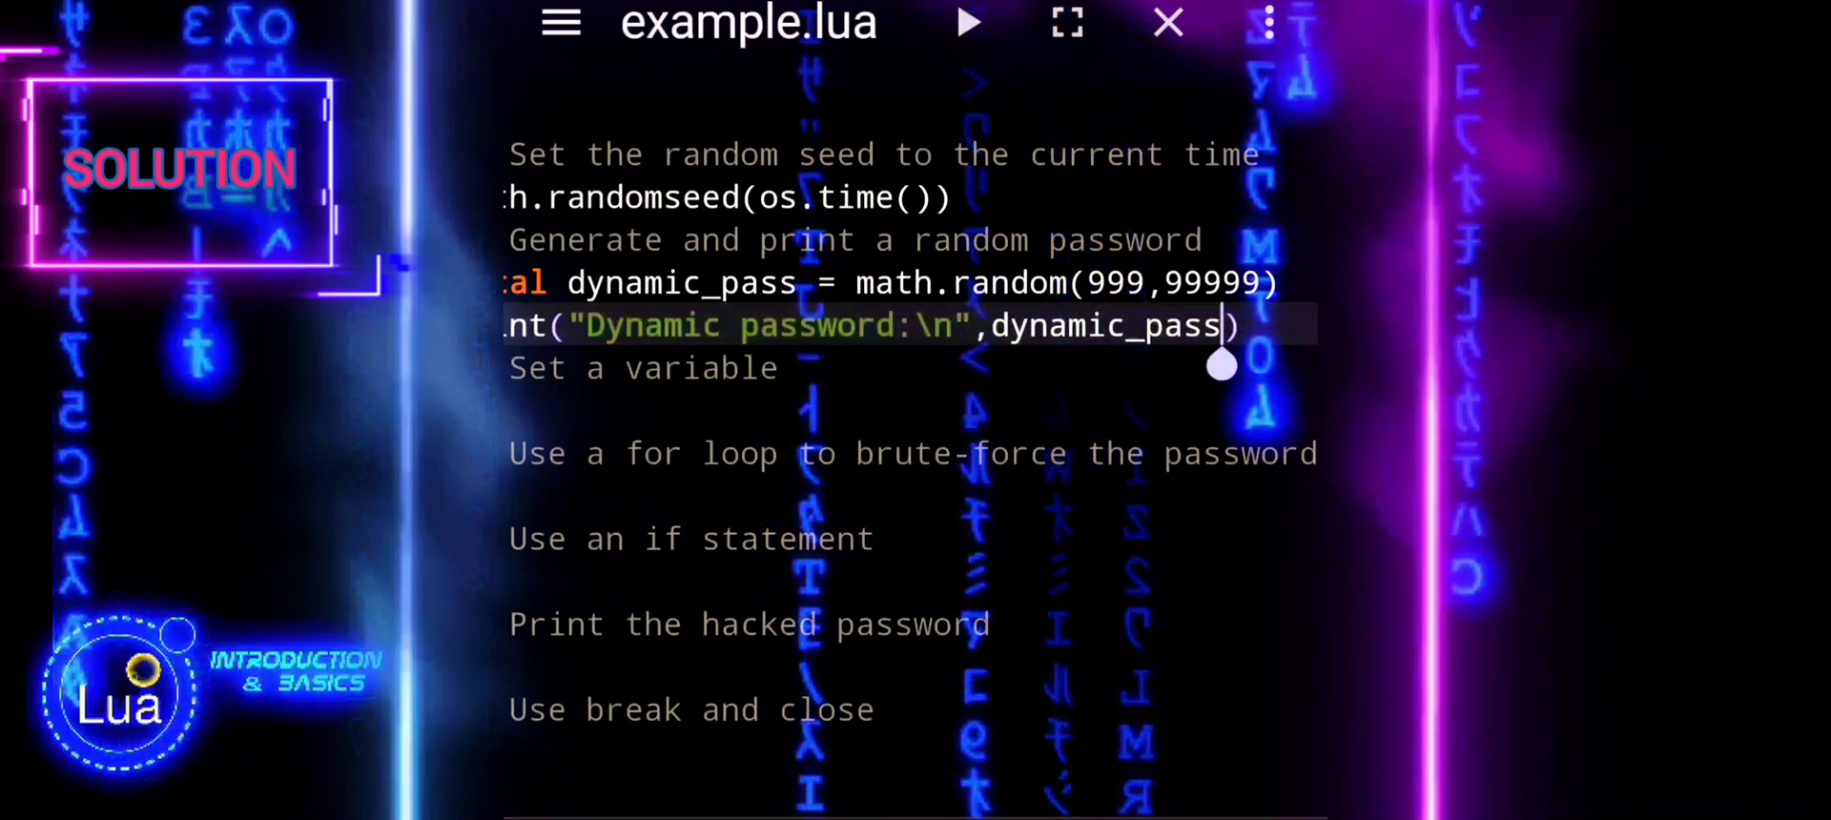
left_click(967, 22)
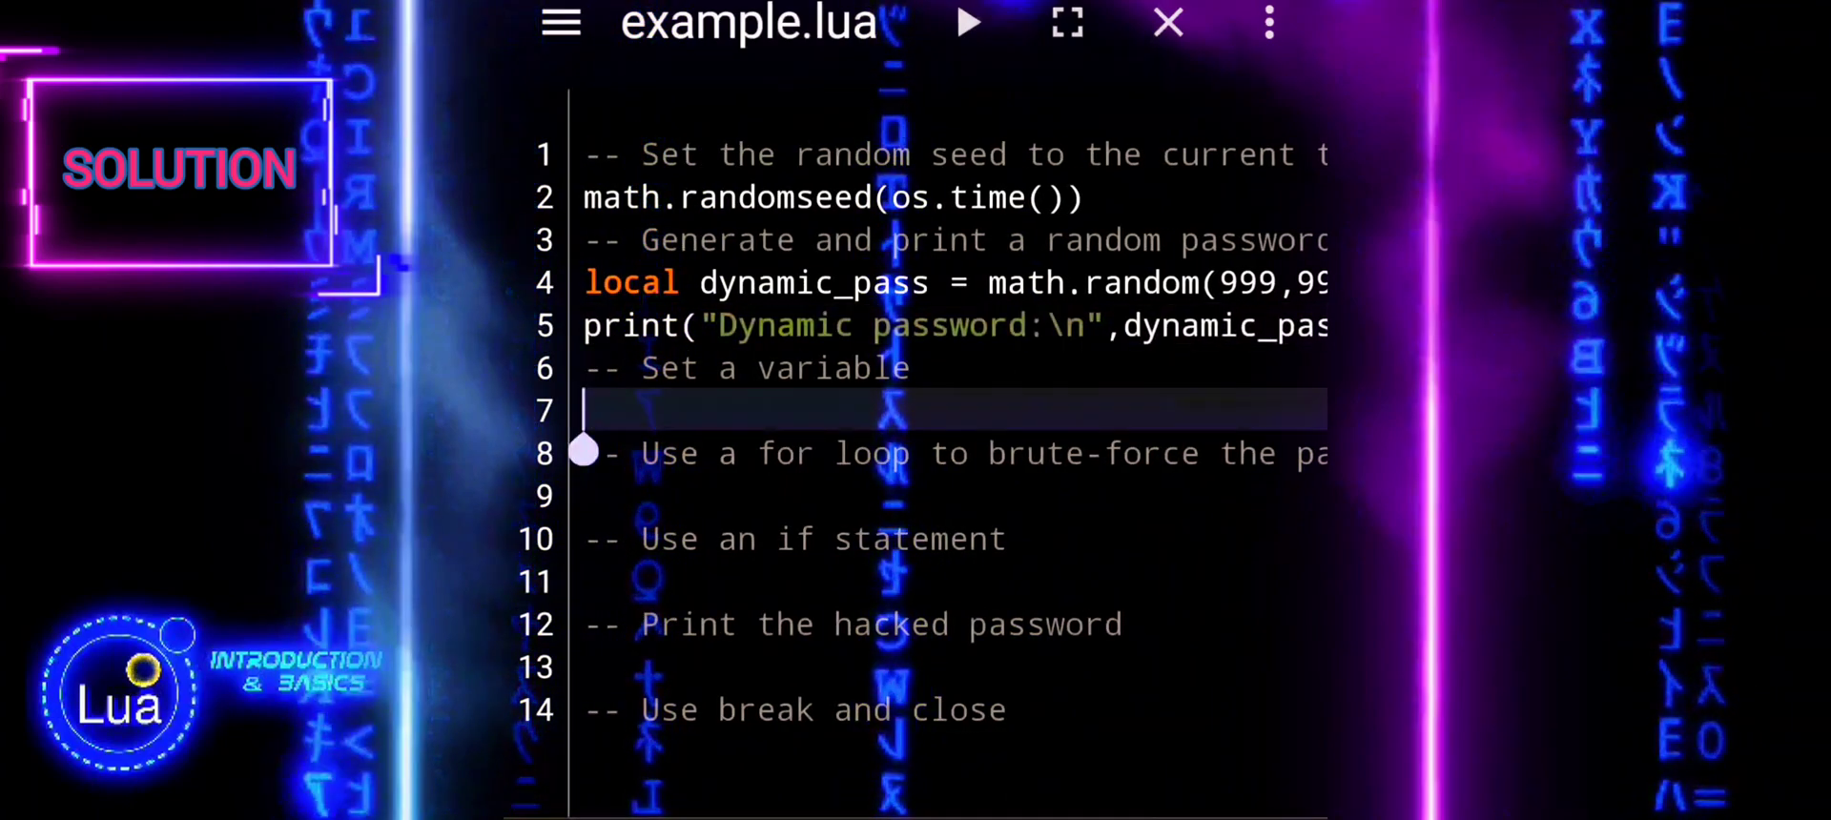
Step: Declare local brute_force on line 7
type("local")
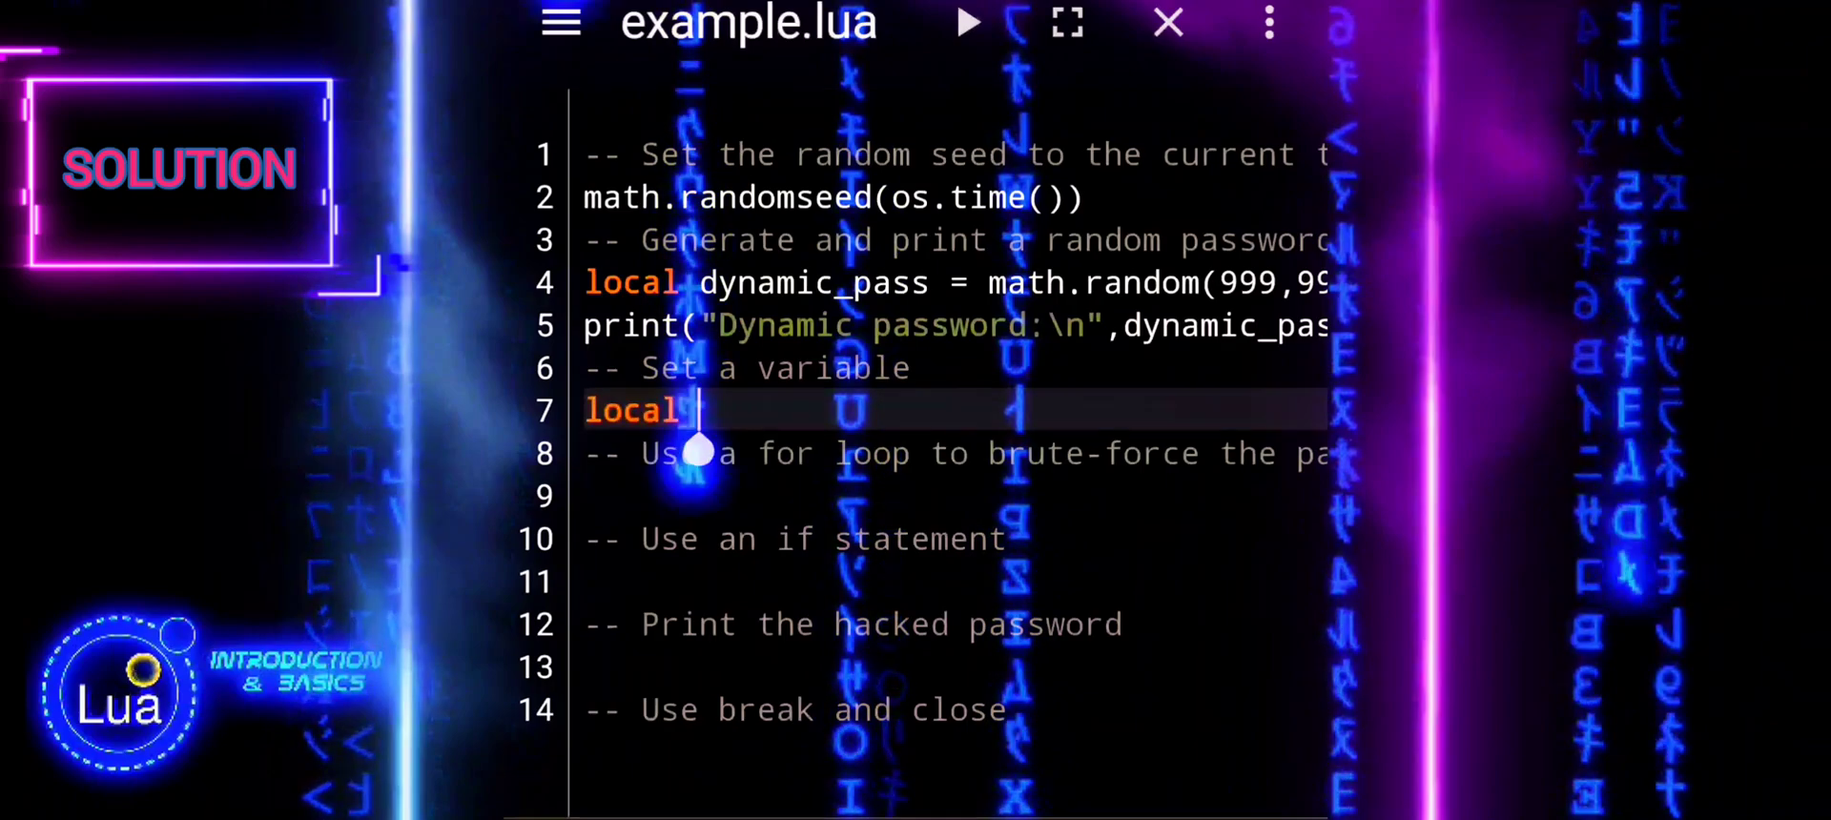
type("brute")
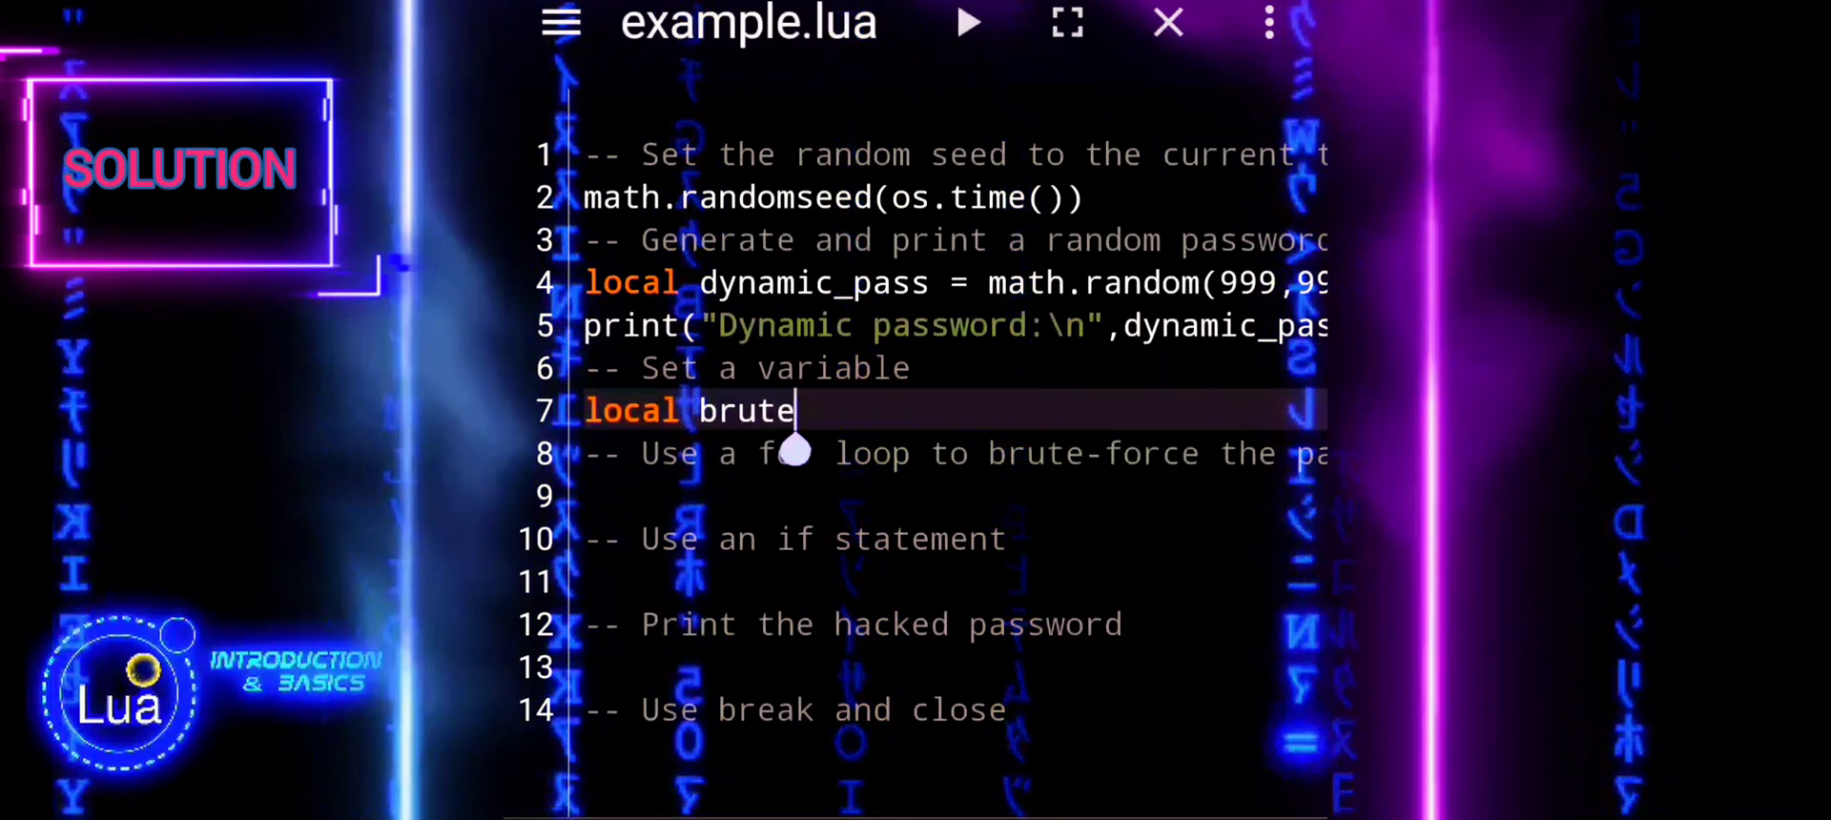
type("_force")
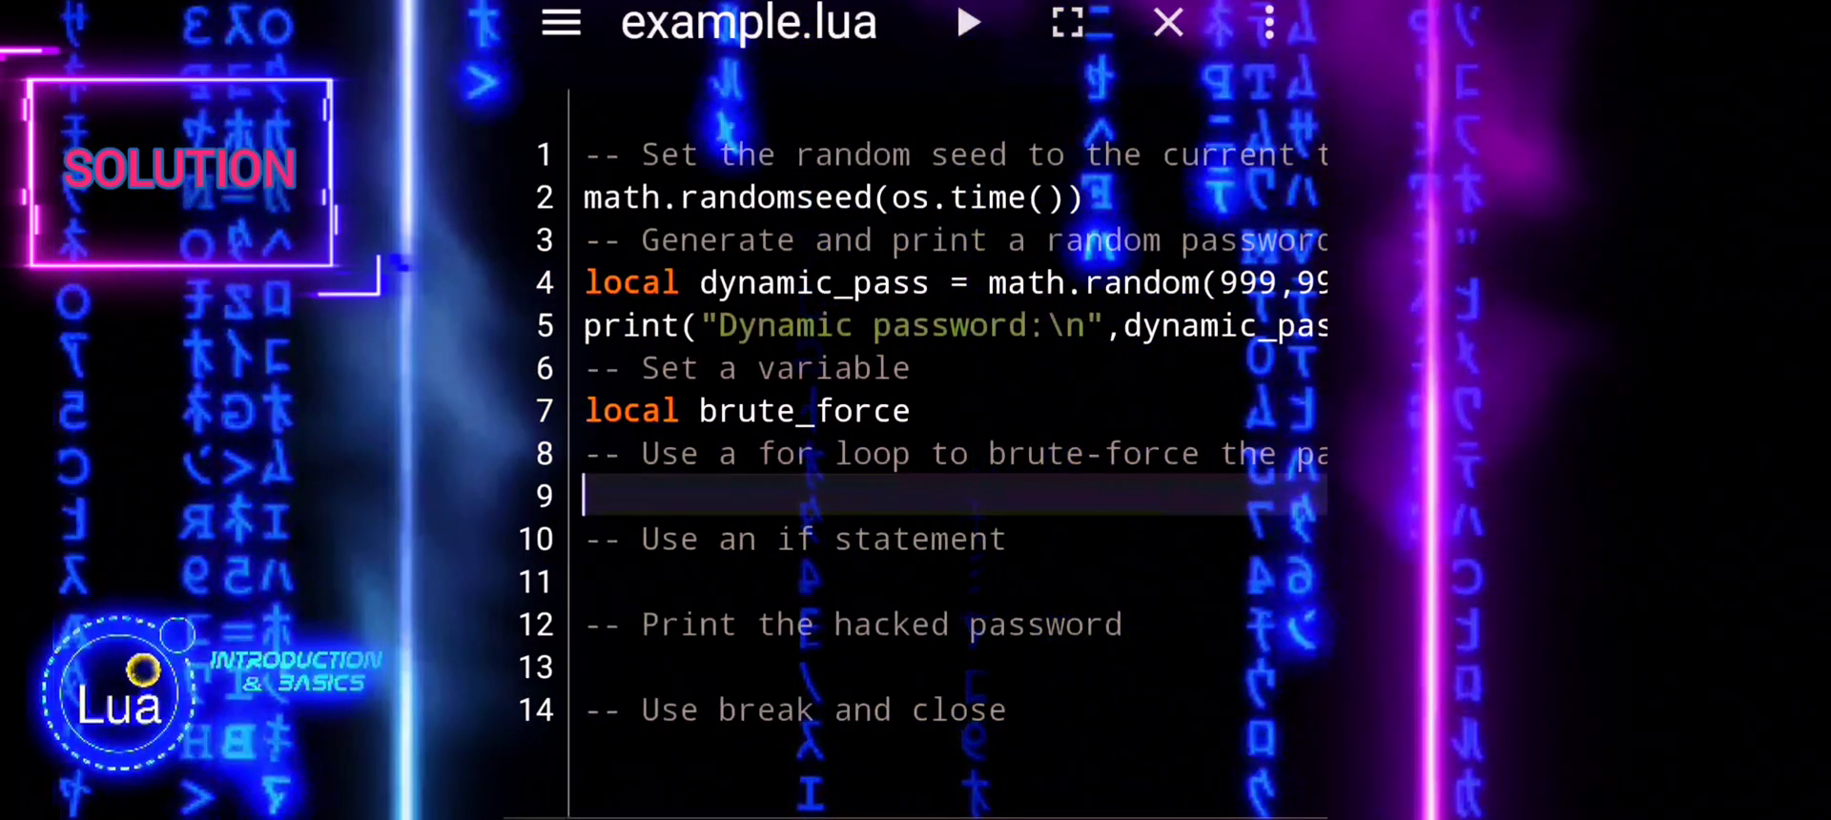
Step: Add a for loop i = 1,10,1 that prints i, closed with end
type("for")
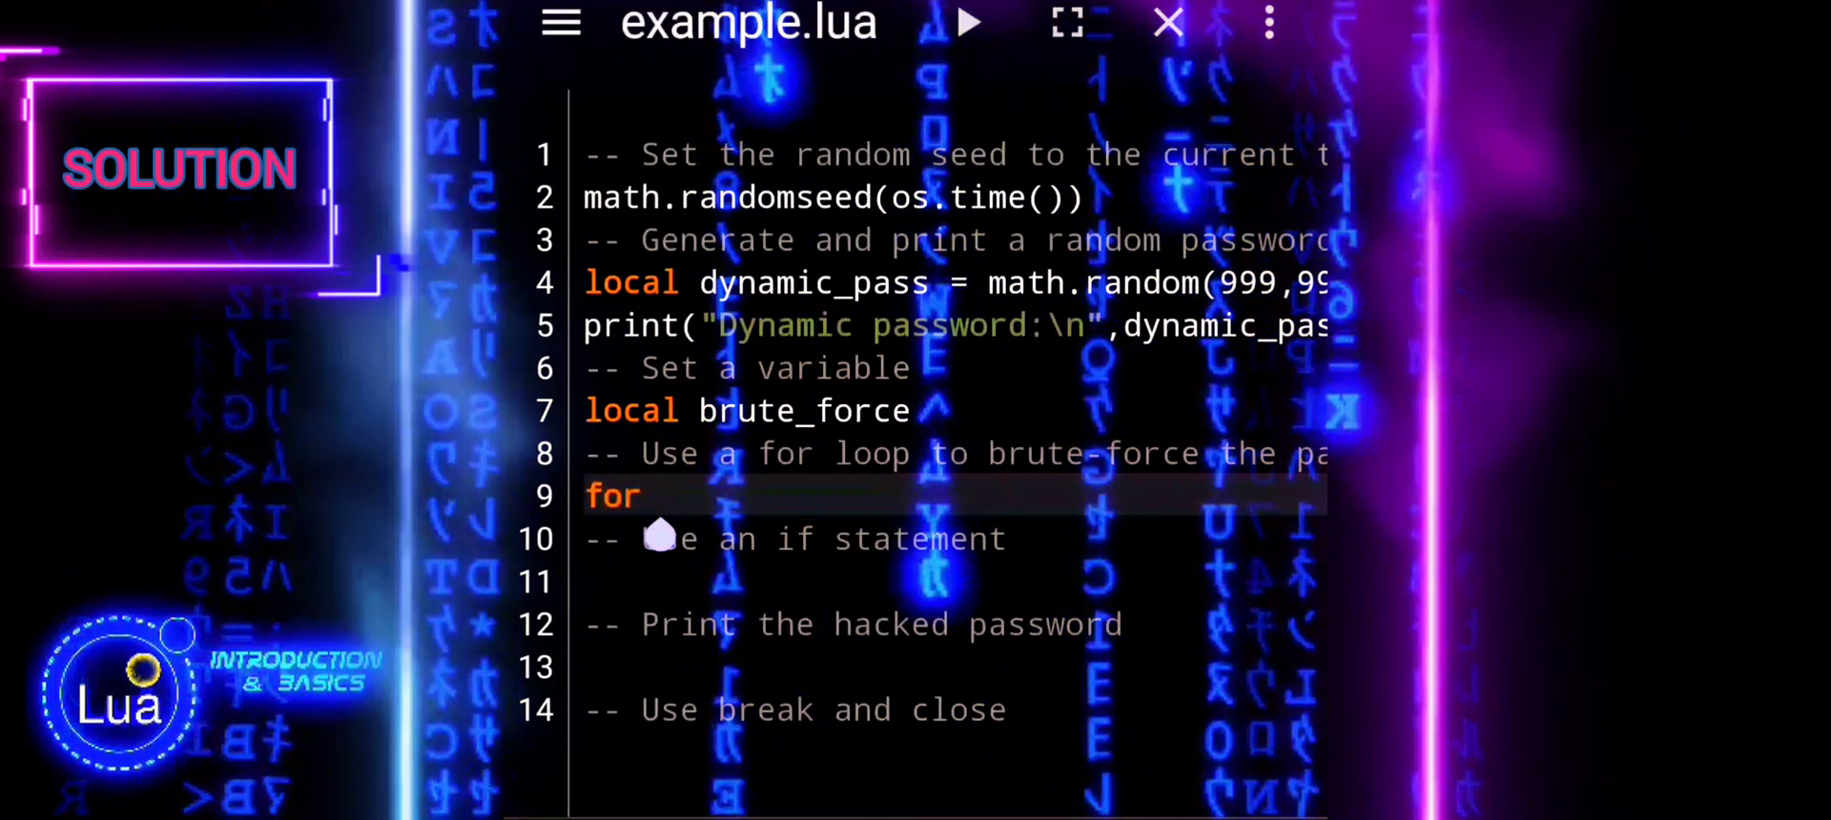
type("i")
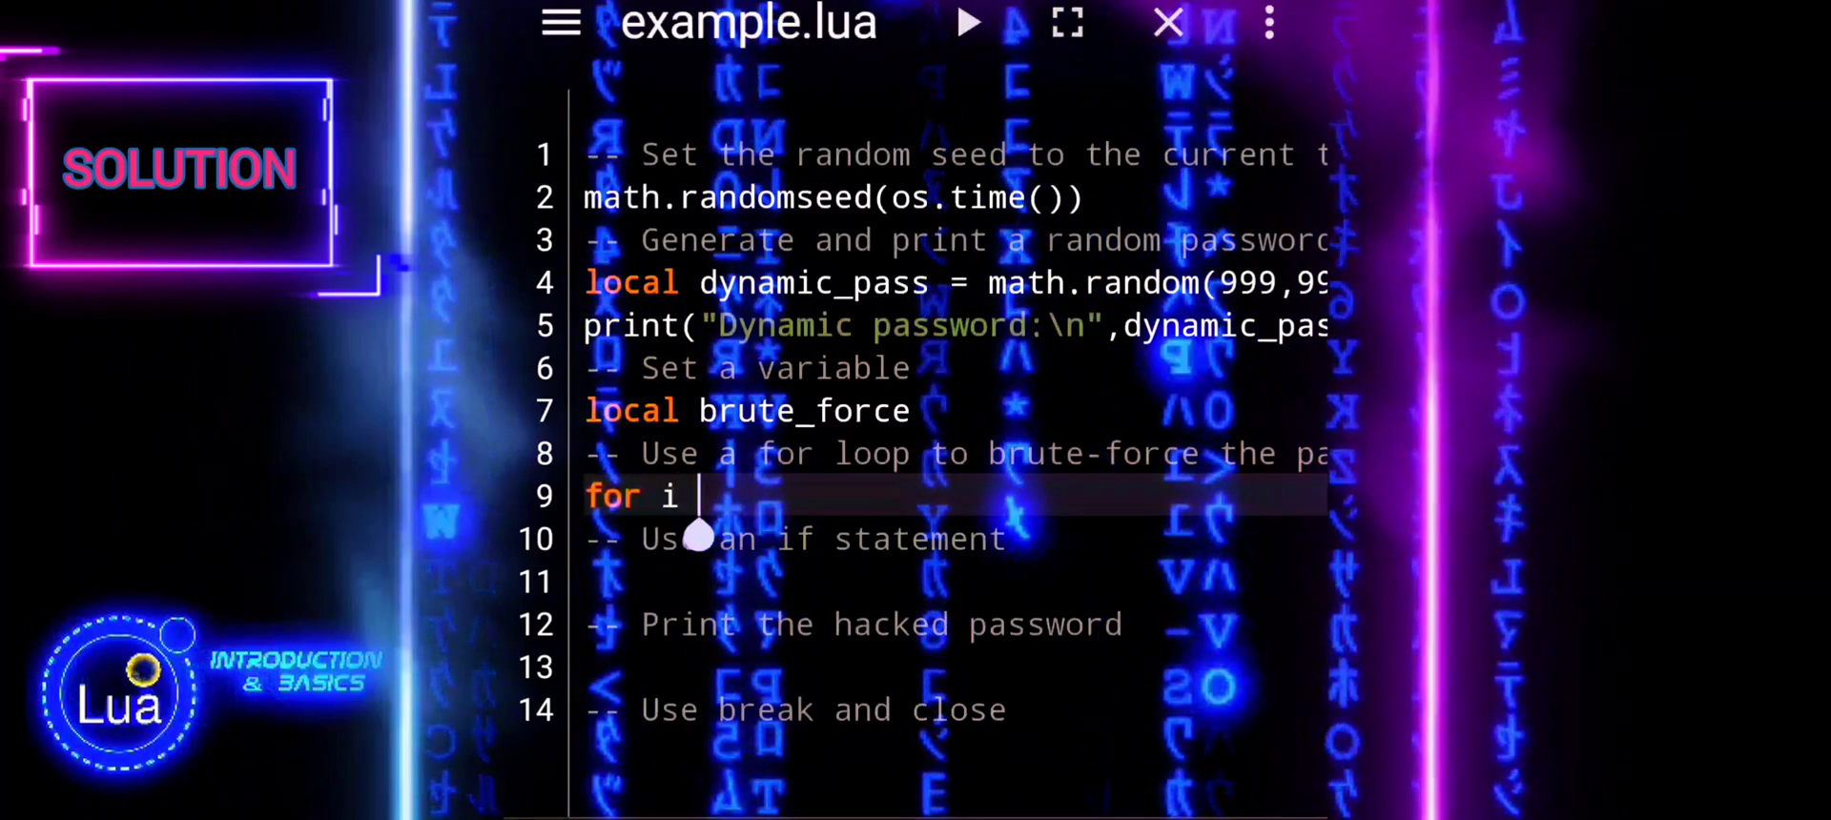
type("= 1,1")
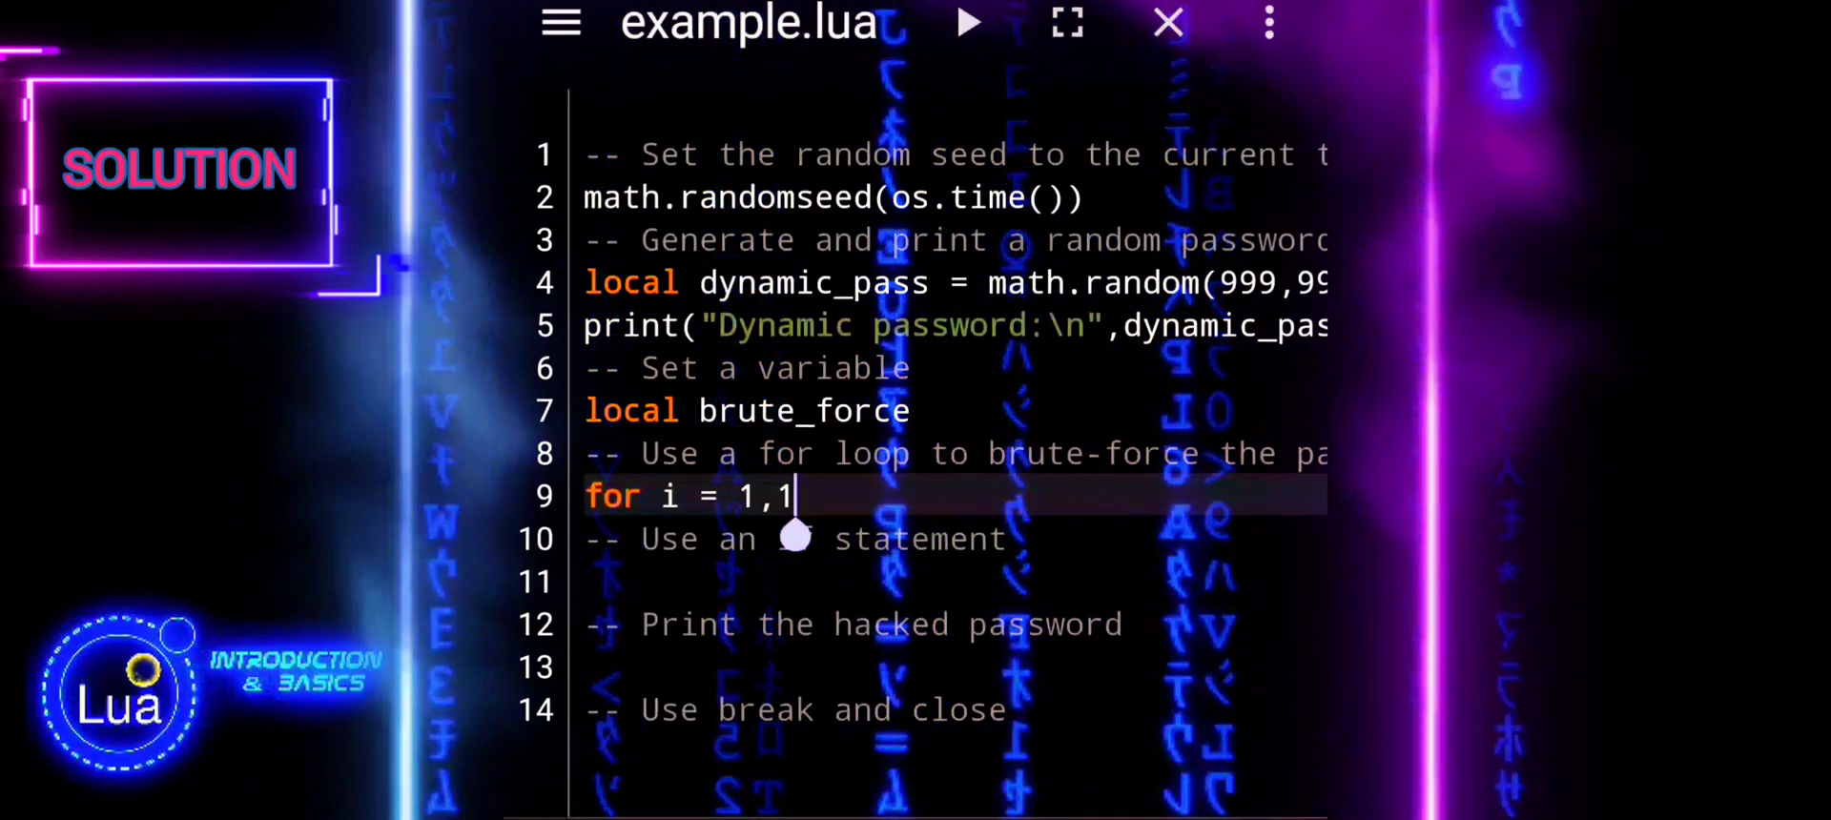
type("0,1 do")
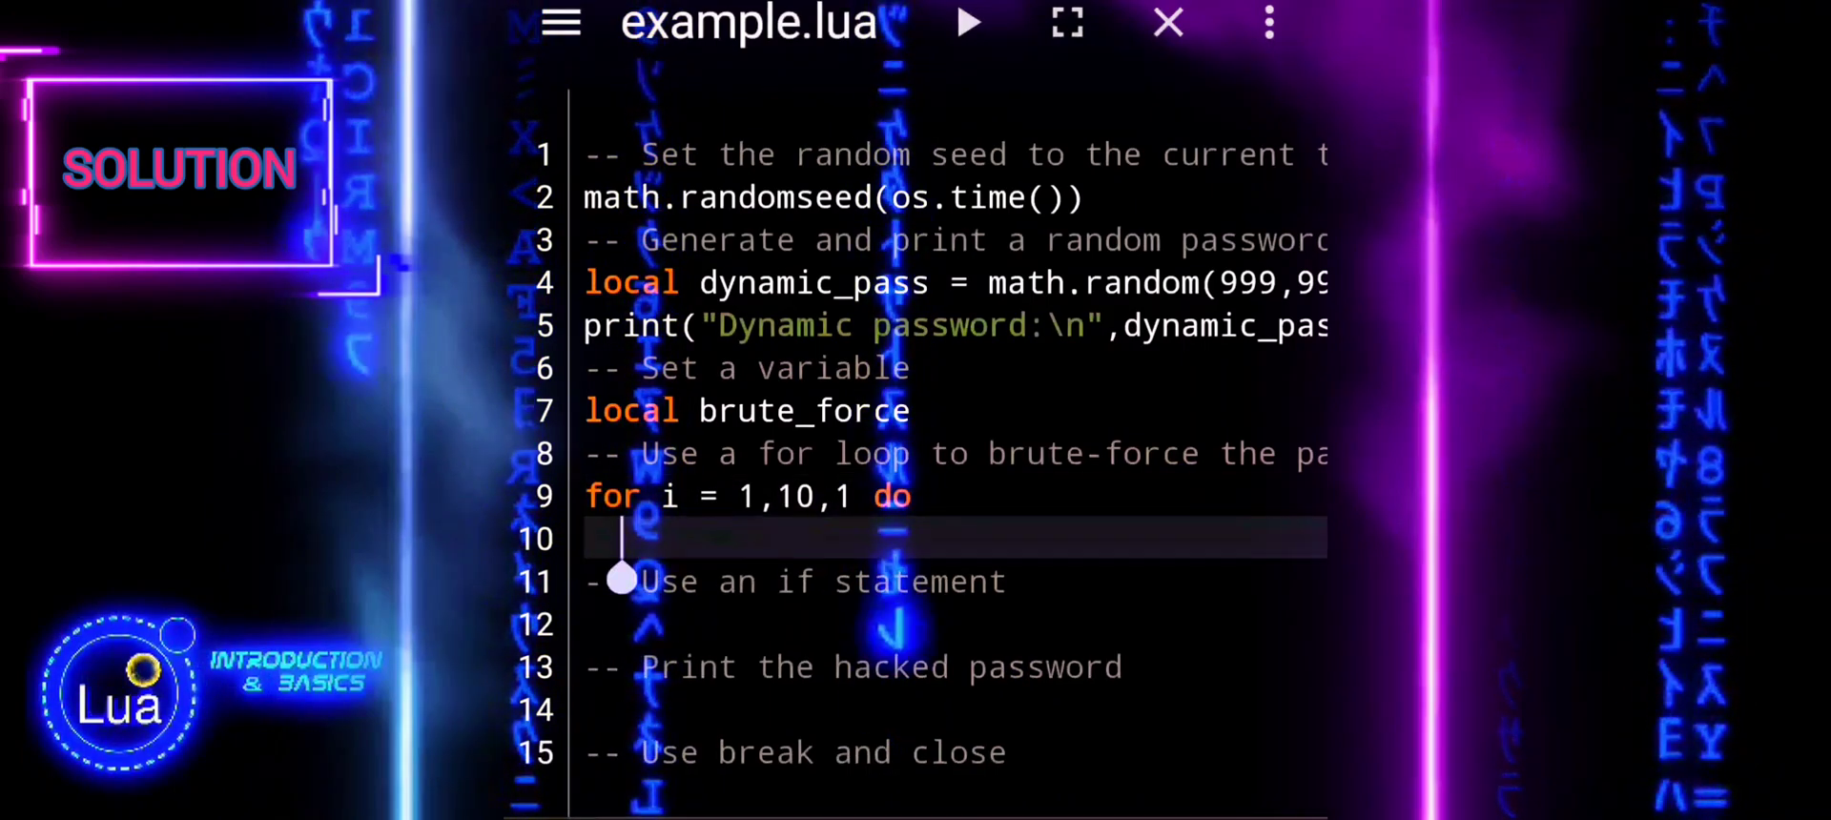
type("print")
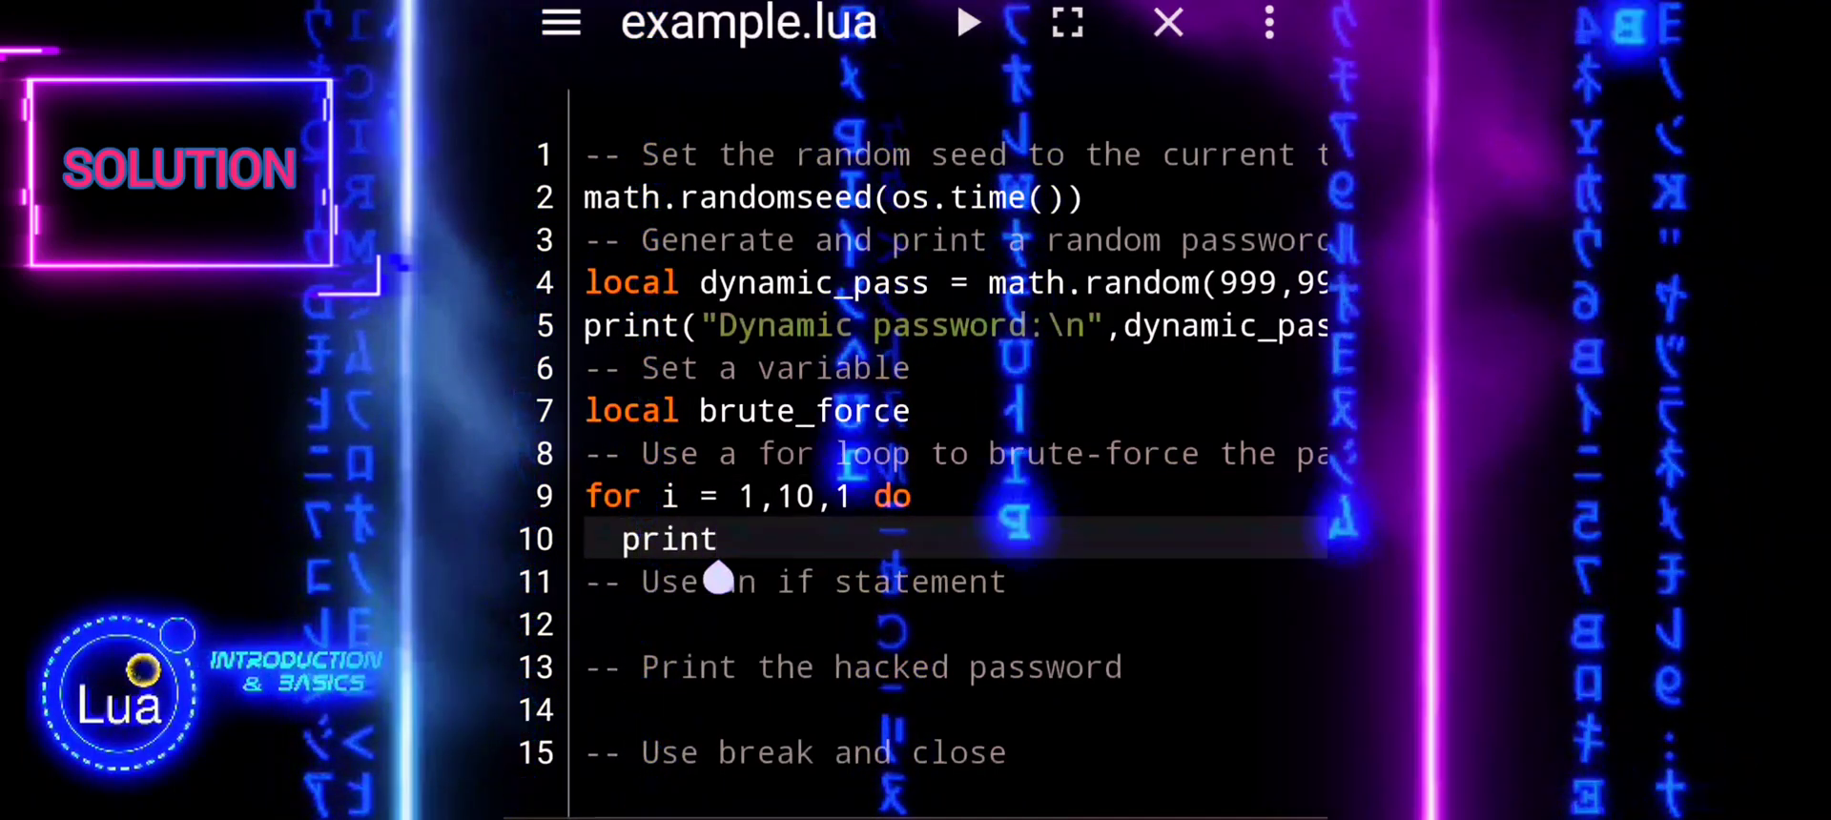
type("()")
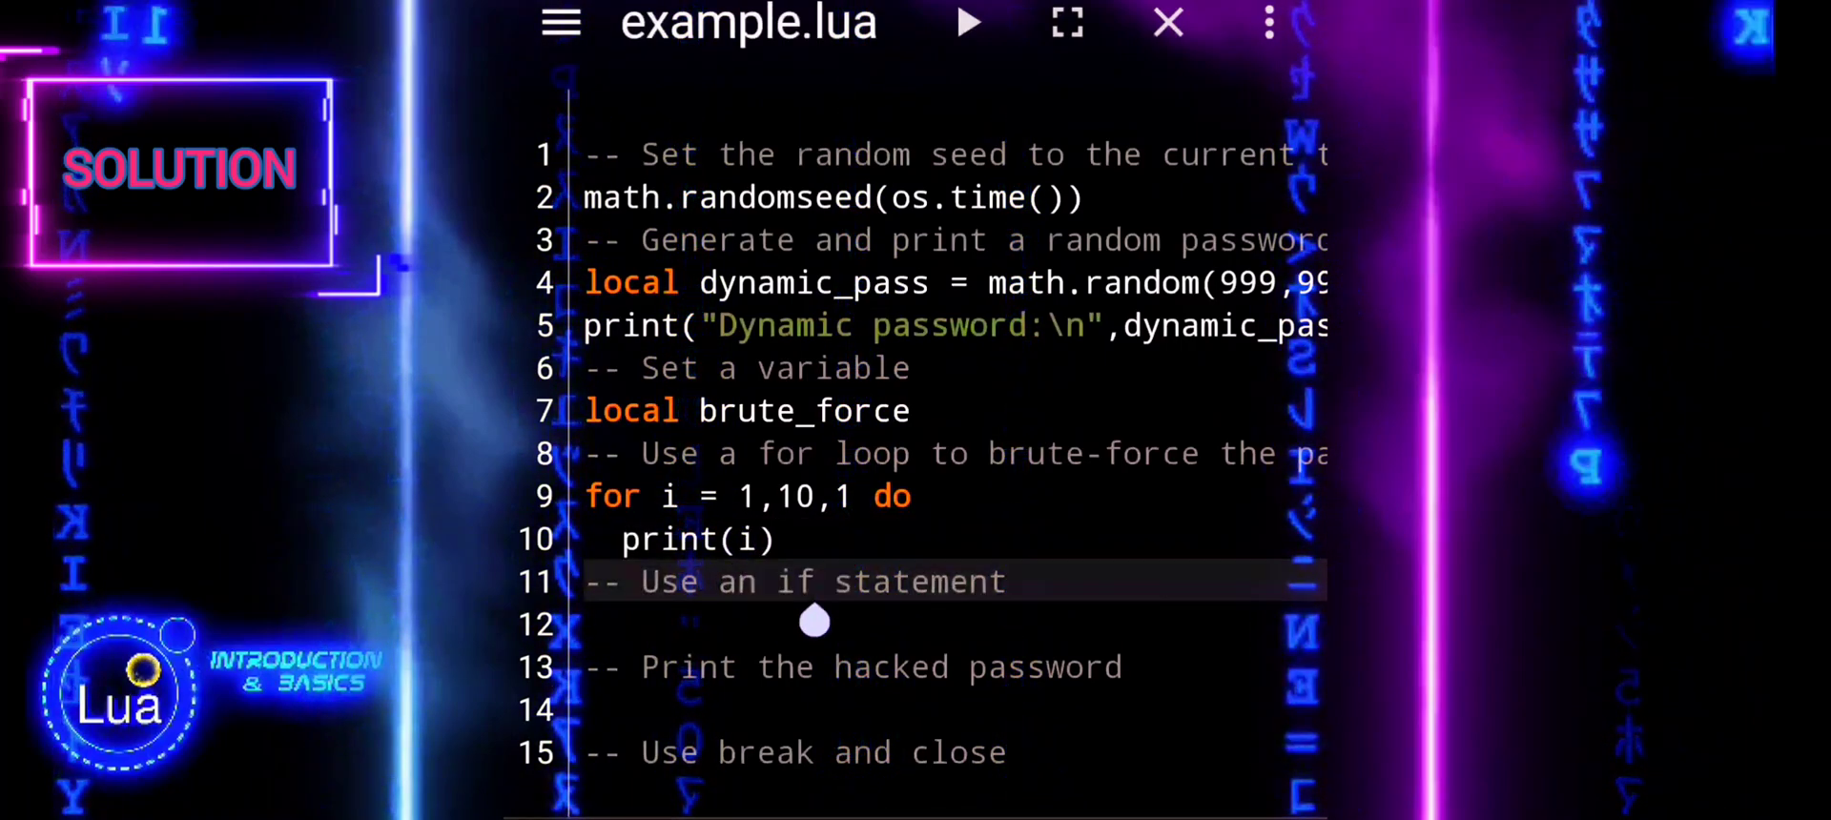
type("end")
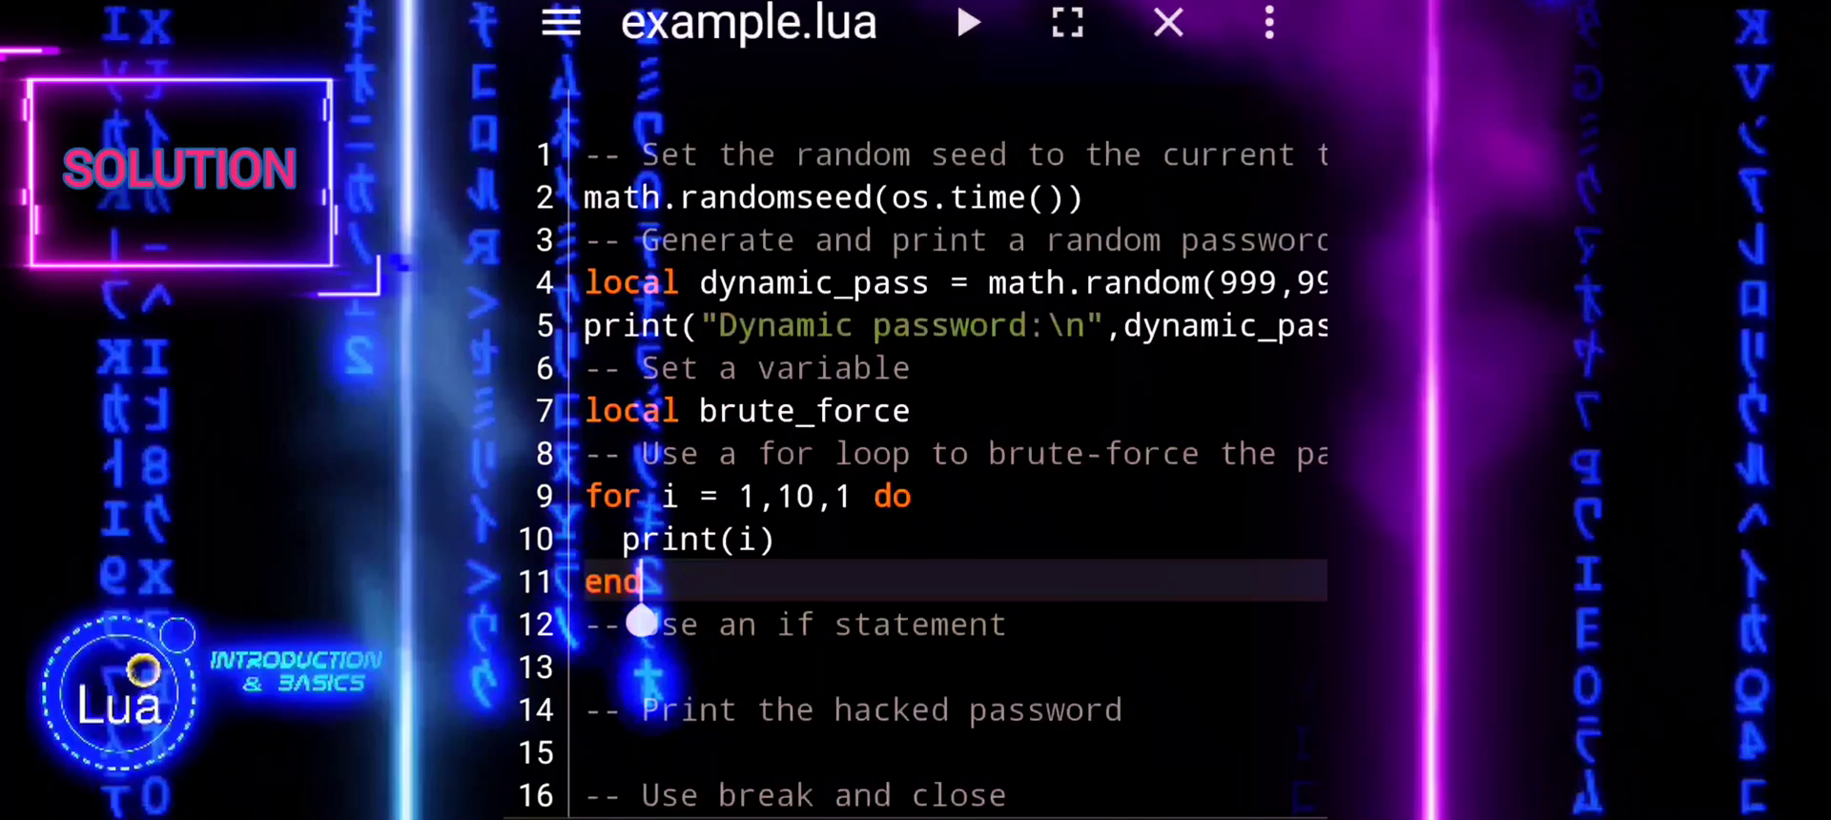
left_click(966, 22)
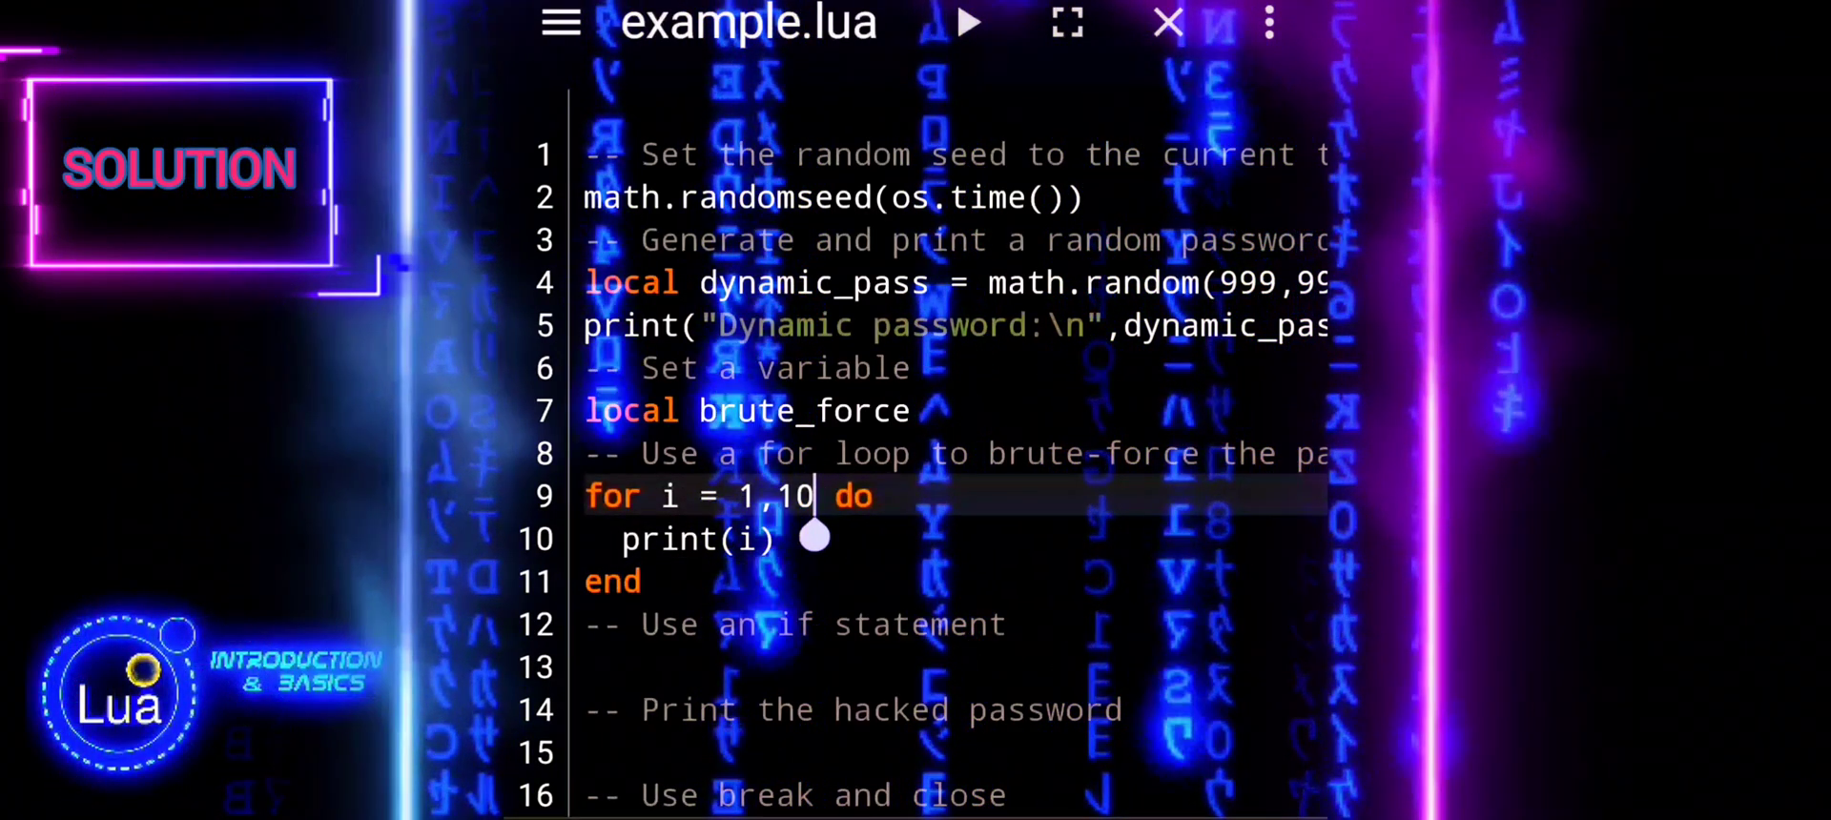
Step: Change the loop header to for hack = 0,999999999,1 do
left_click(964, 22)
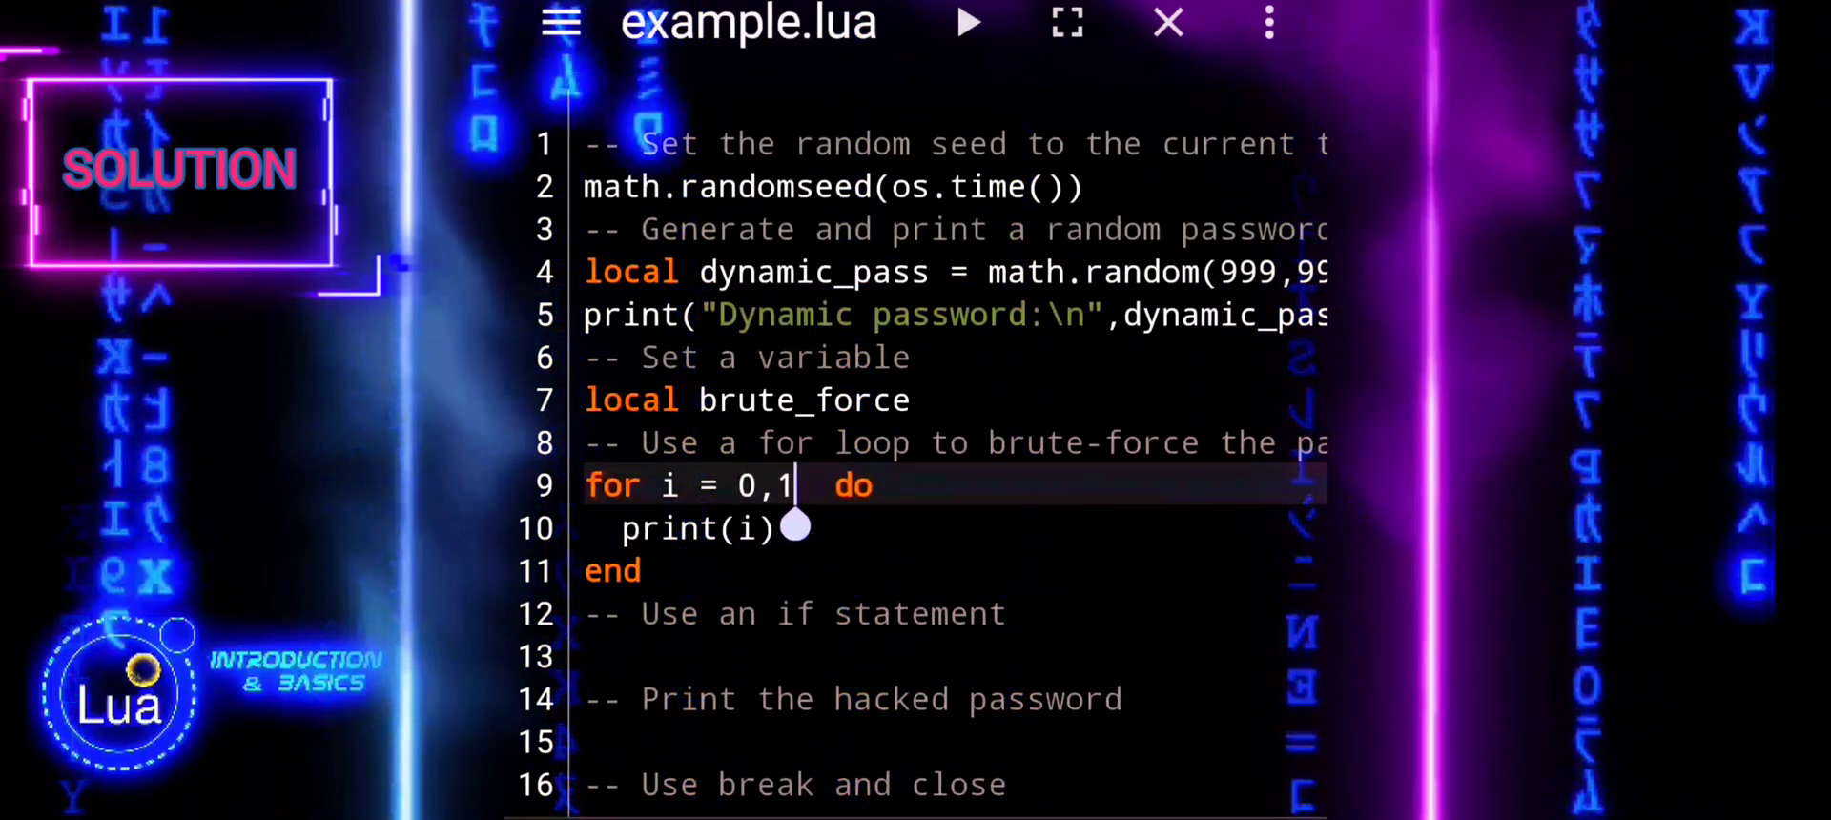
type("999999999,")
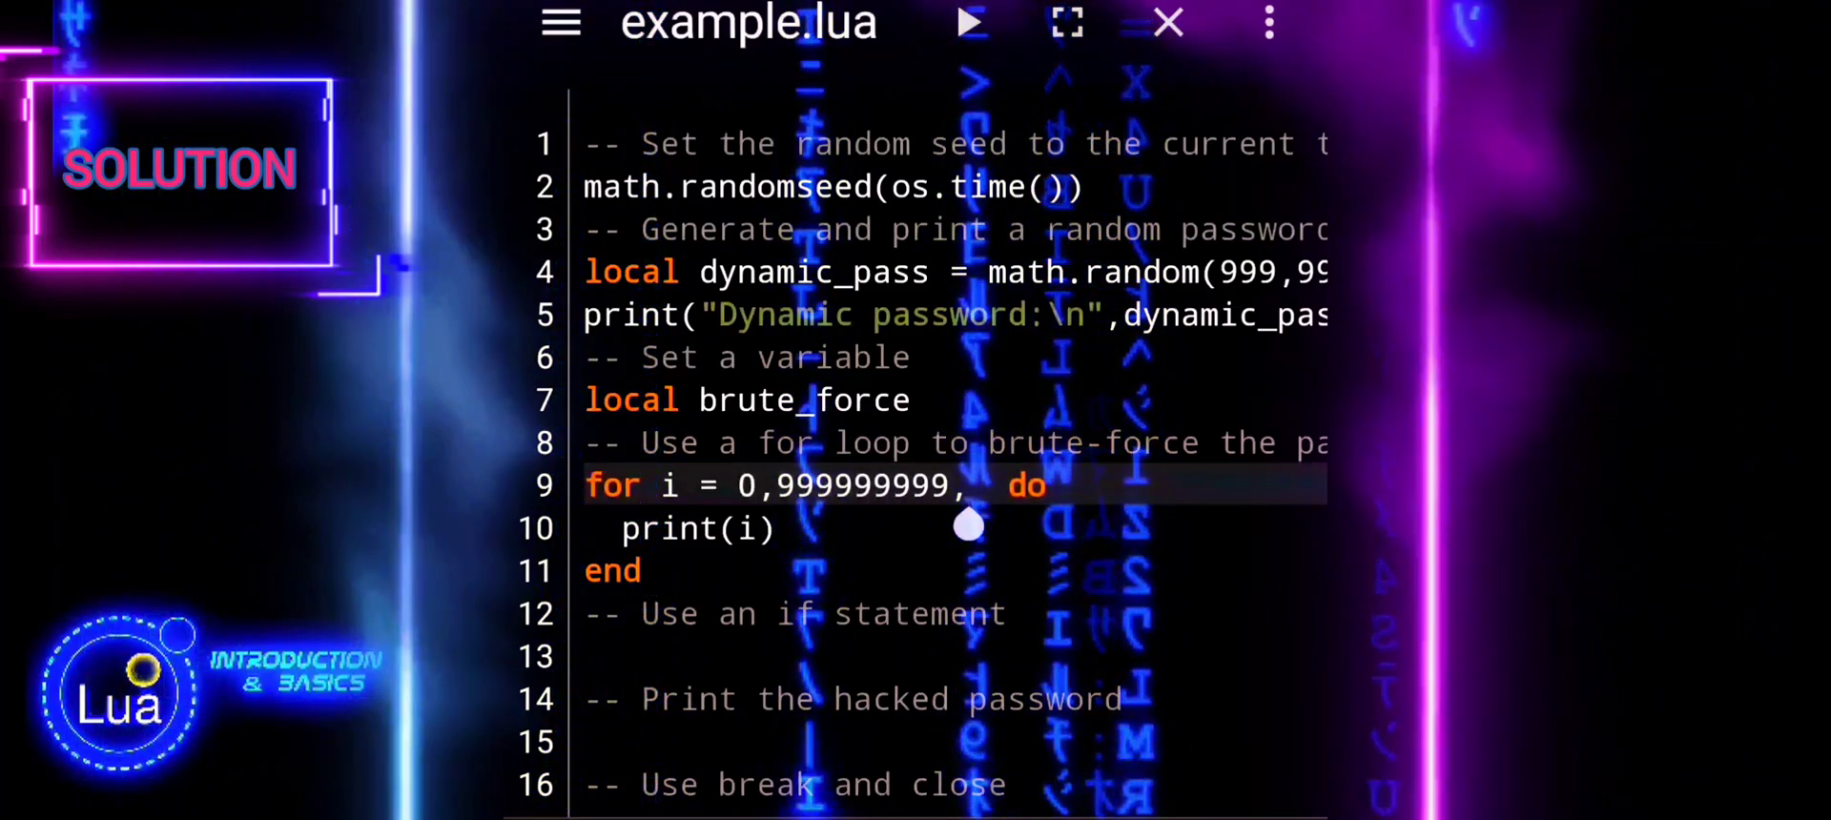
type("1")
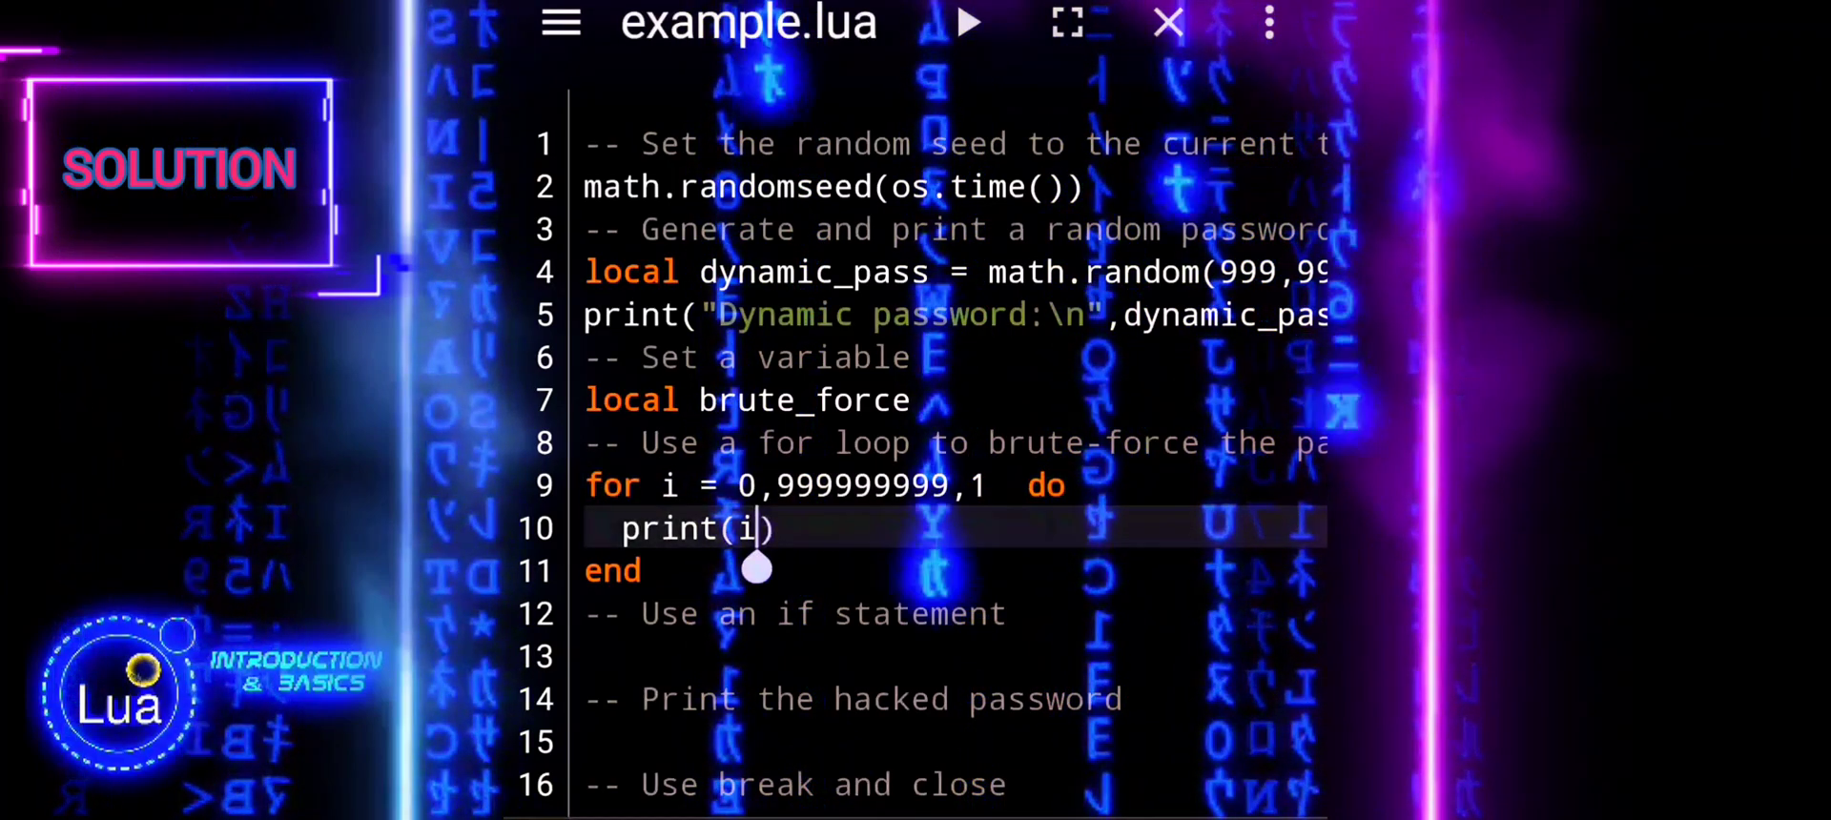
Step: Make the loop body print("Hacking:", hack)
key("Backspace")
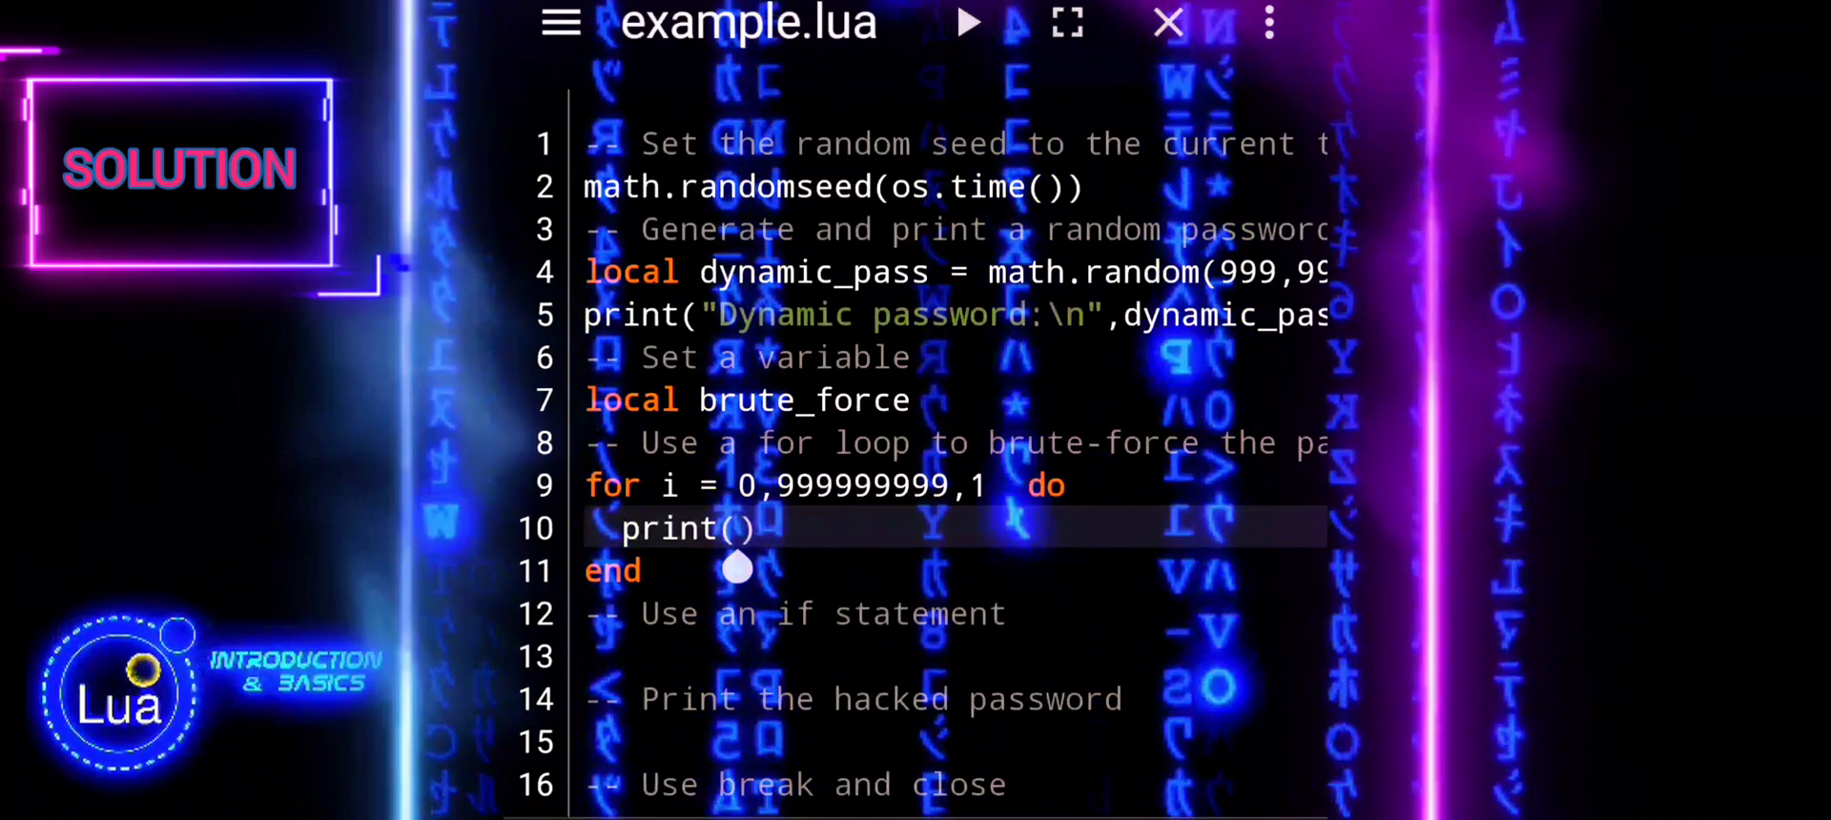
type("\"\"")
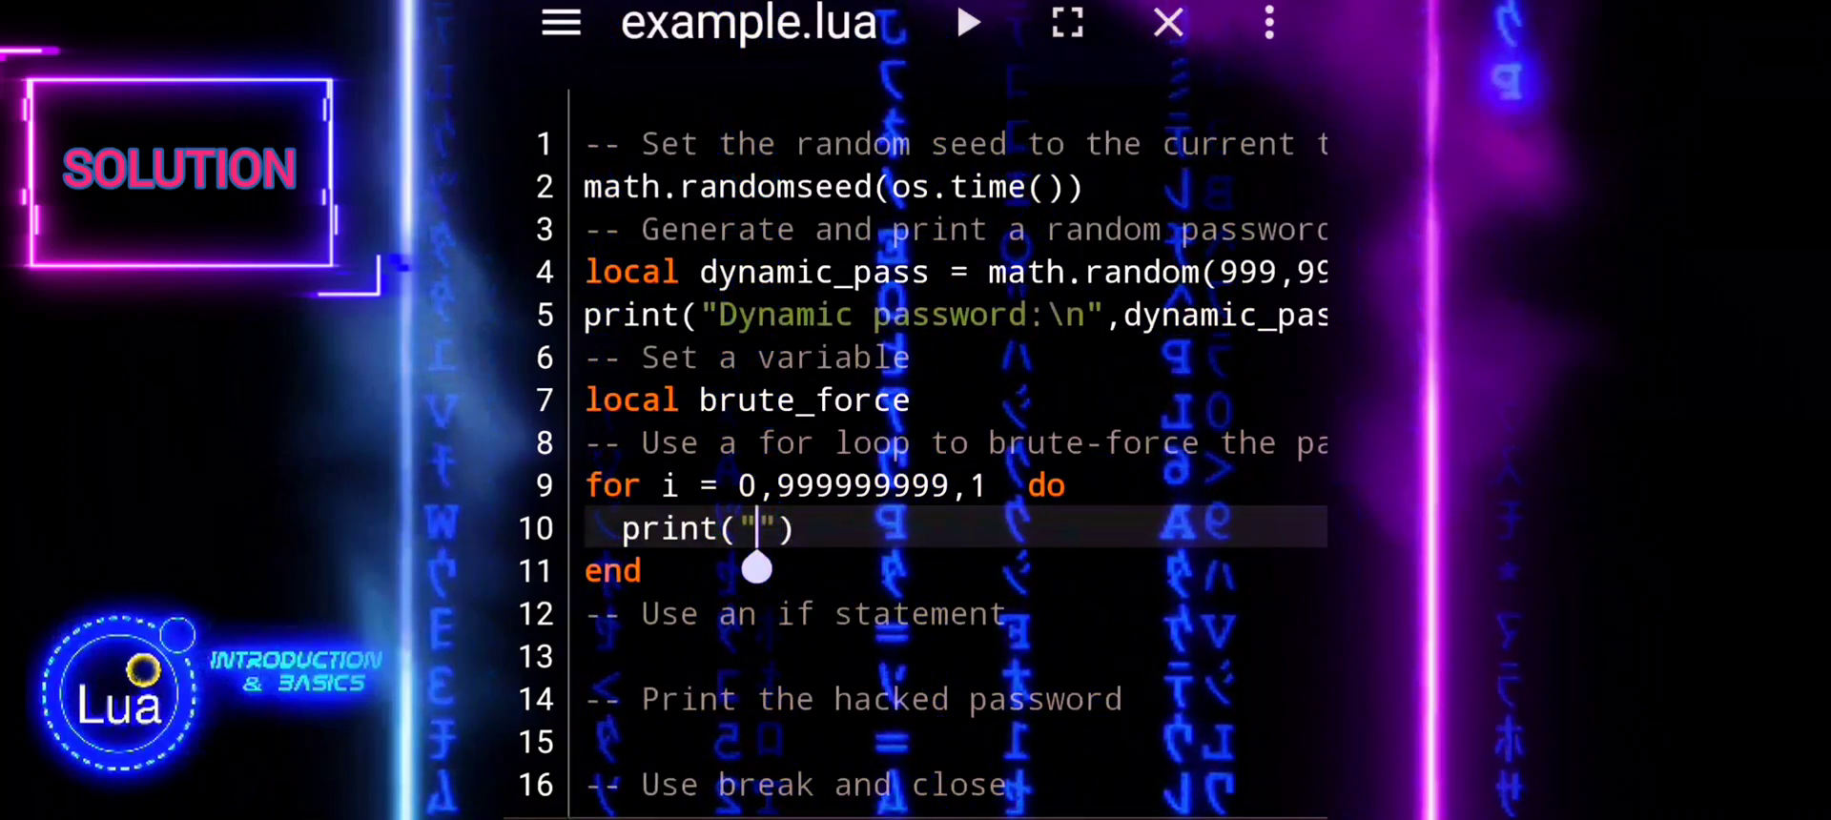
type("Hacking:")
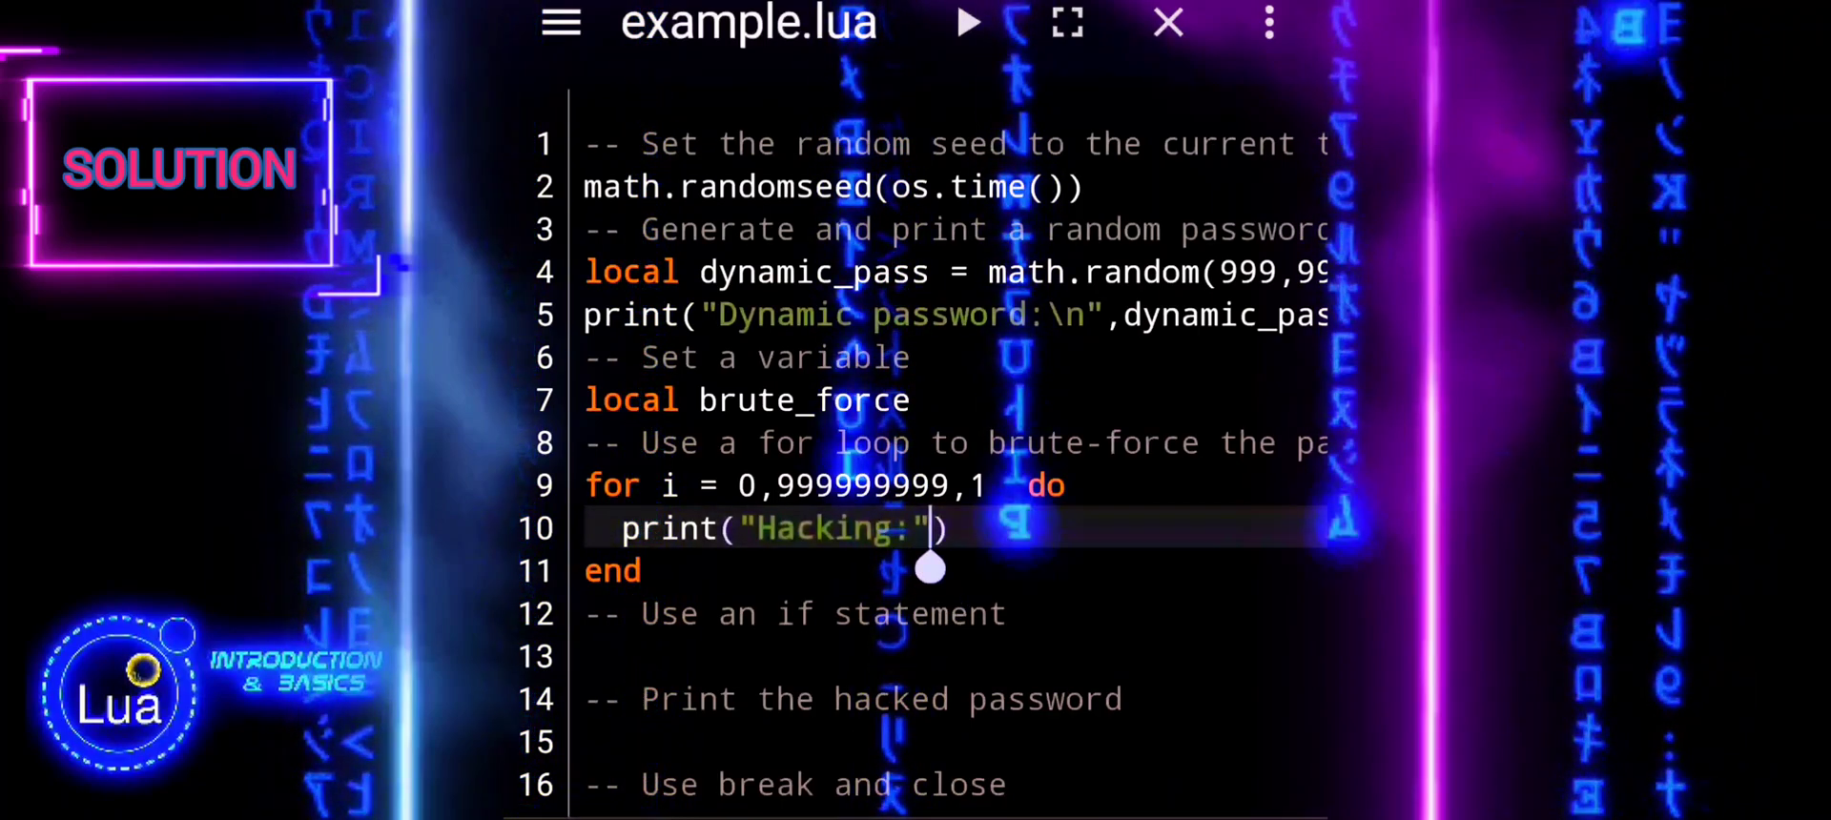
type(",")
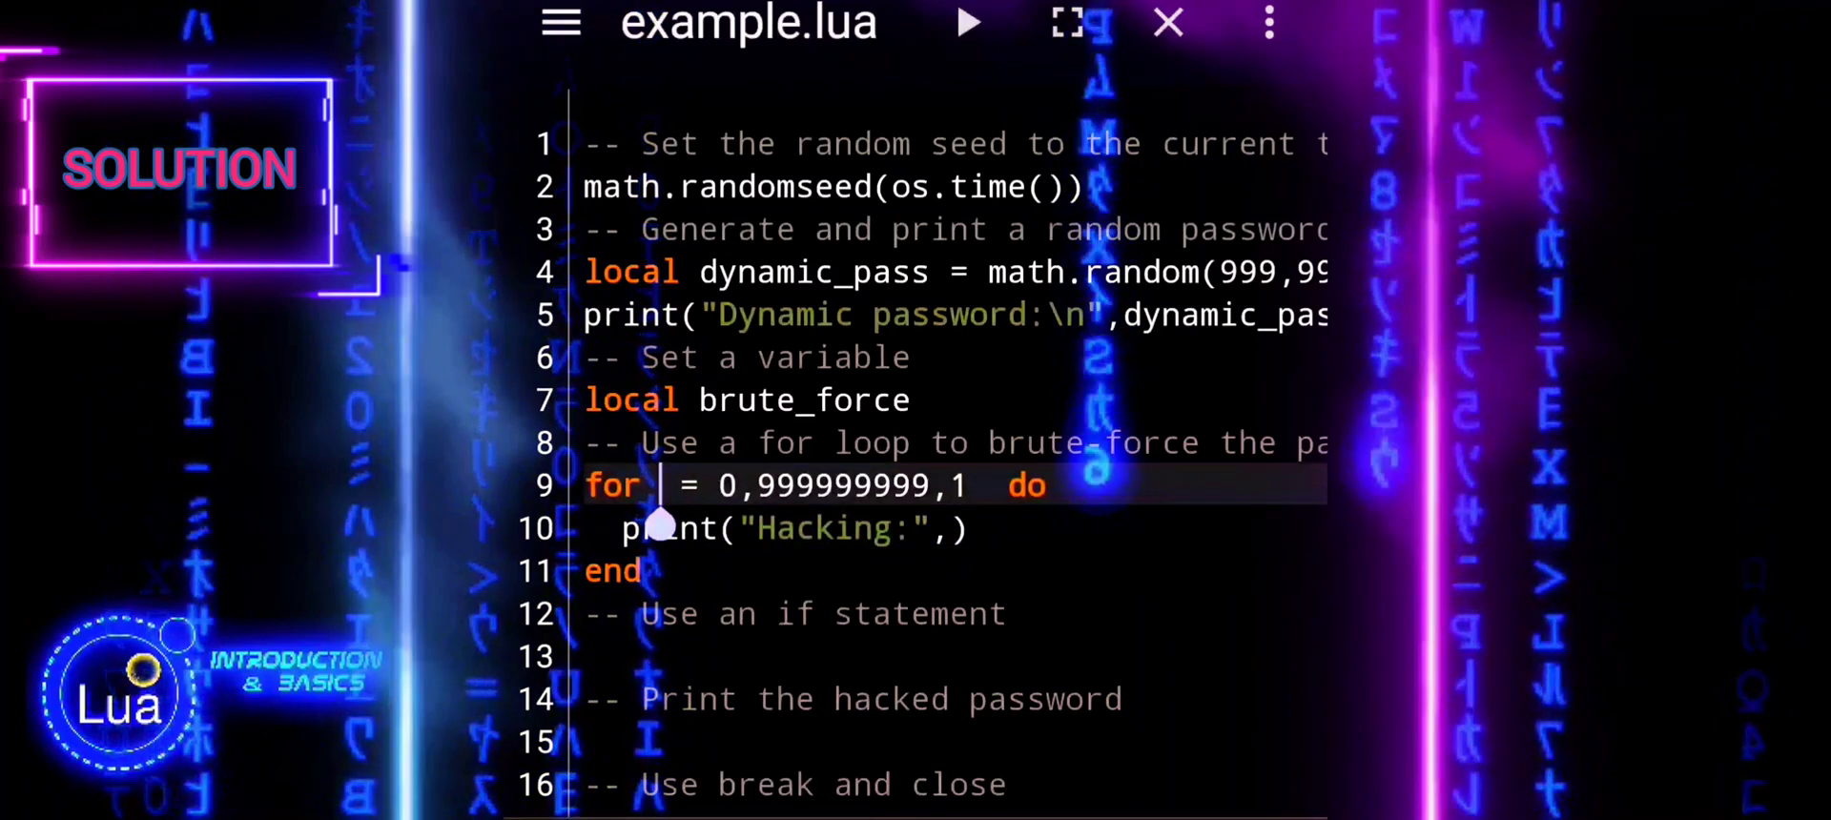
type("hack")
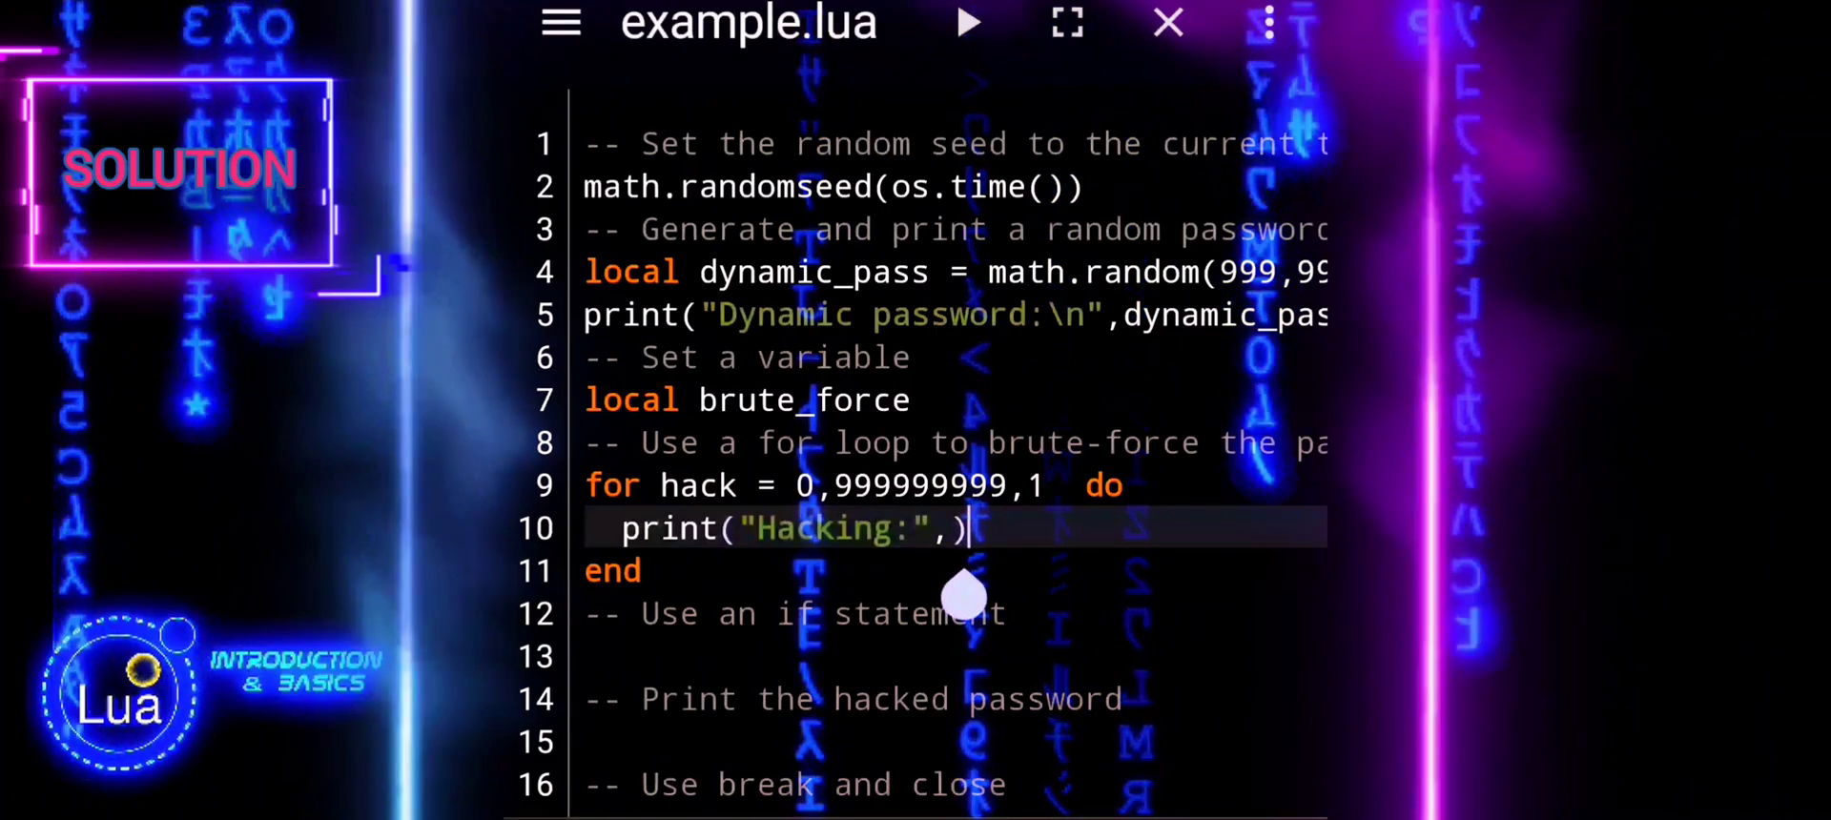
type("ha")
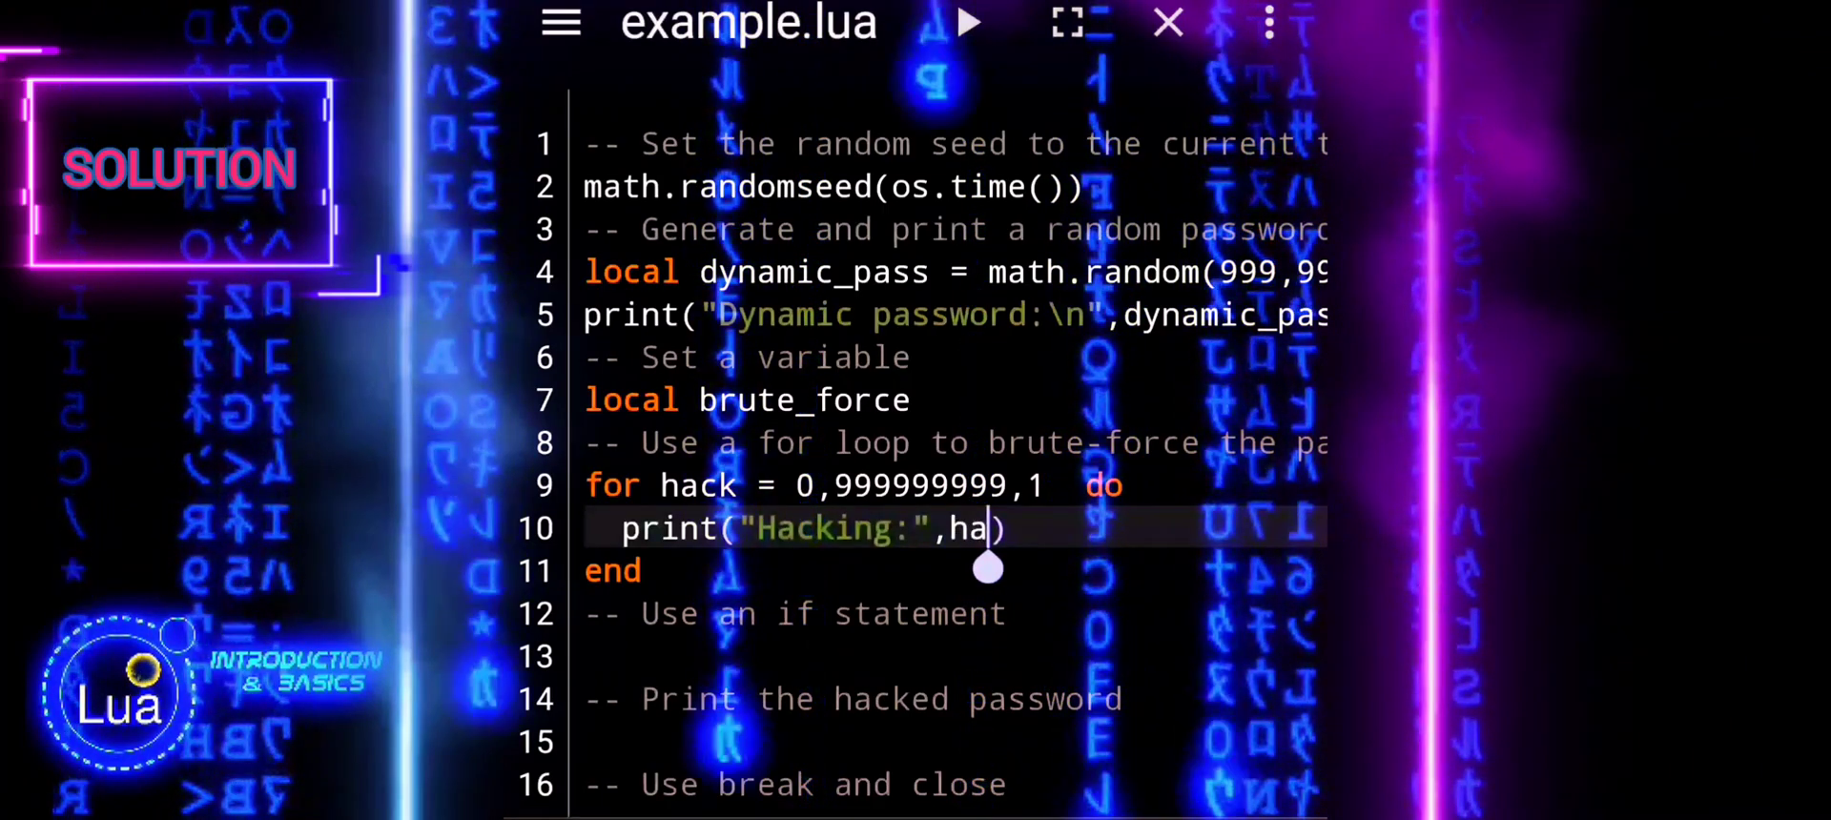
left_click(963, 22)
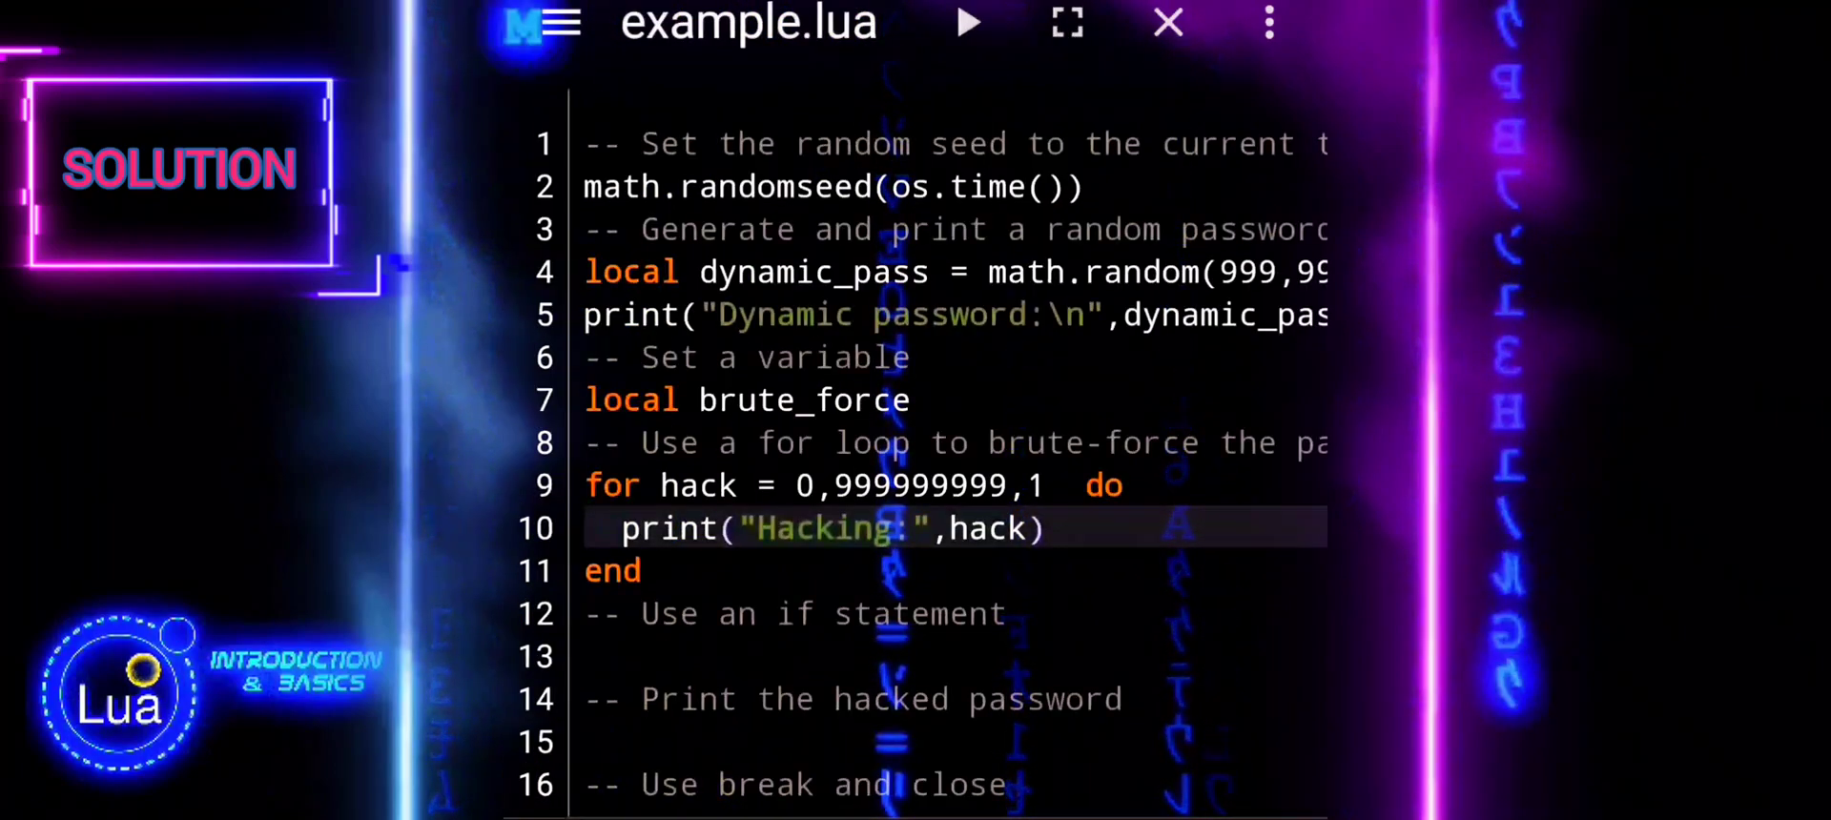
left_click(1042, 529)
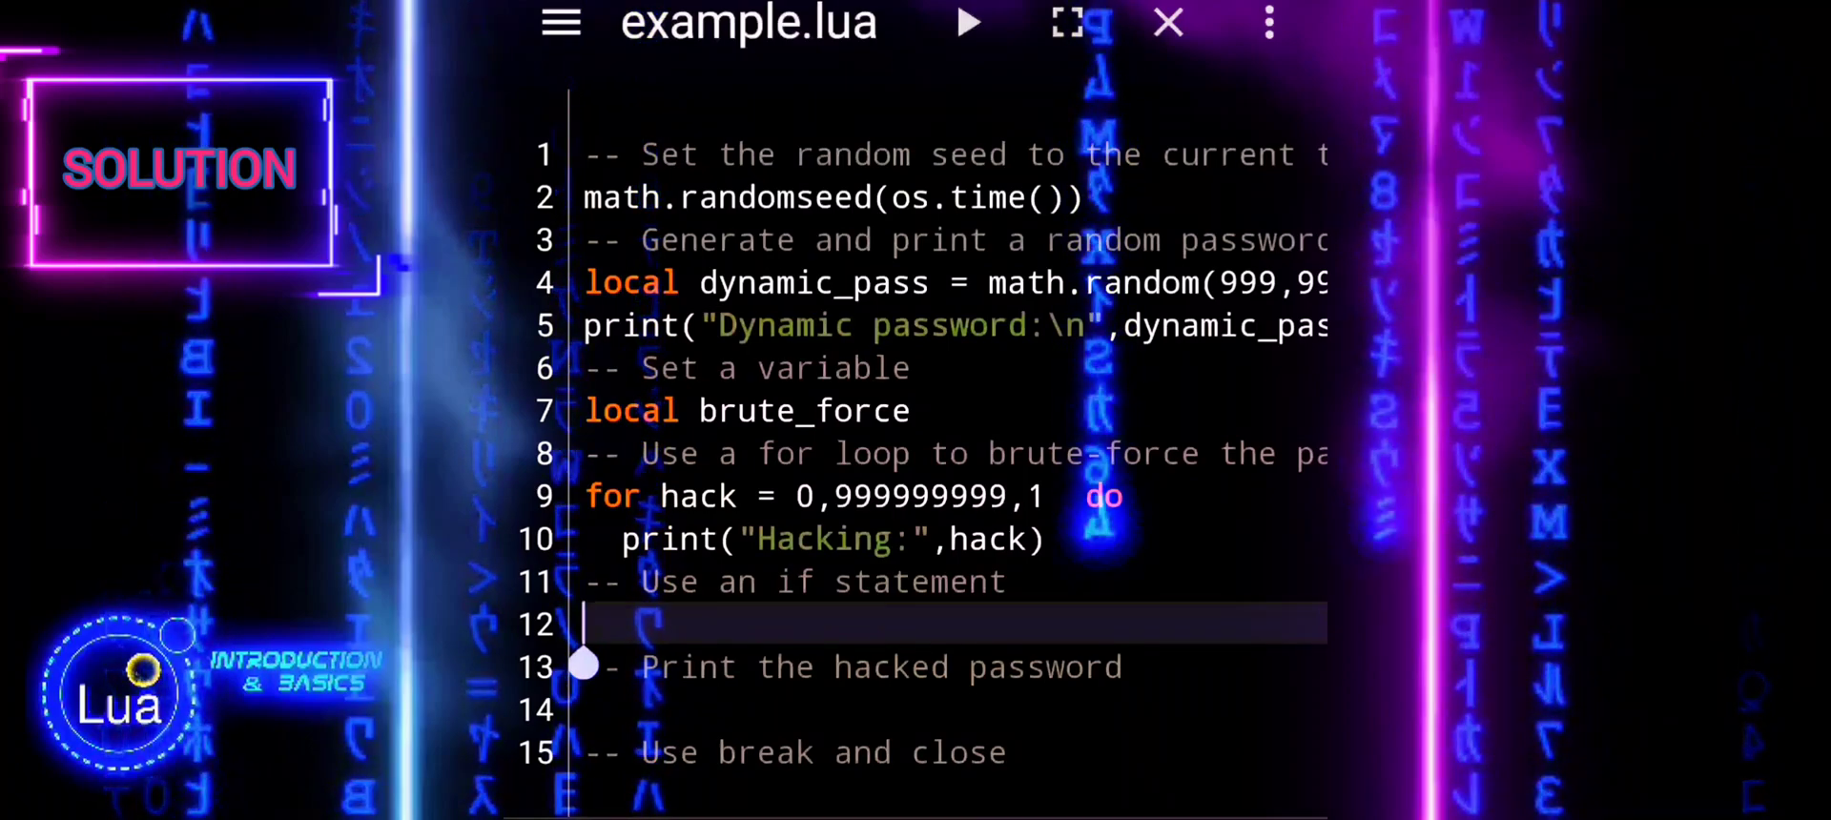
Step: Write the condition if hack == dynamic_pass then on line 12
type("if")
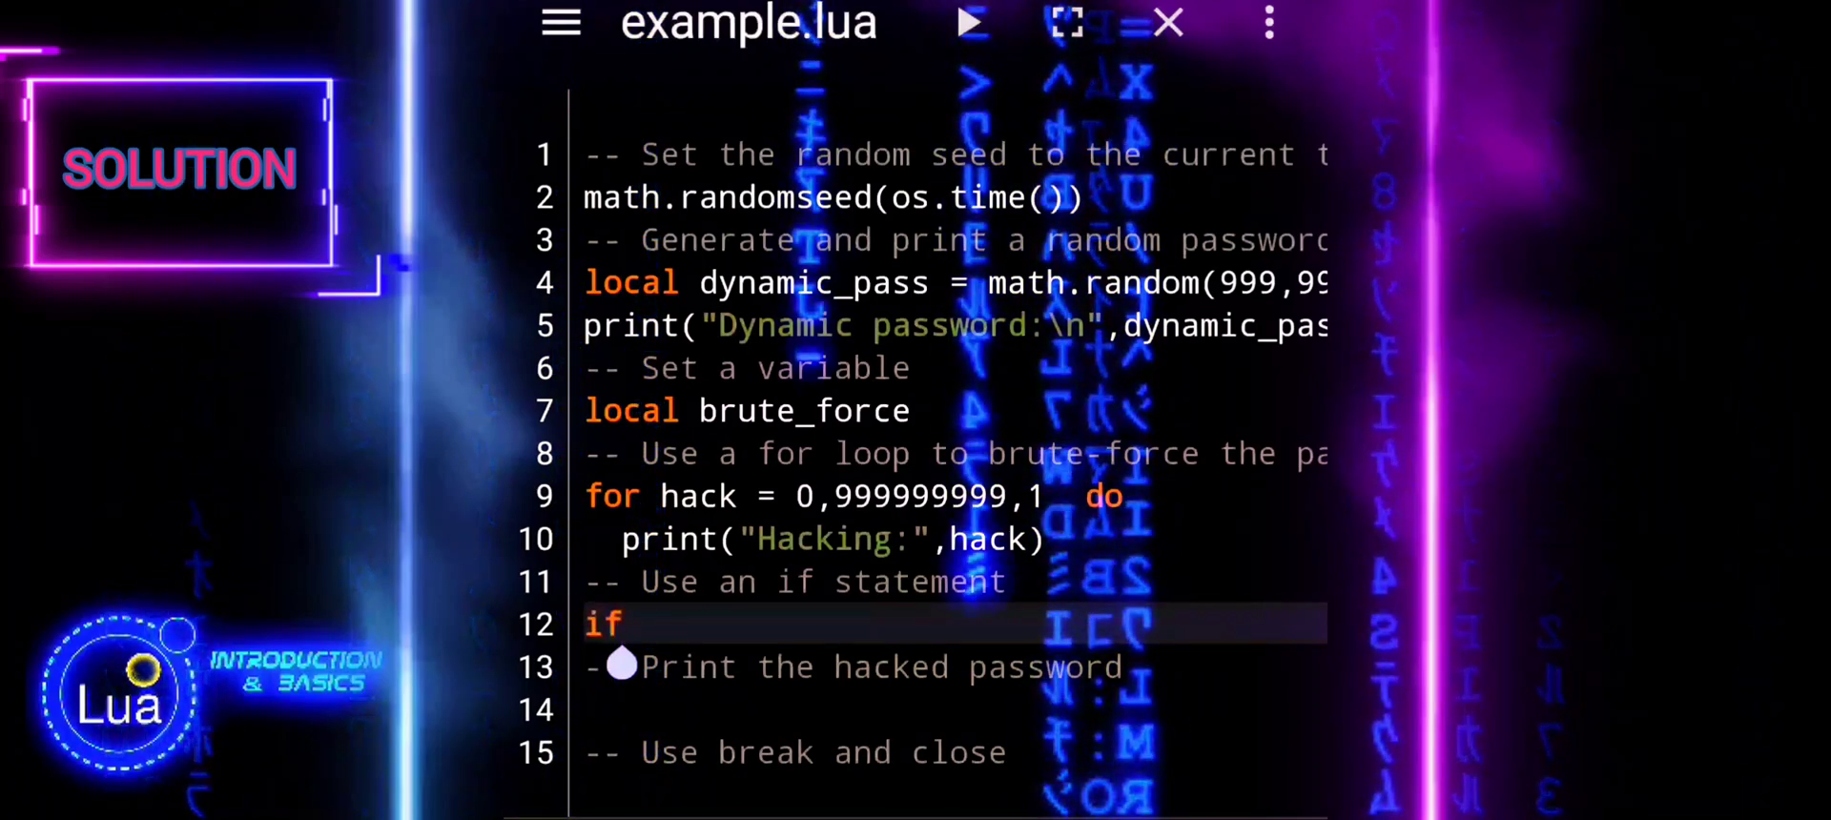
type("hack")
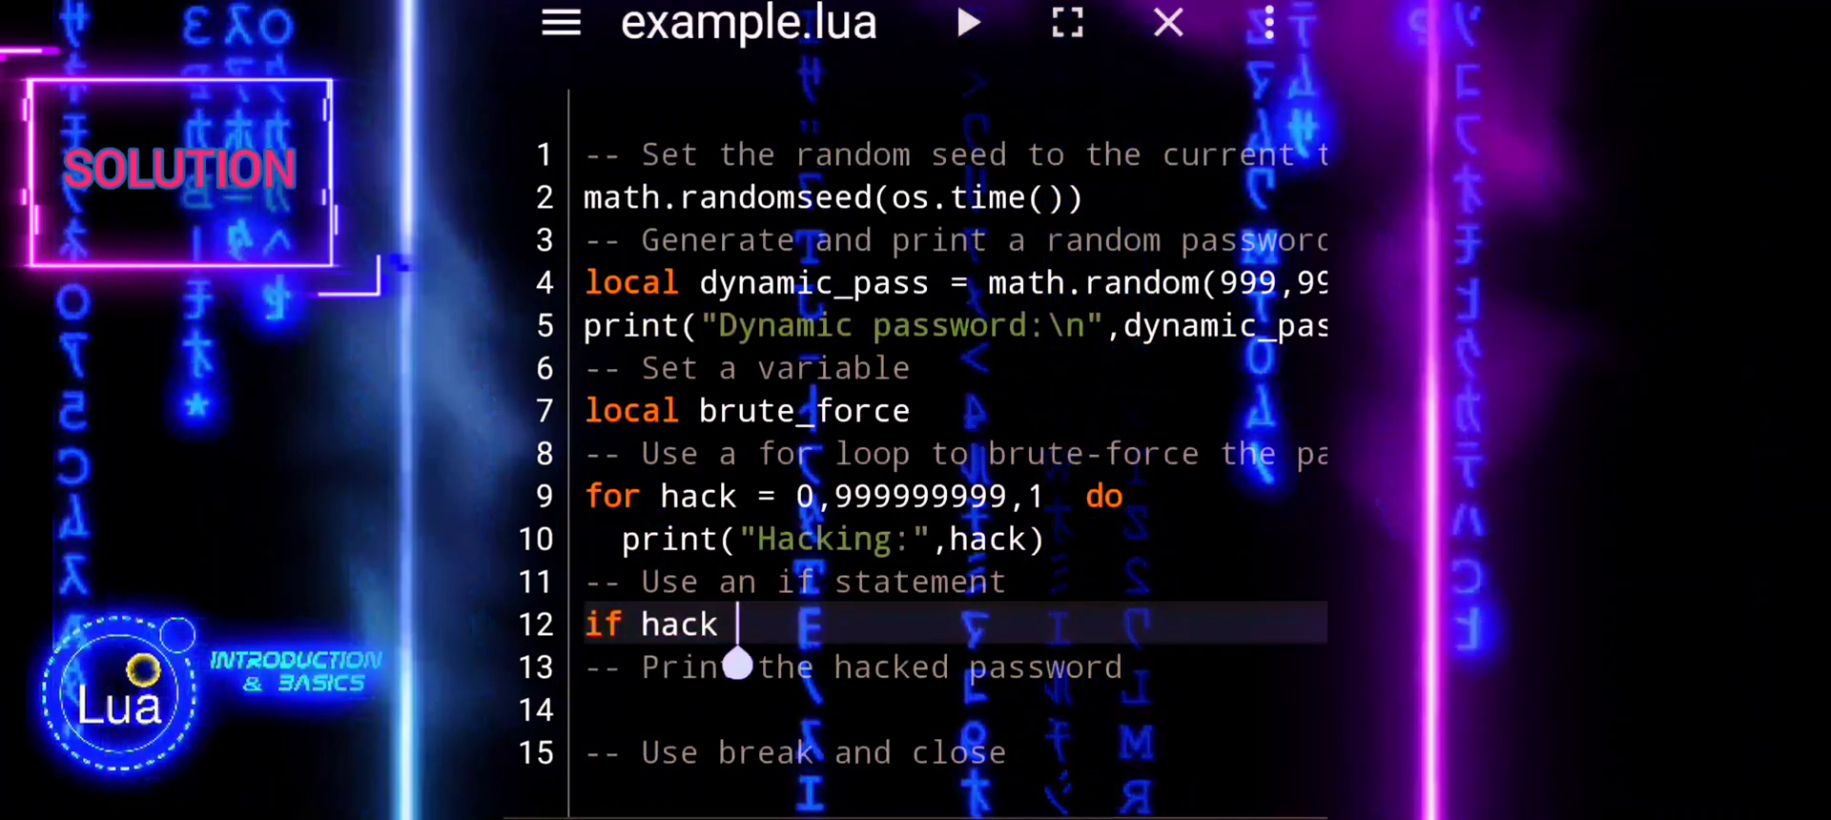
type("==")
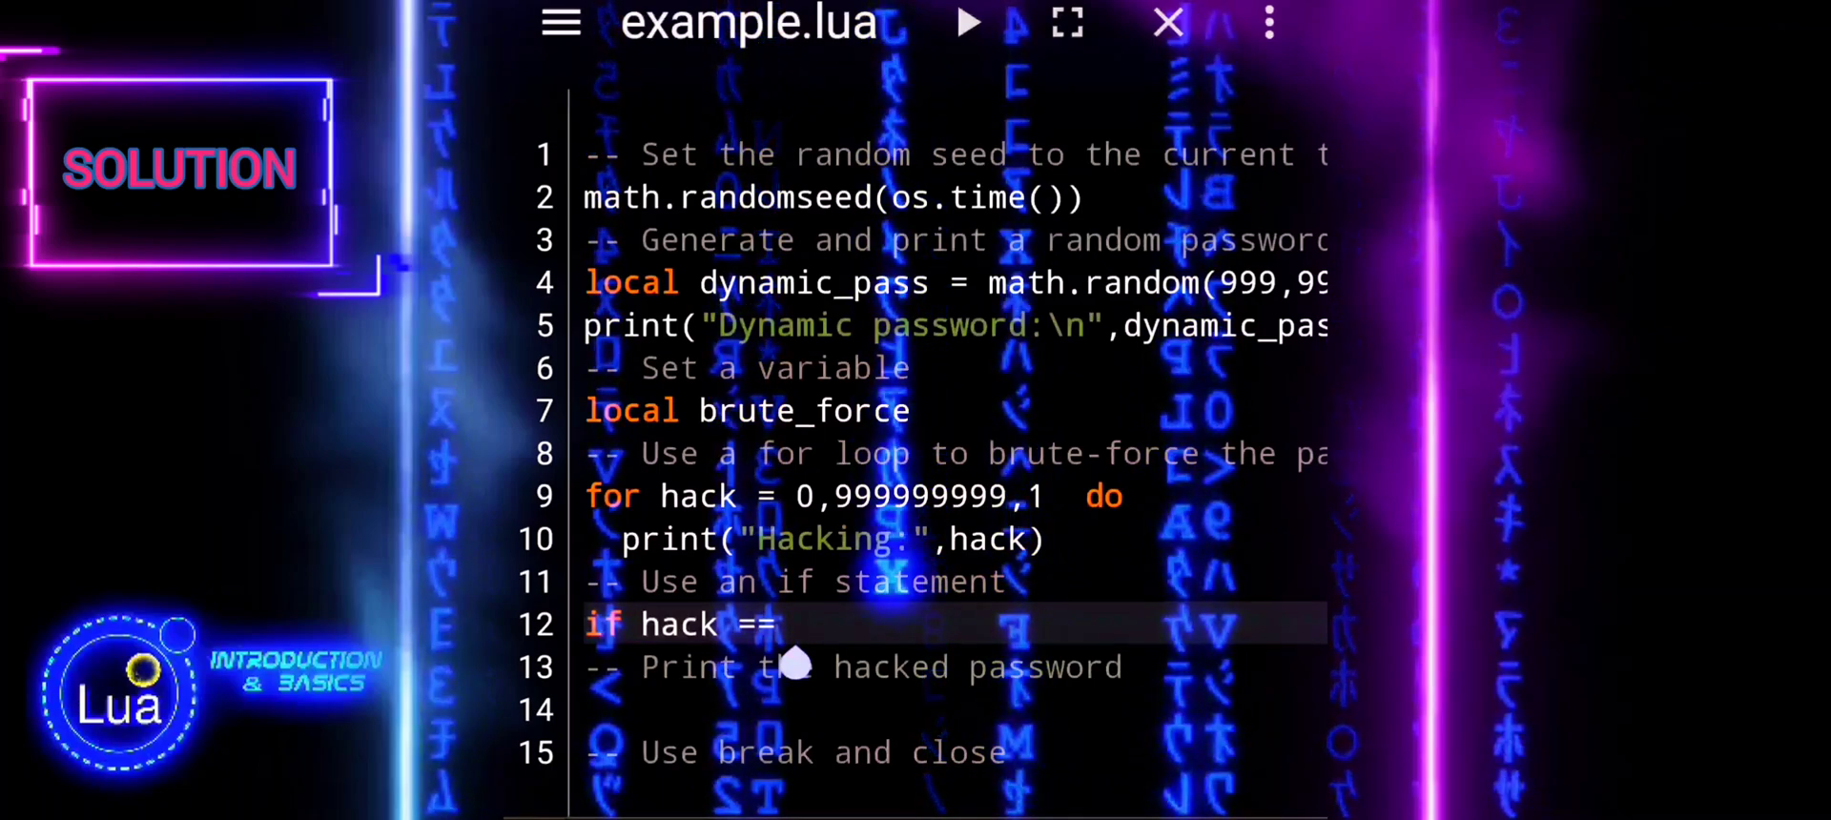
double_click(813, 282)
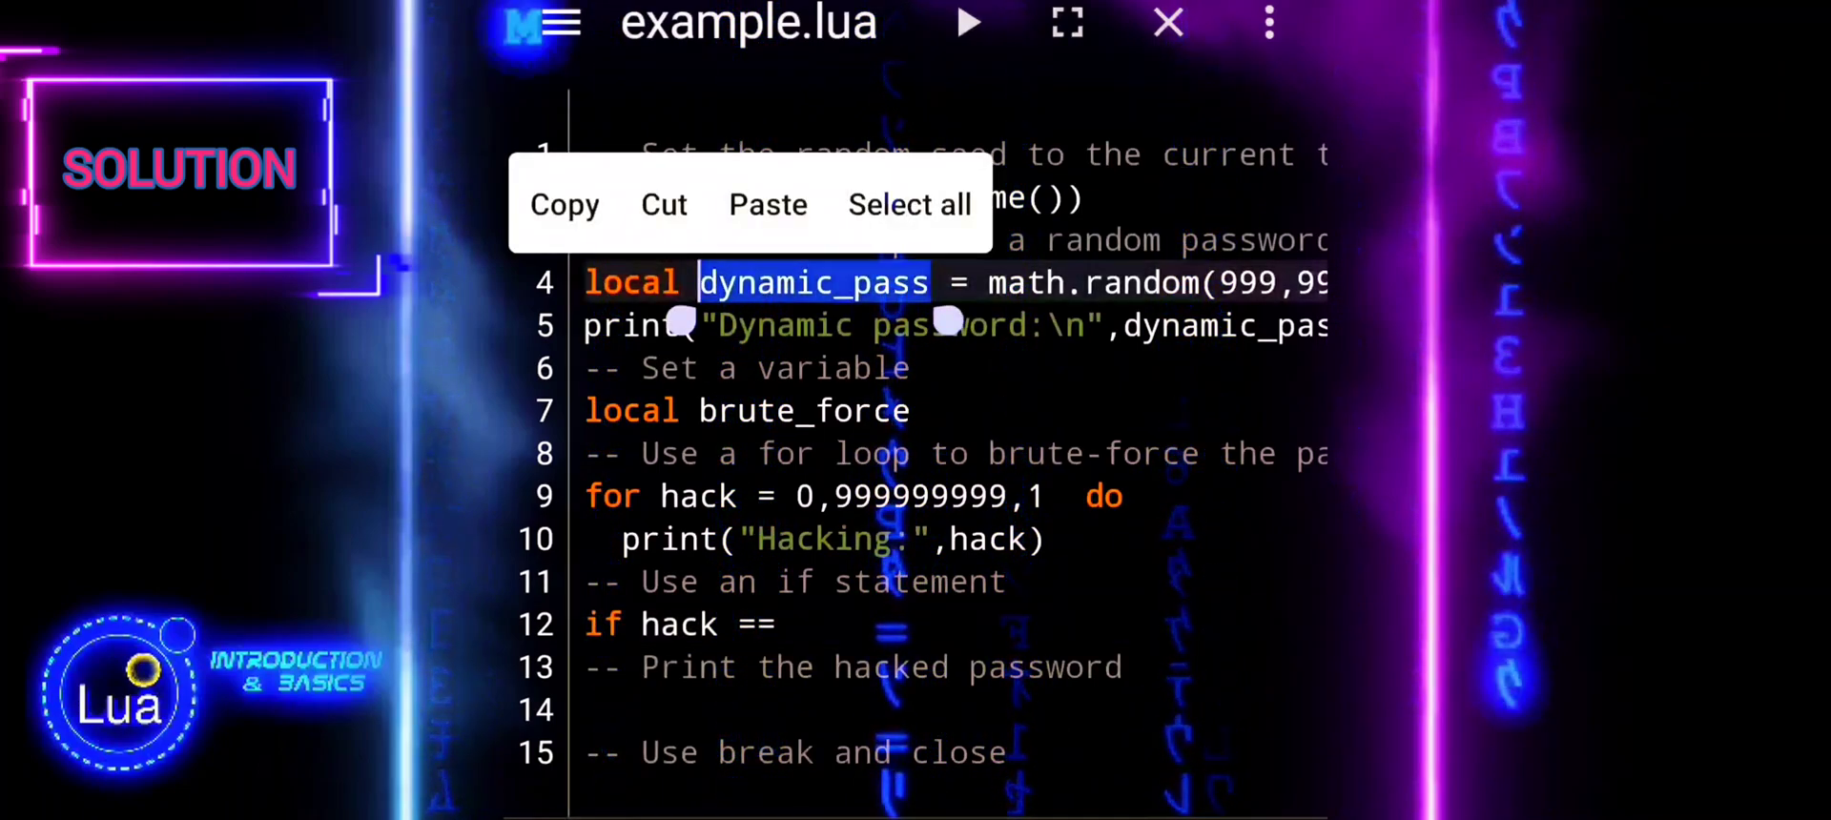
left_click(795, 624)
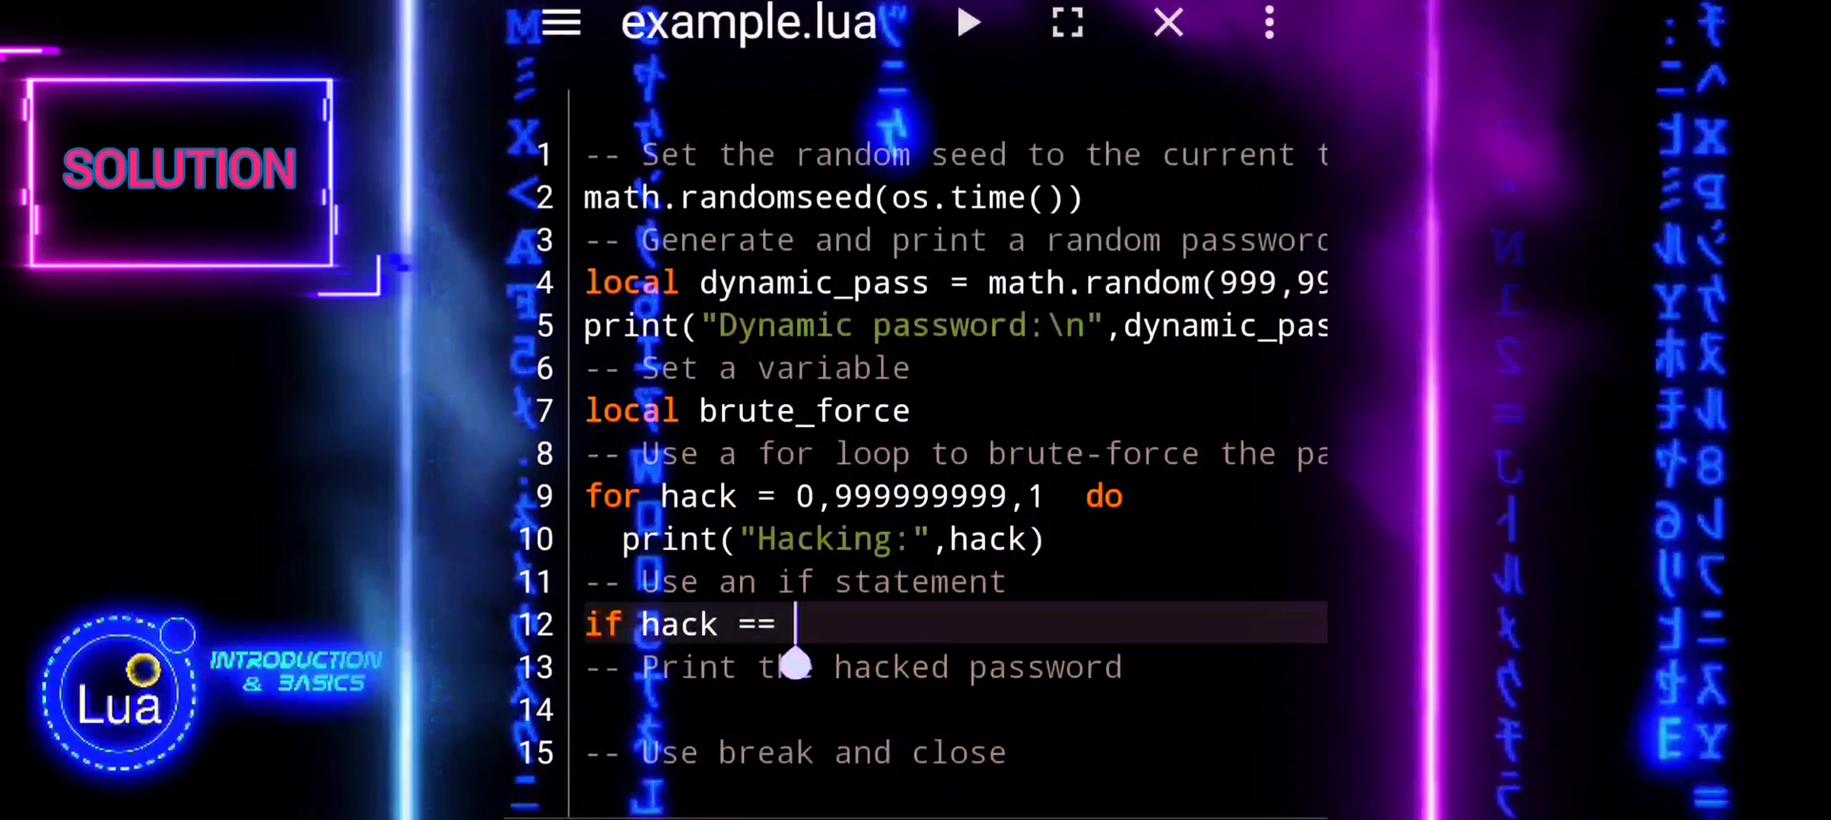
type("dynamic_pass")
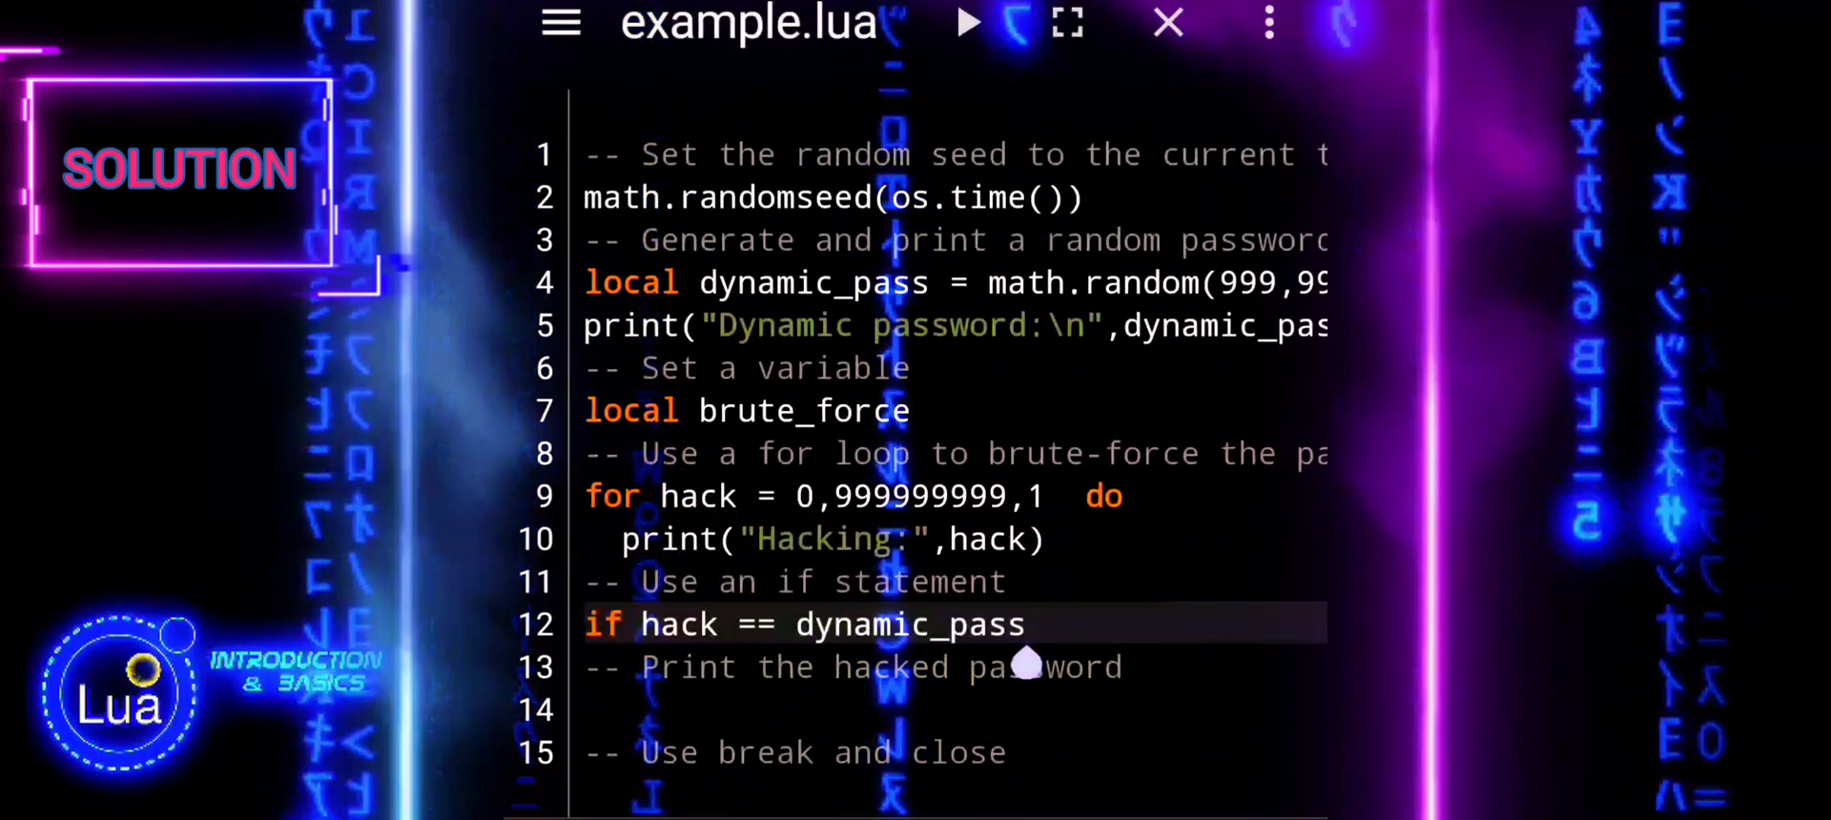
type("t")
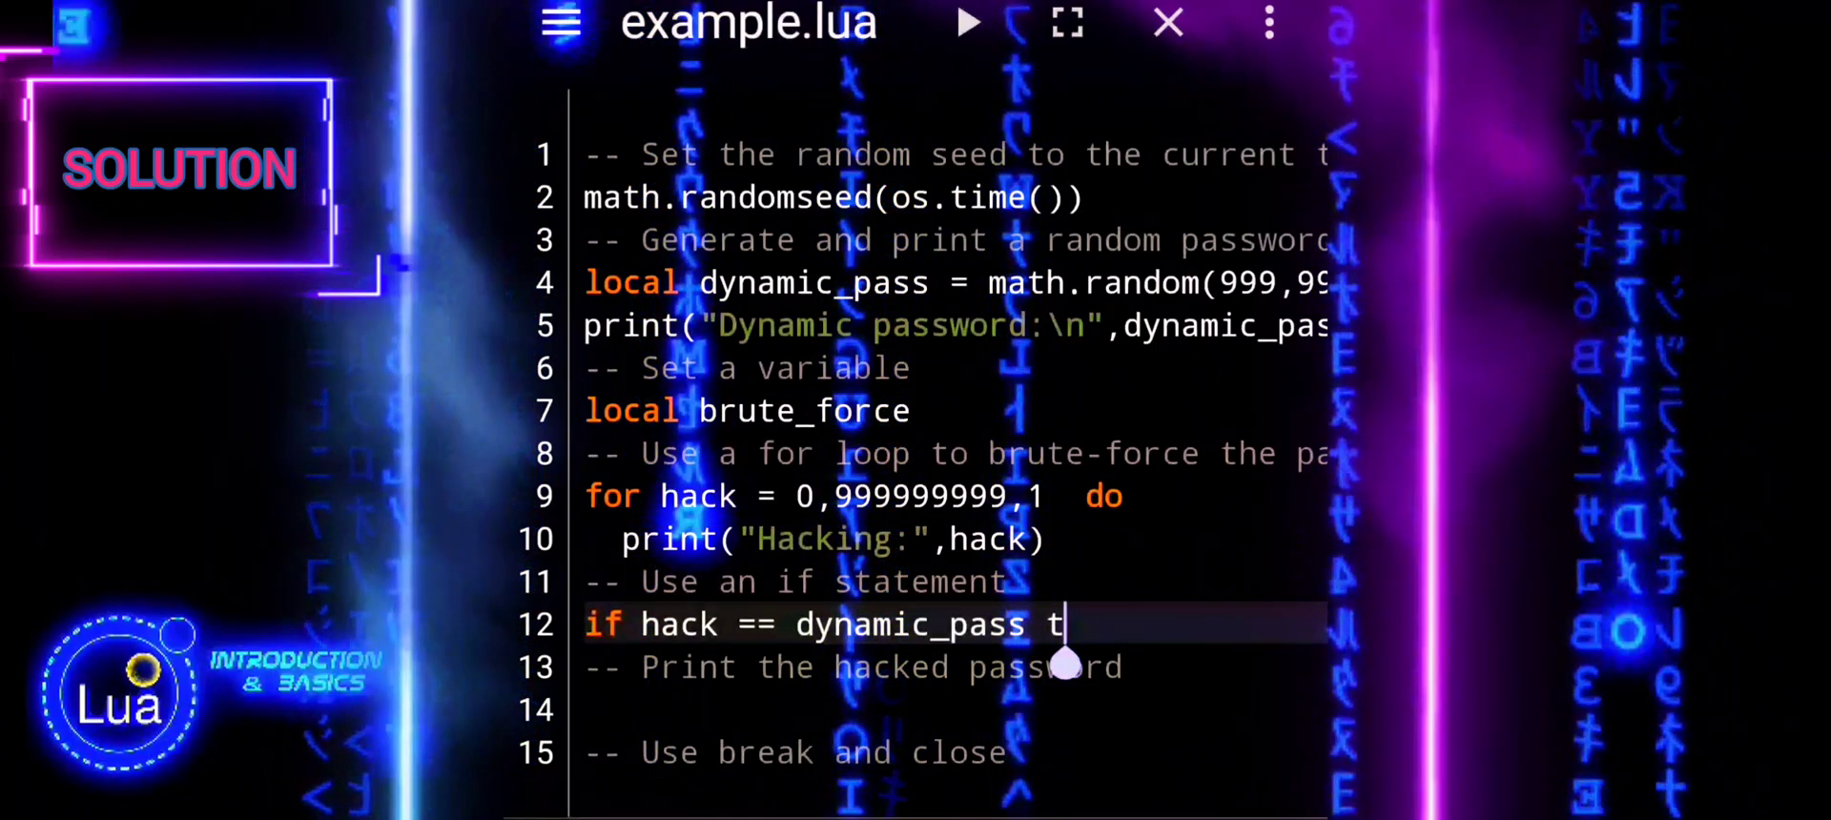
type("hen")
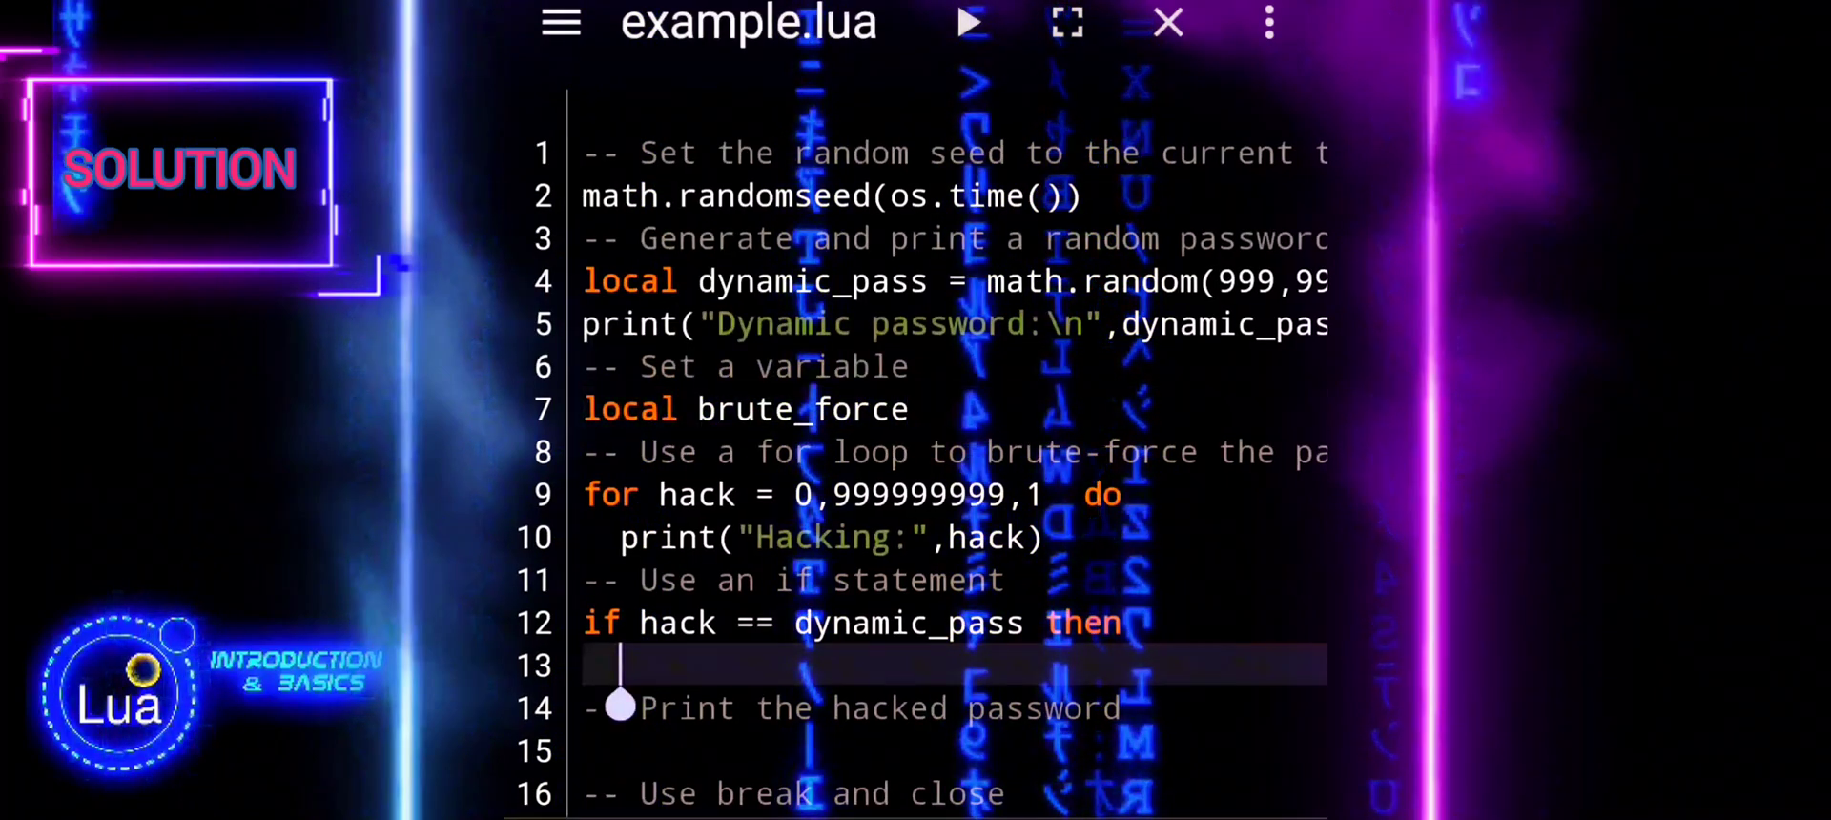
Step: Assign brute_force = hack inside the if block
type("brute_force")
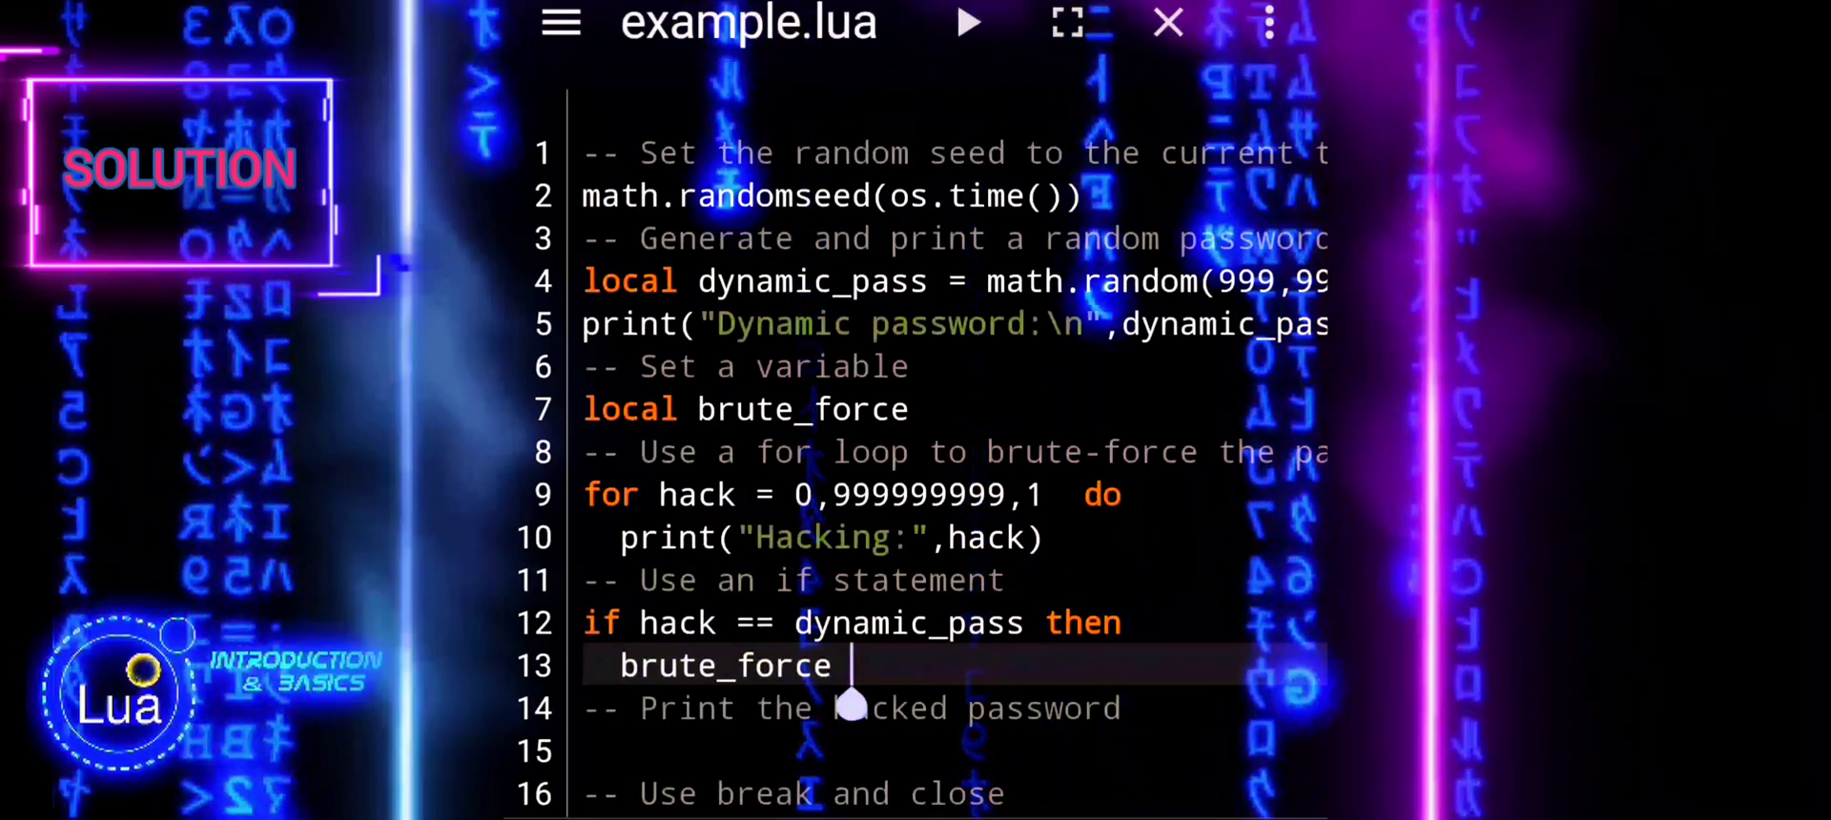
type("=")
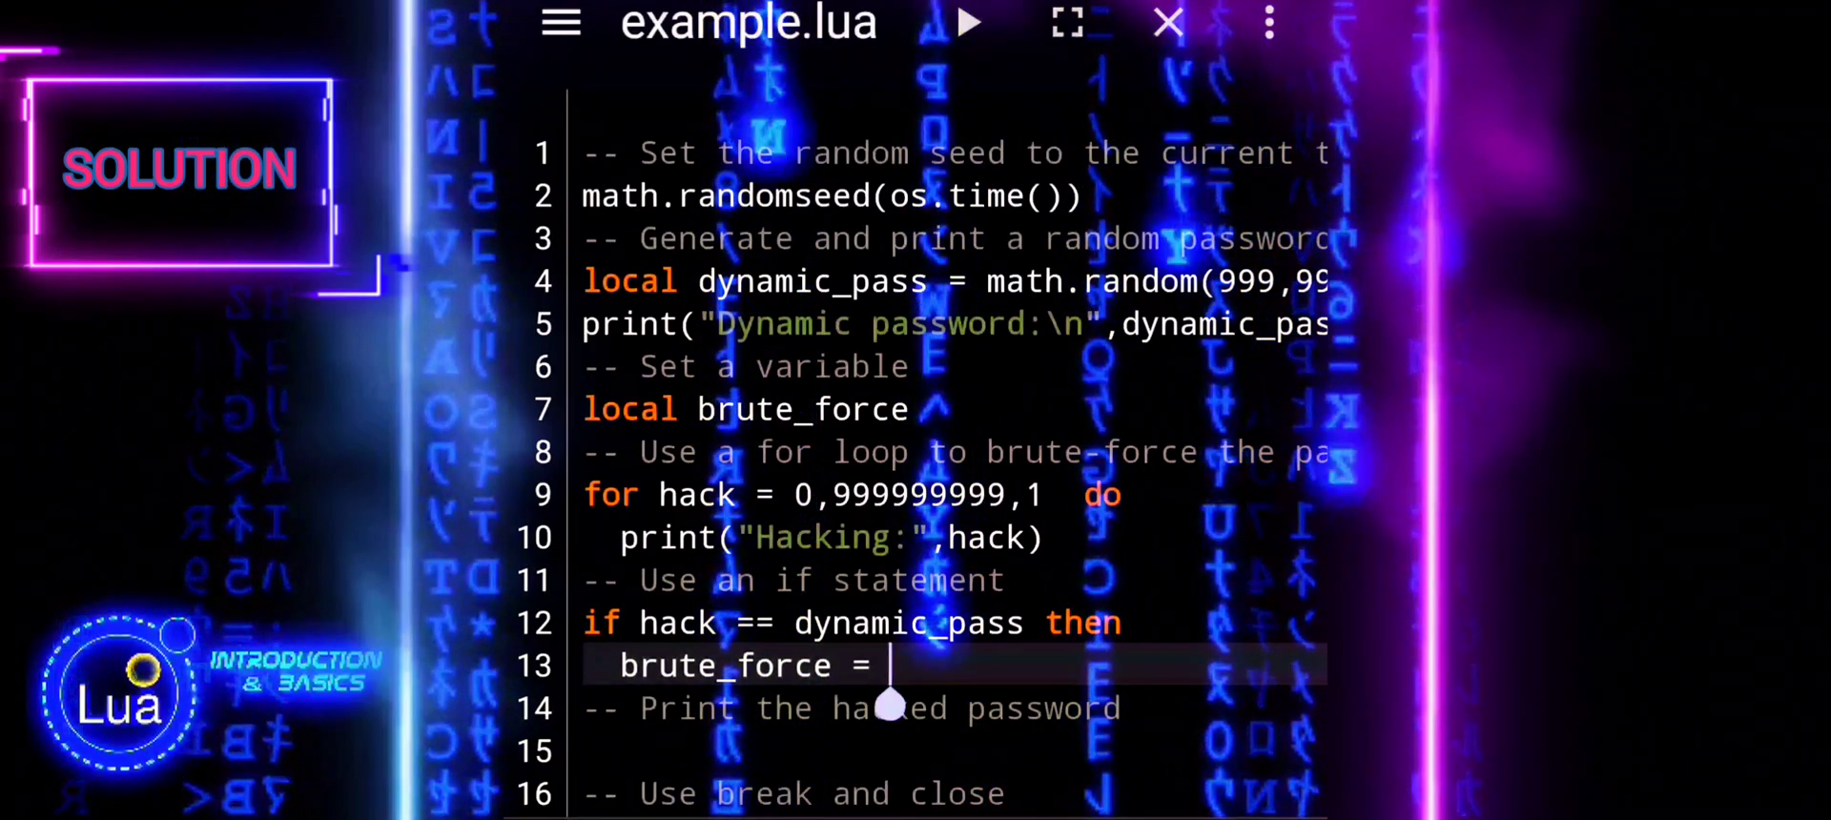
type("hack")
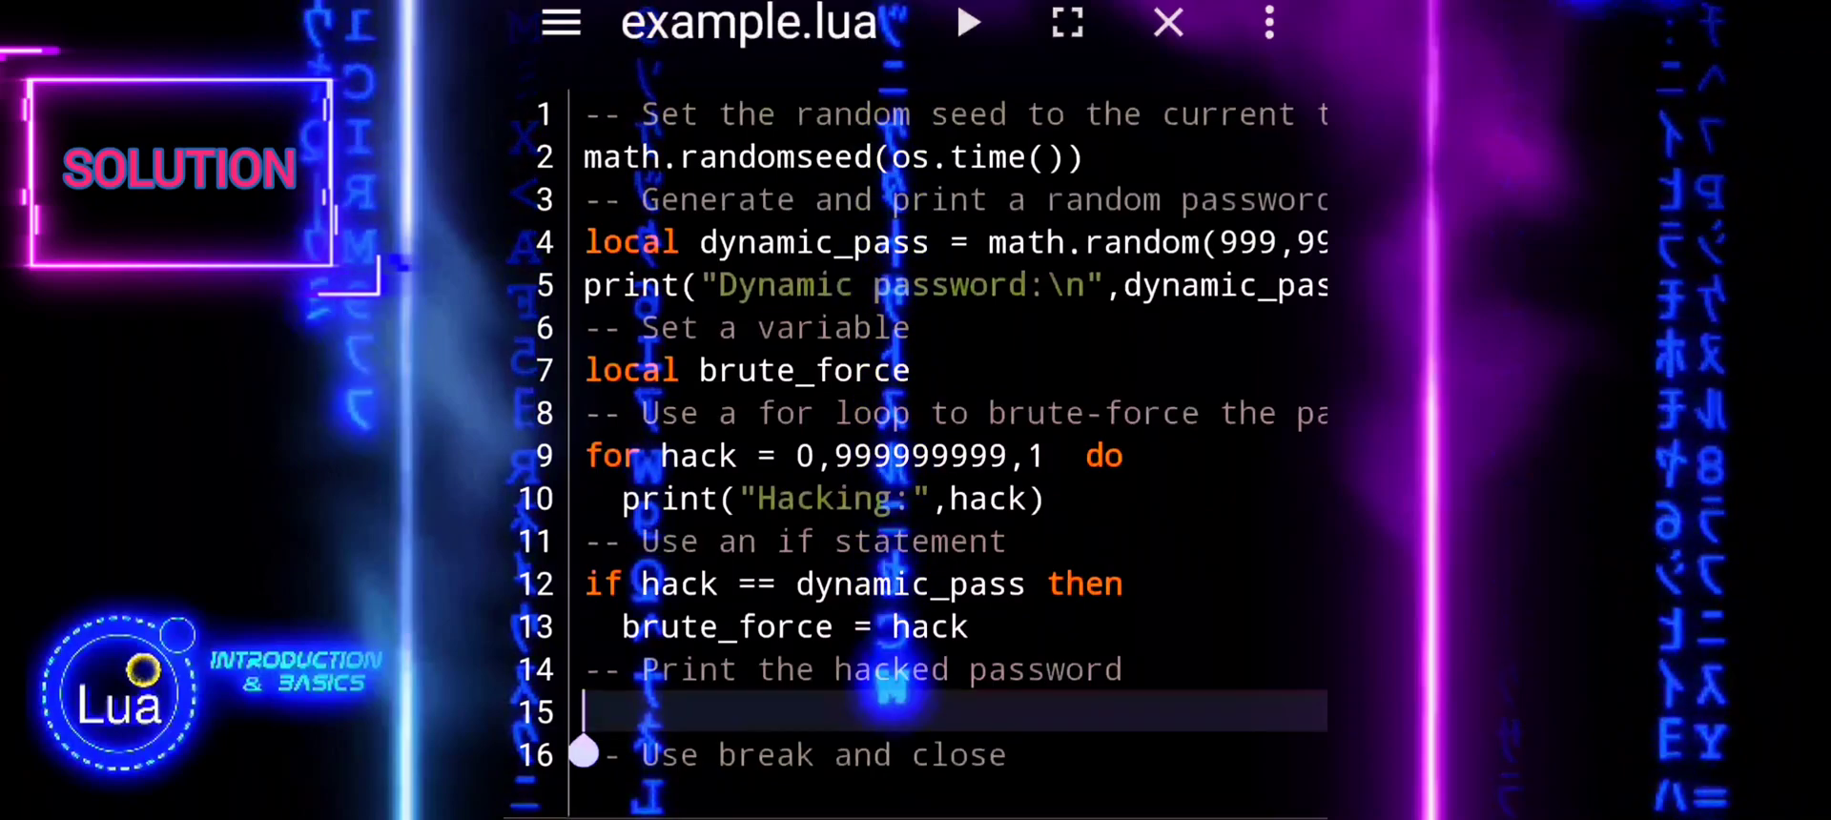
Step: Add print("Hacked password:\n", brute_force) on line 15, followed by break
type("print")
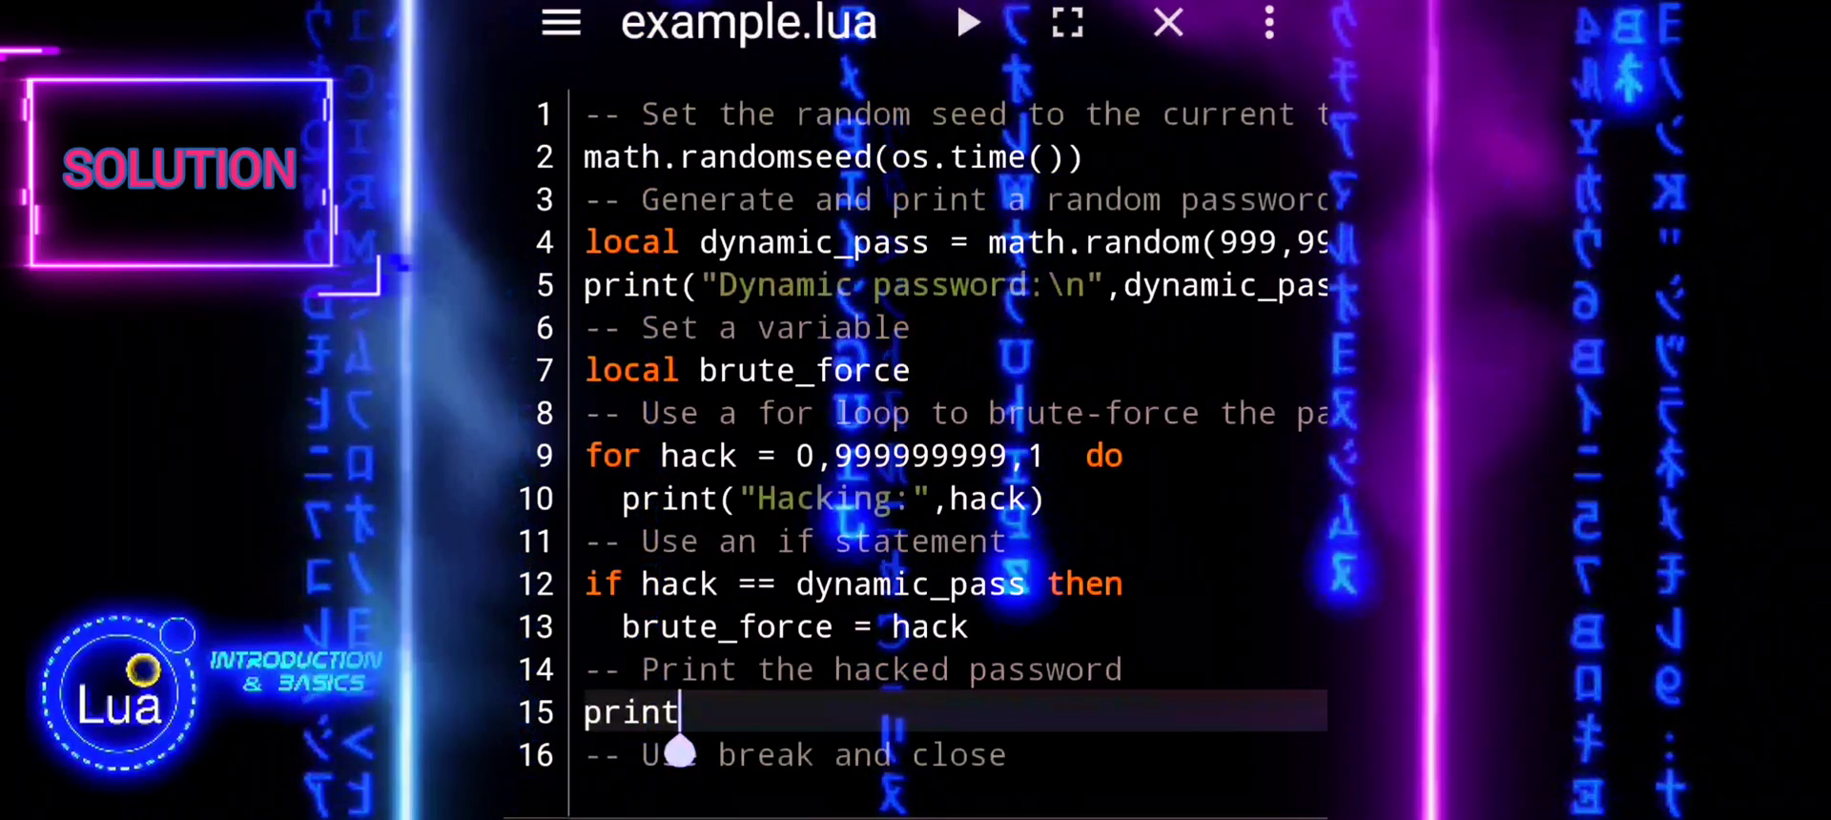
type("(\"\")")
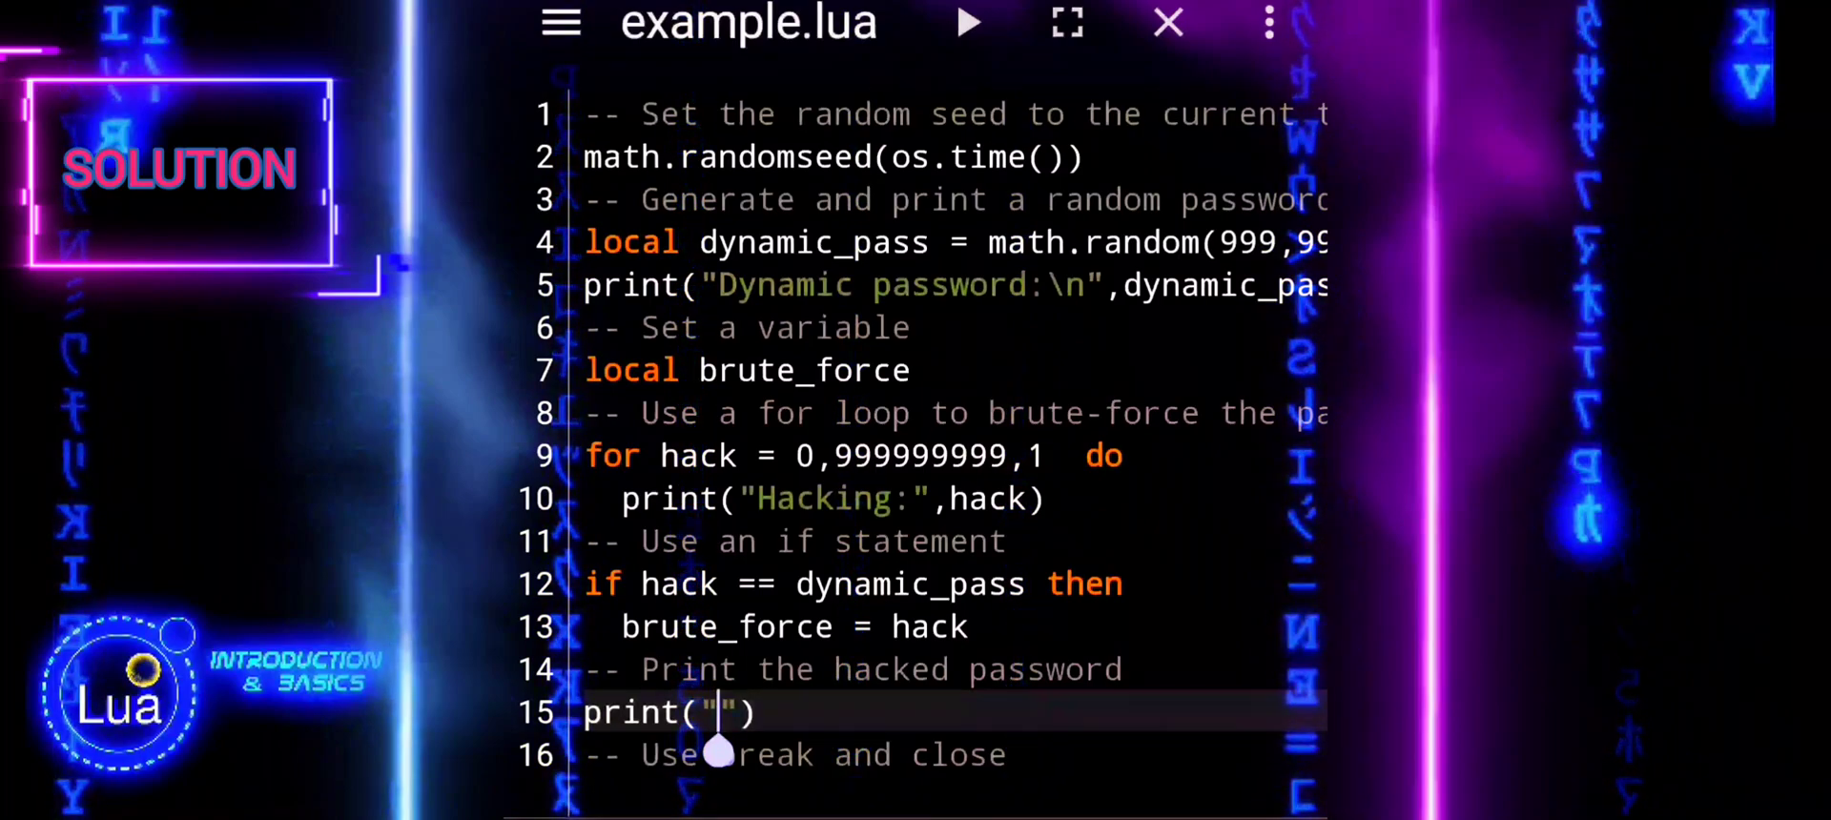
type("Hacked")
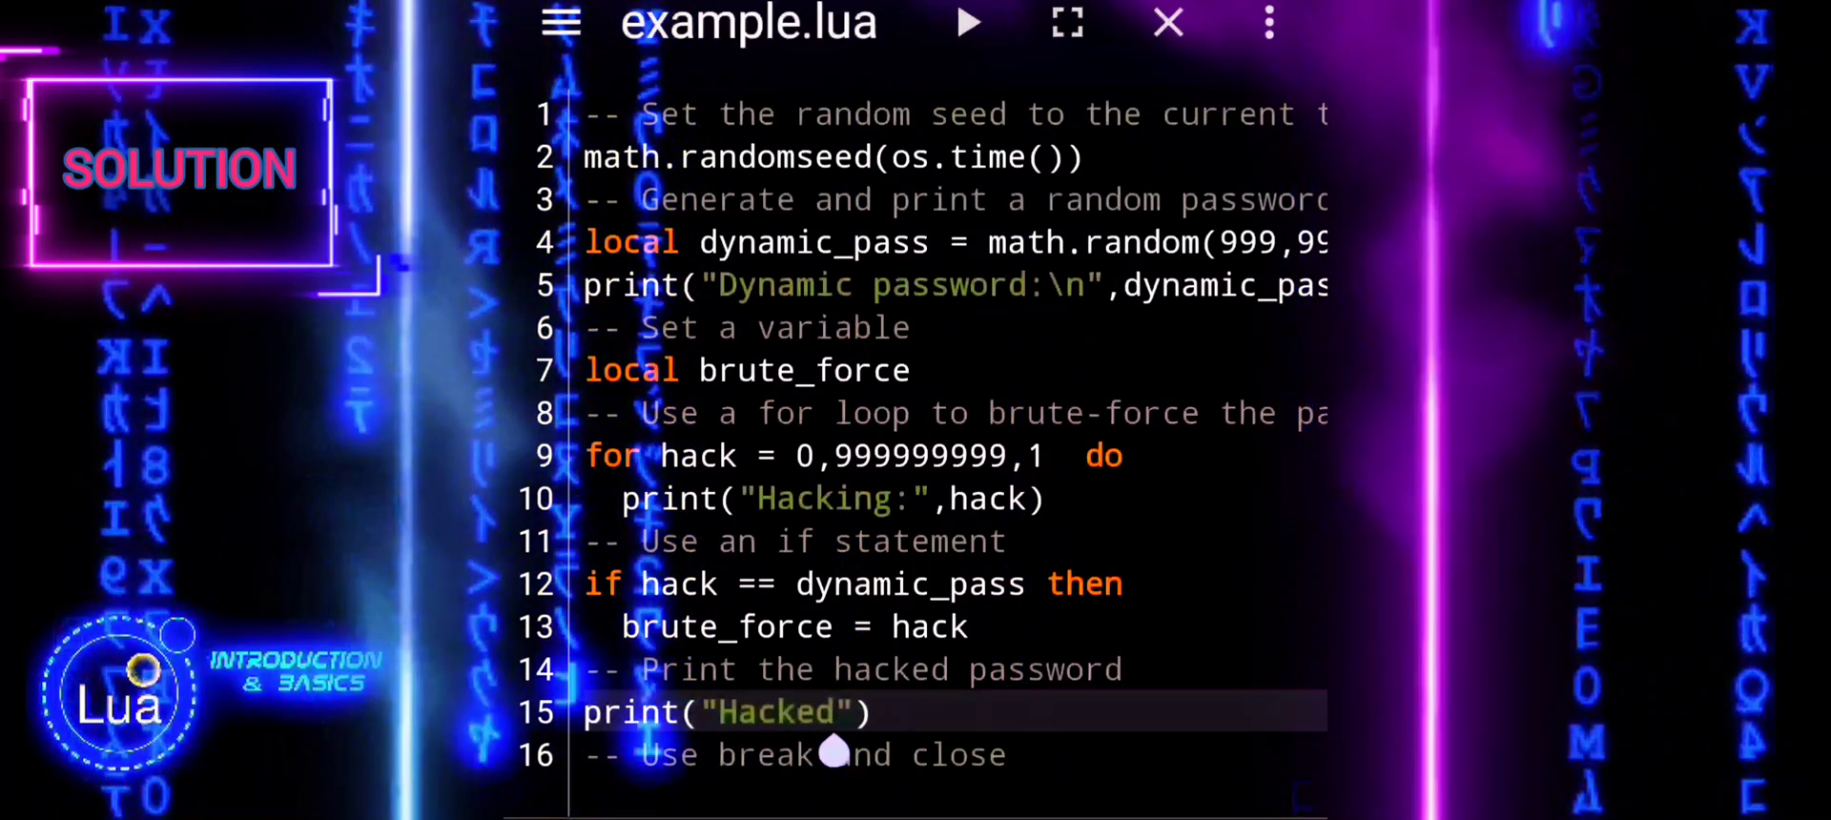
type("p")
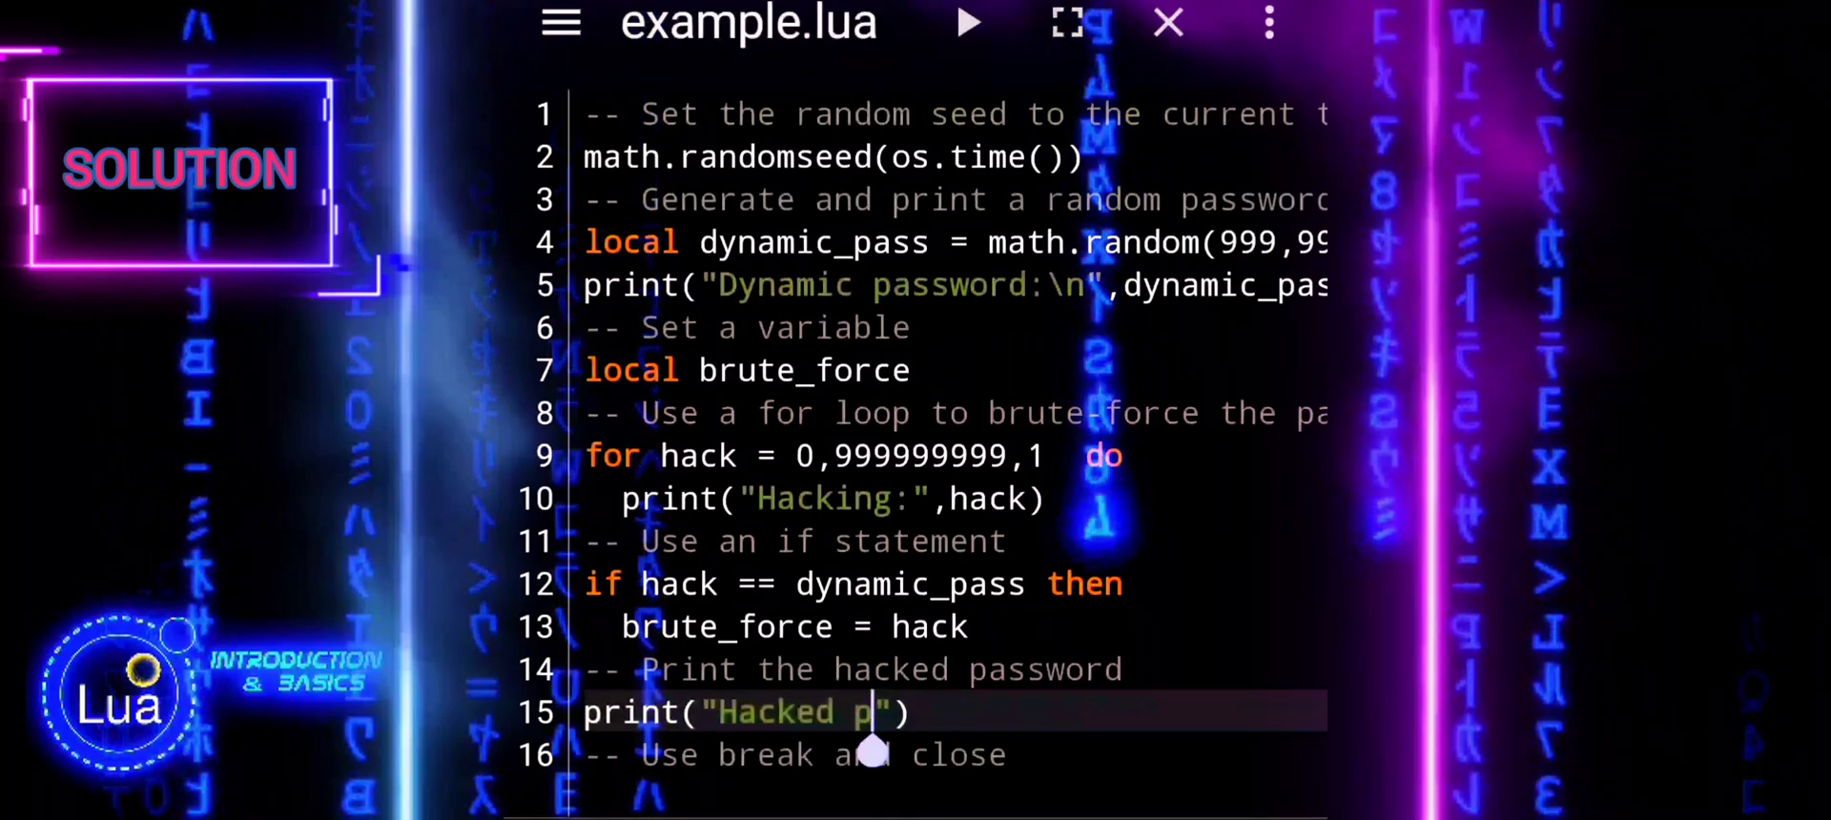
type("assword:")
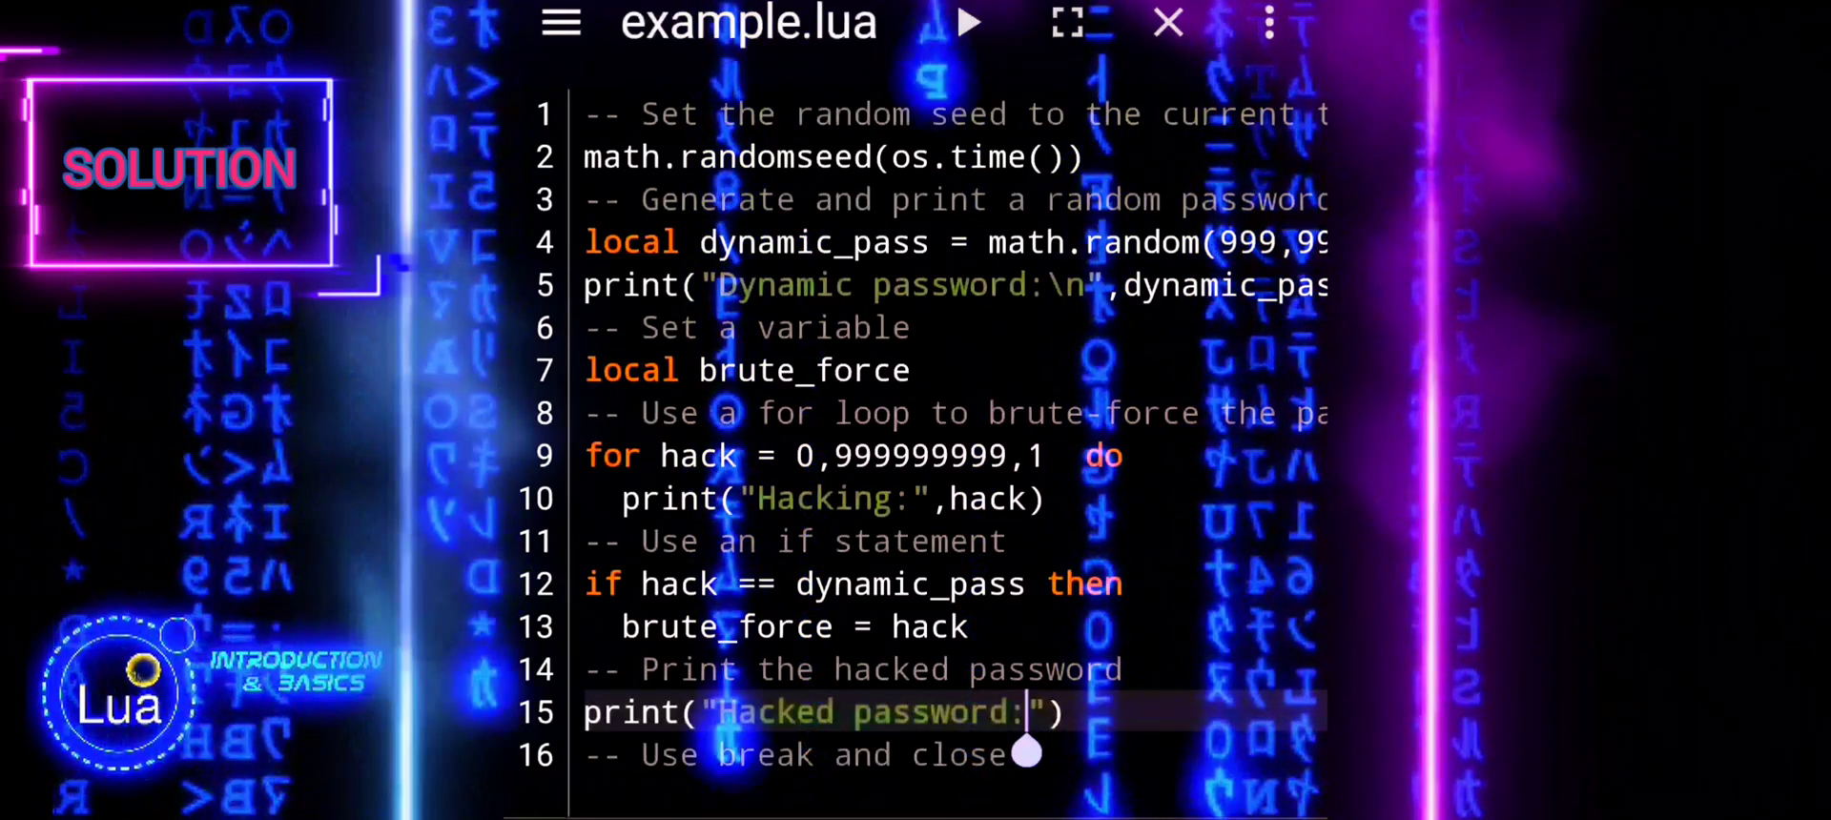
type("\\n")
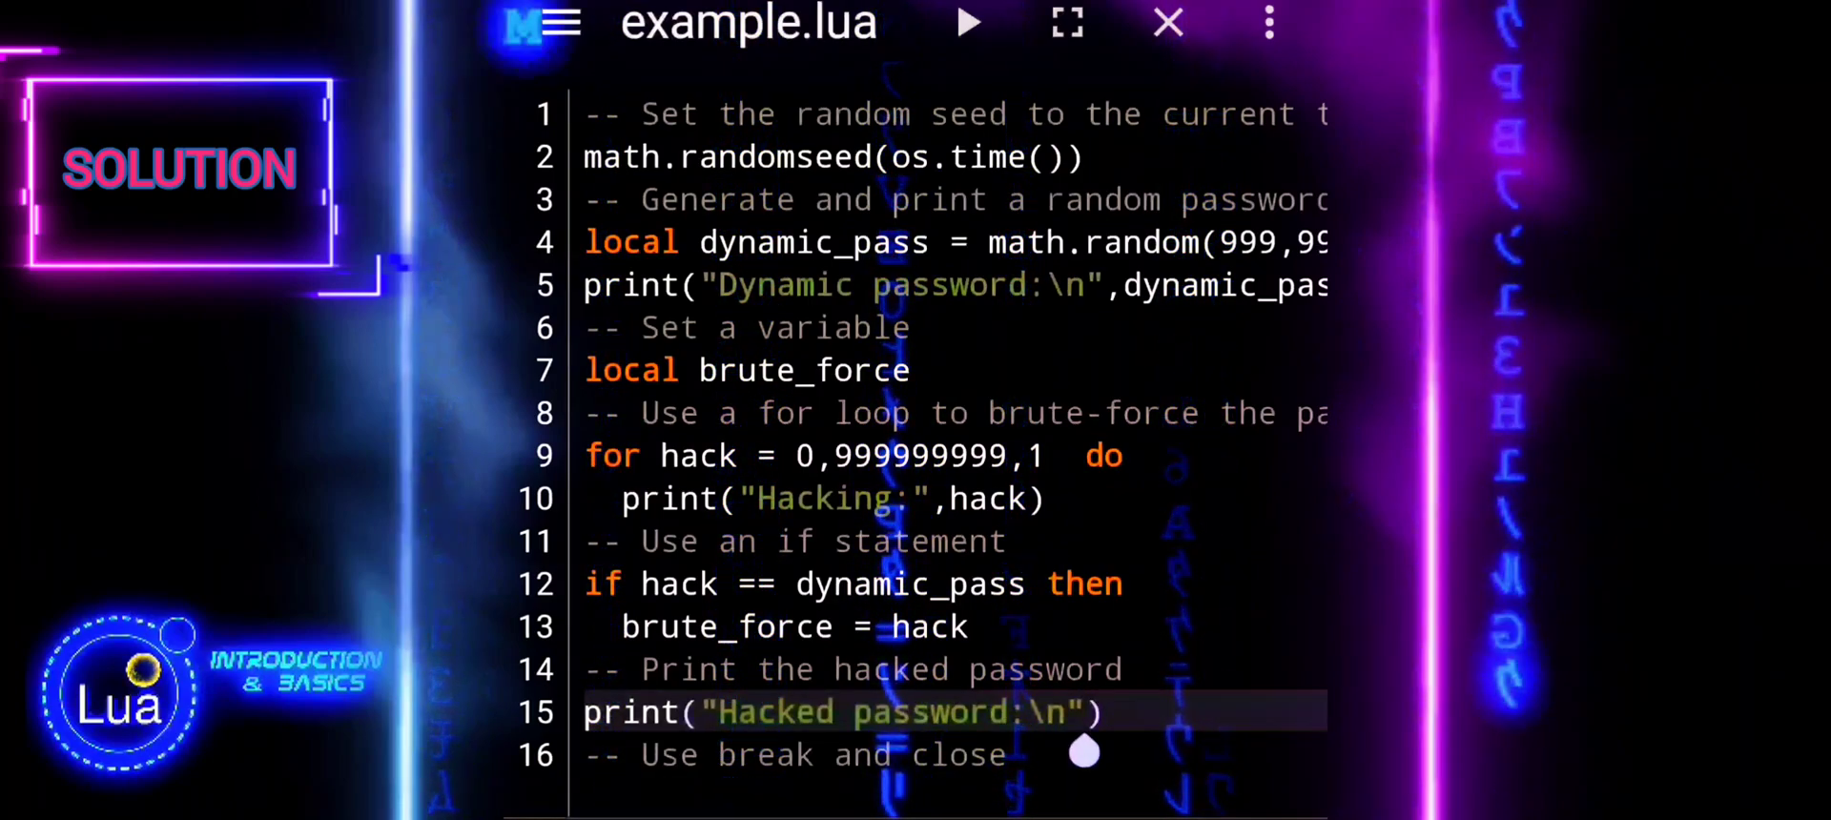
type(",")
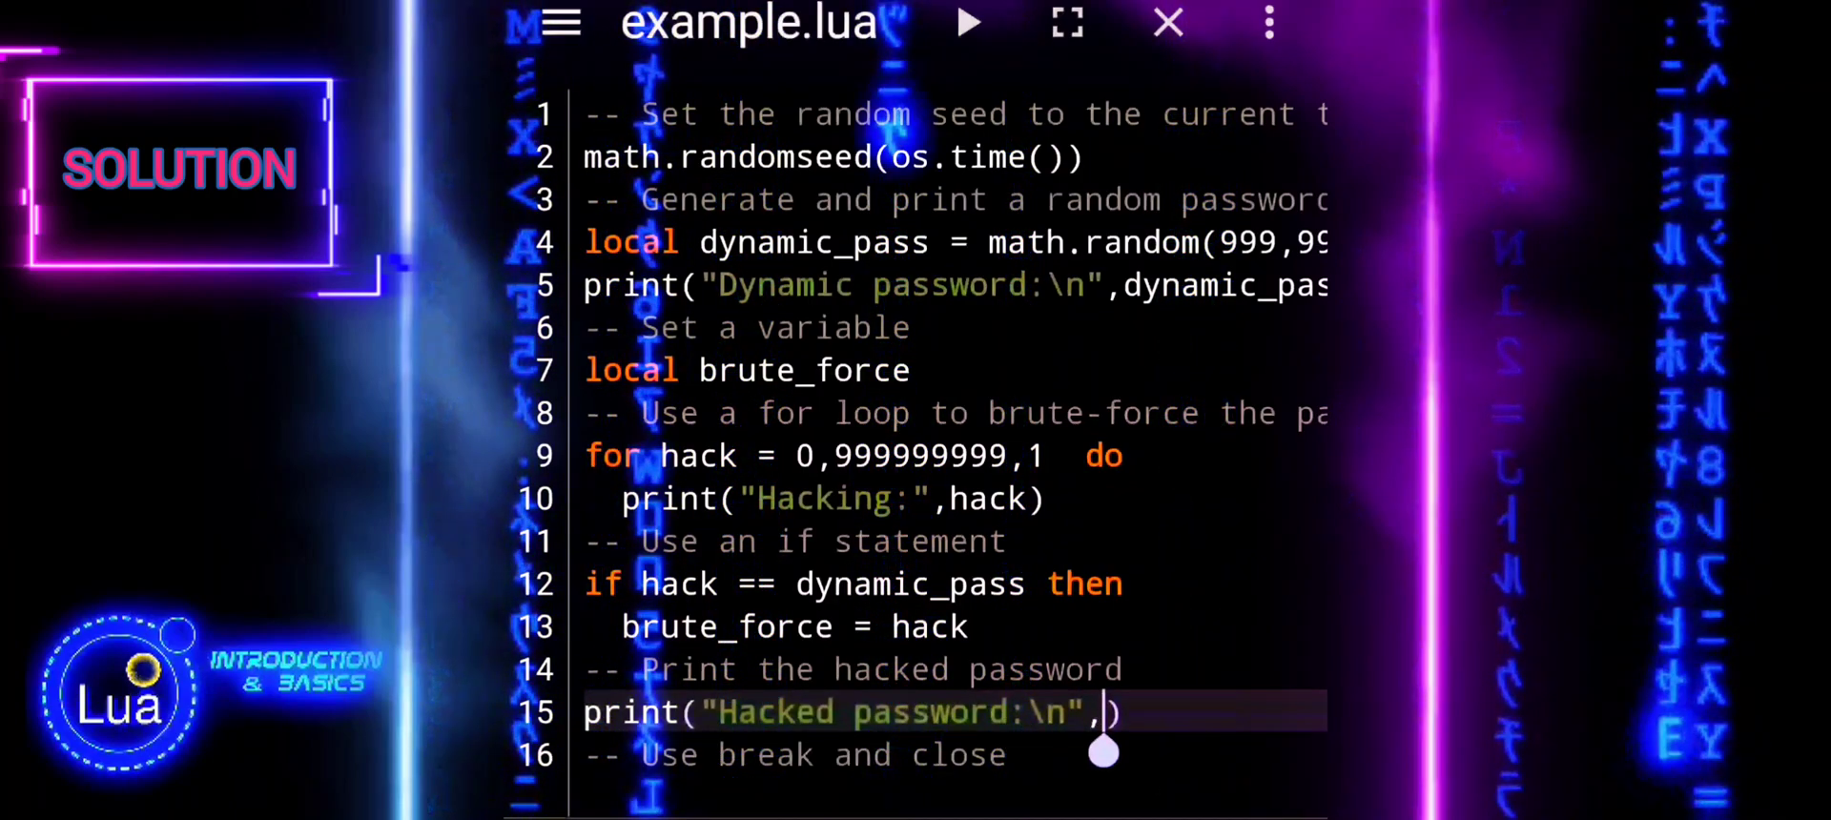
type("brute_force")
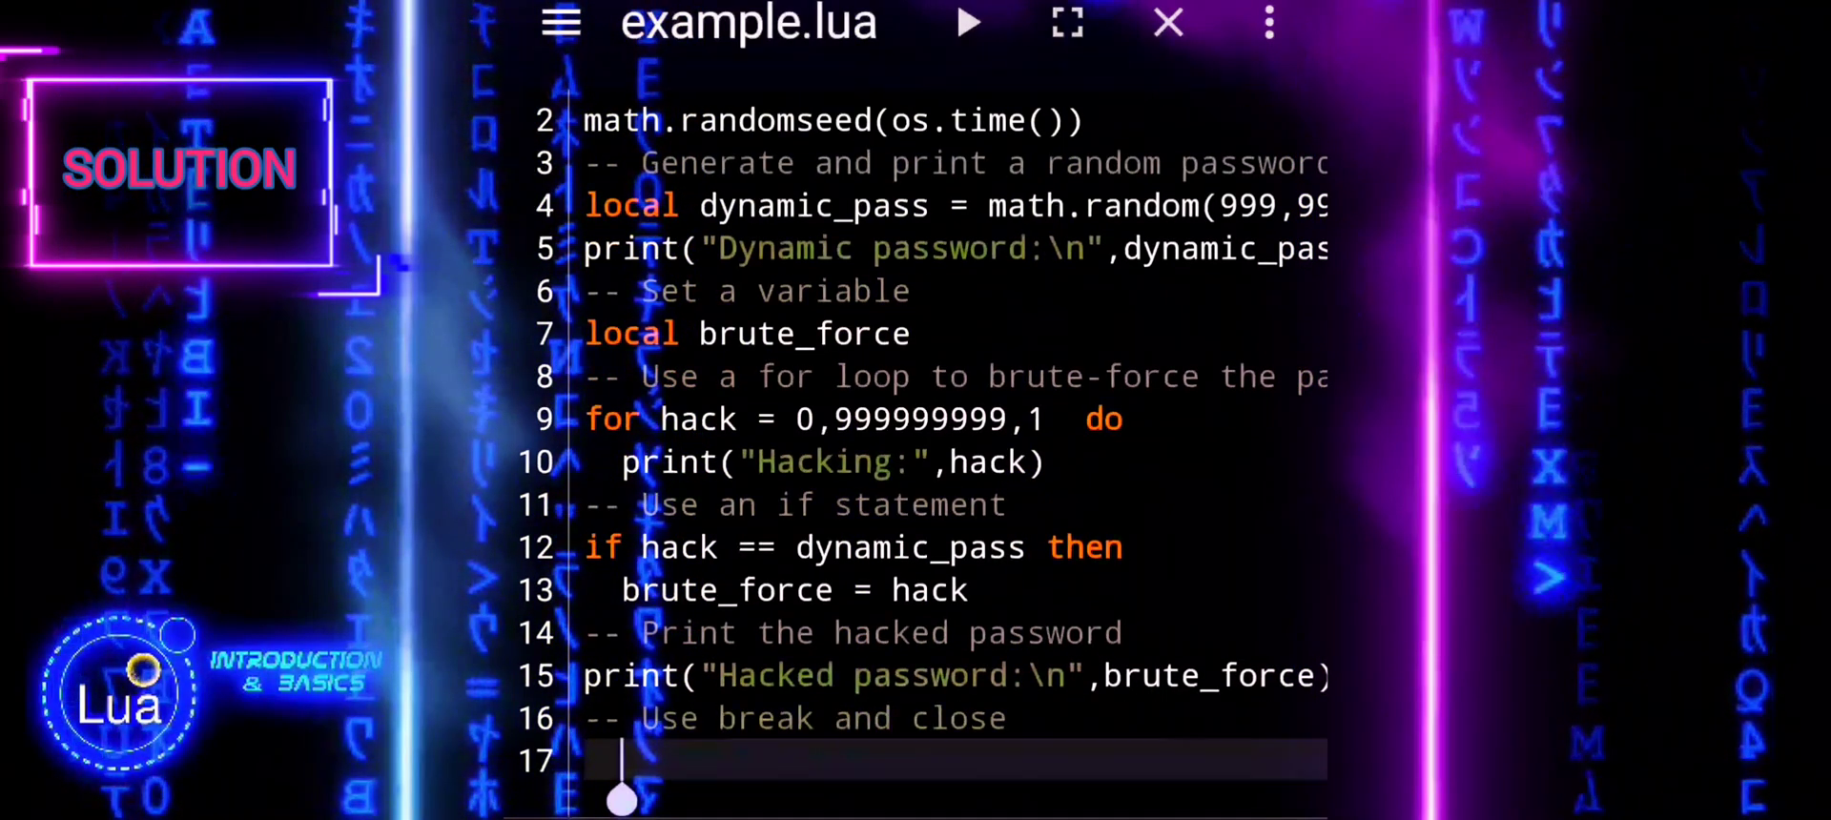
type("break")
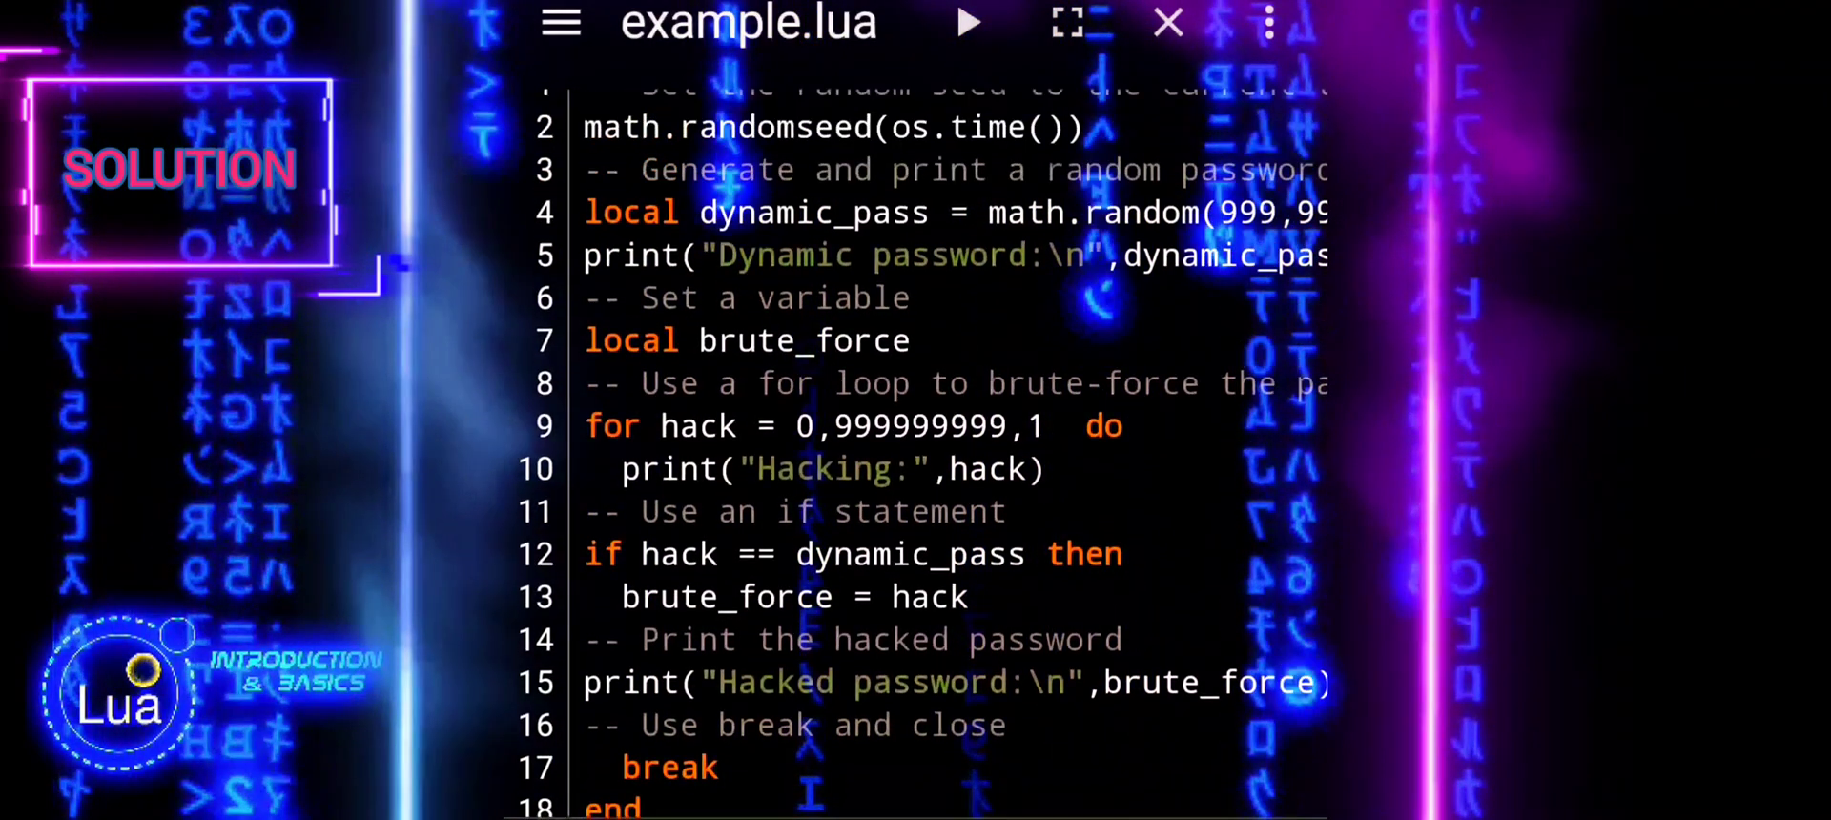
Step: Add the final end closing the loop and run example.lua in the Console
scroll("down", 3)
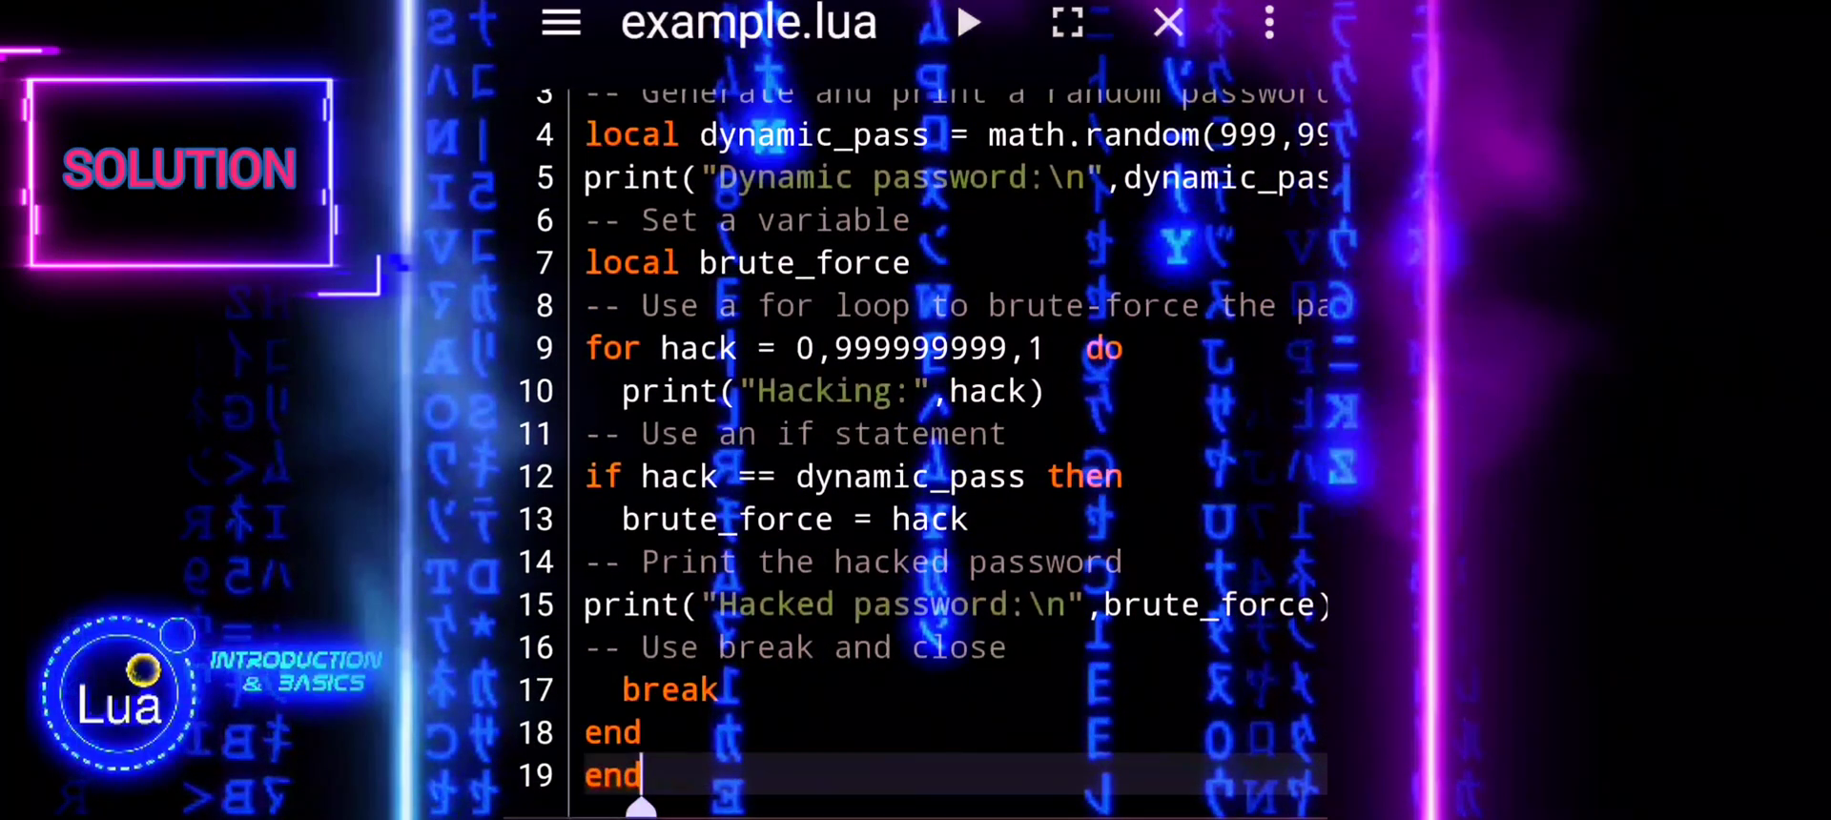
left_click(964, 22)
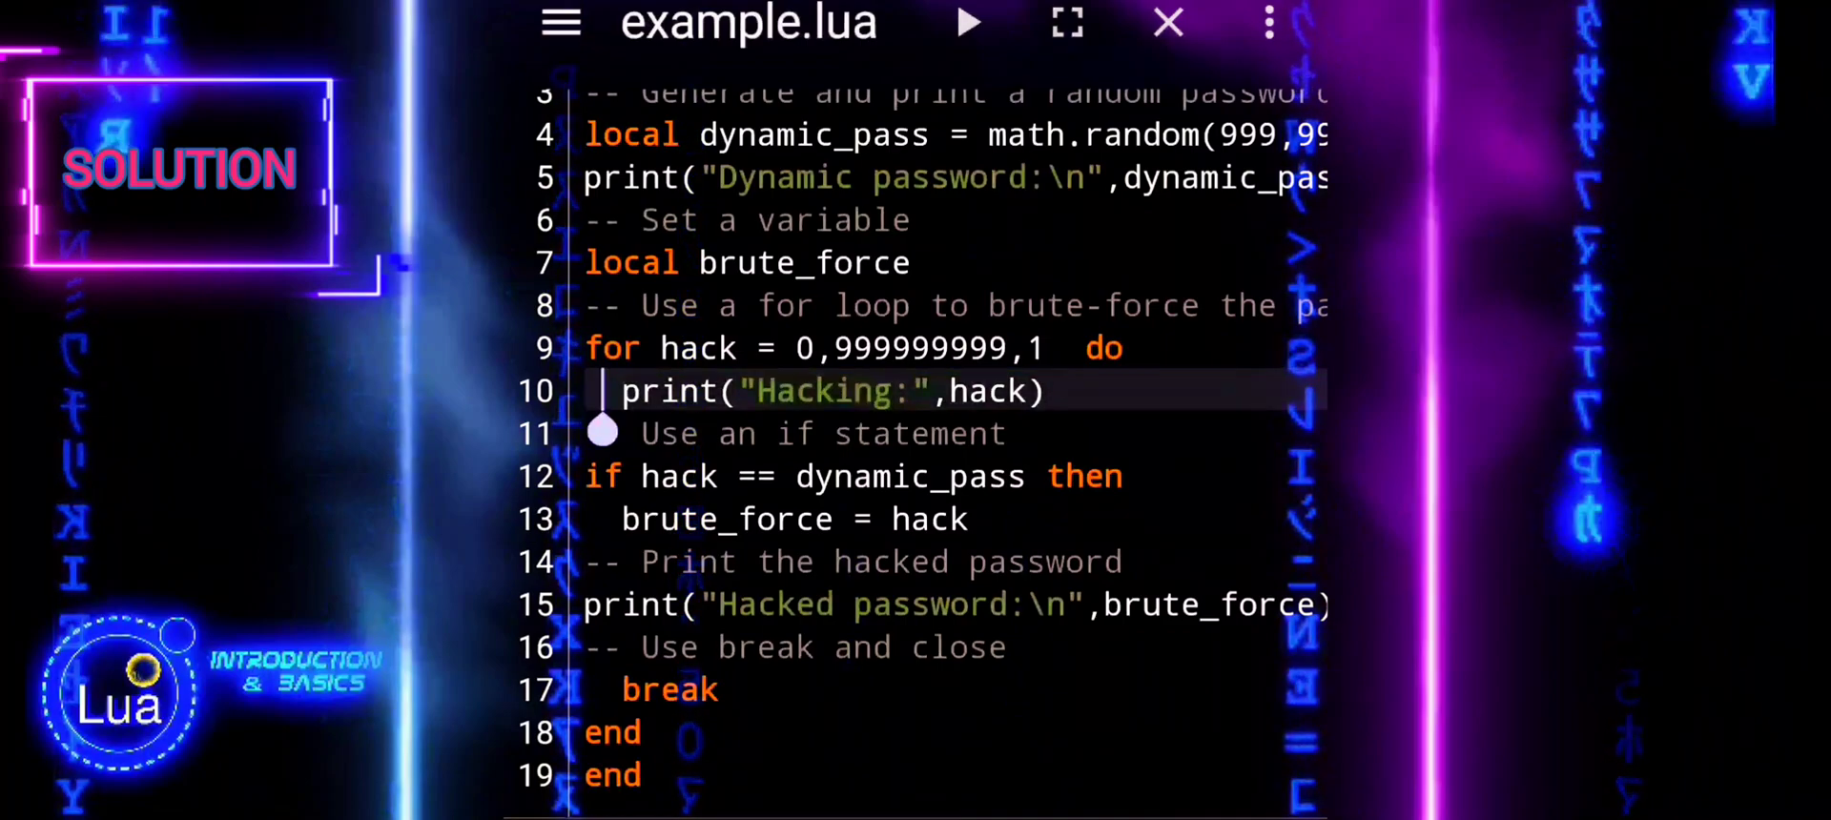
left_click(966, 22)
type("- ")
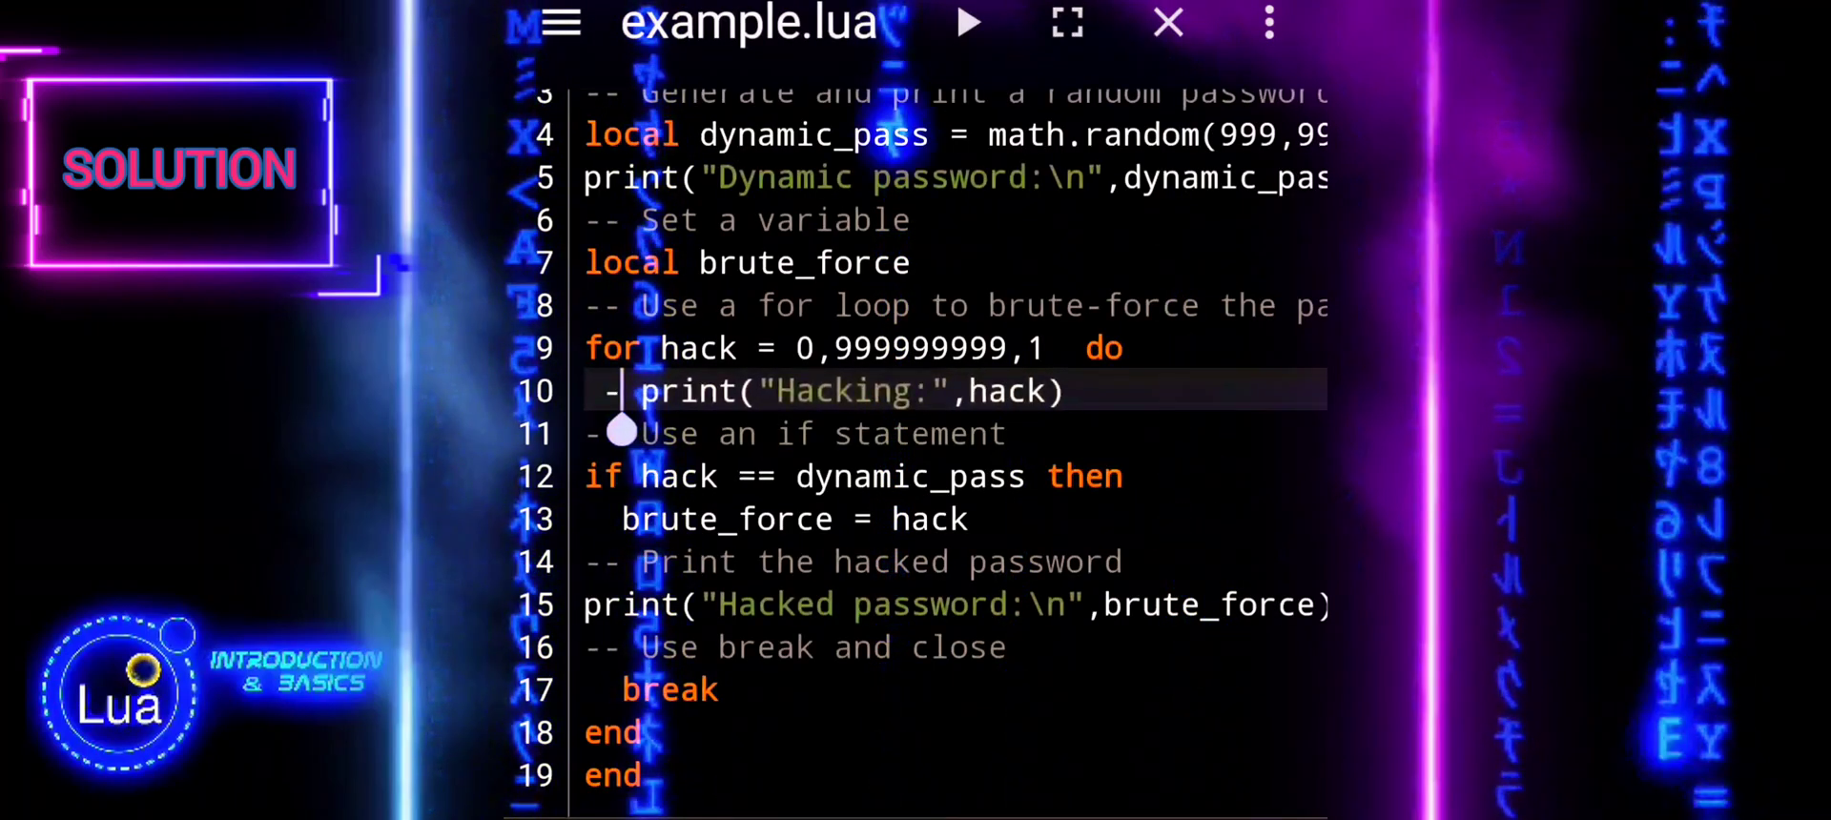
left_click(966, 22)
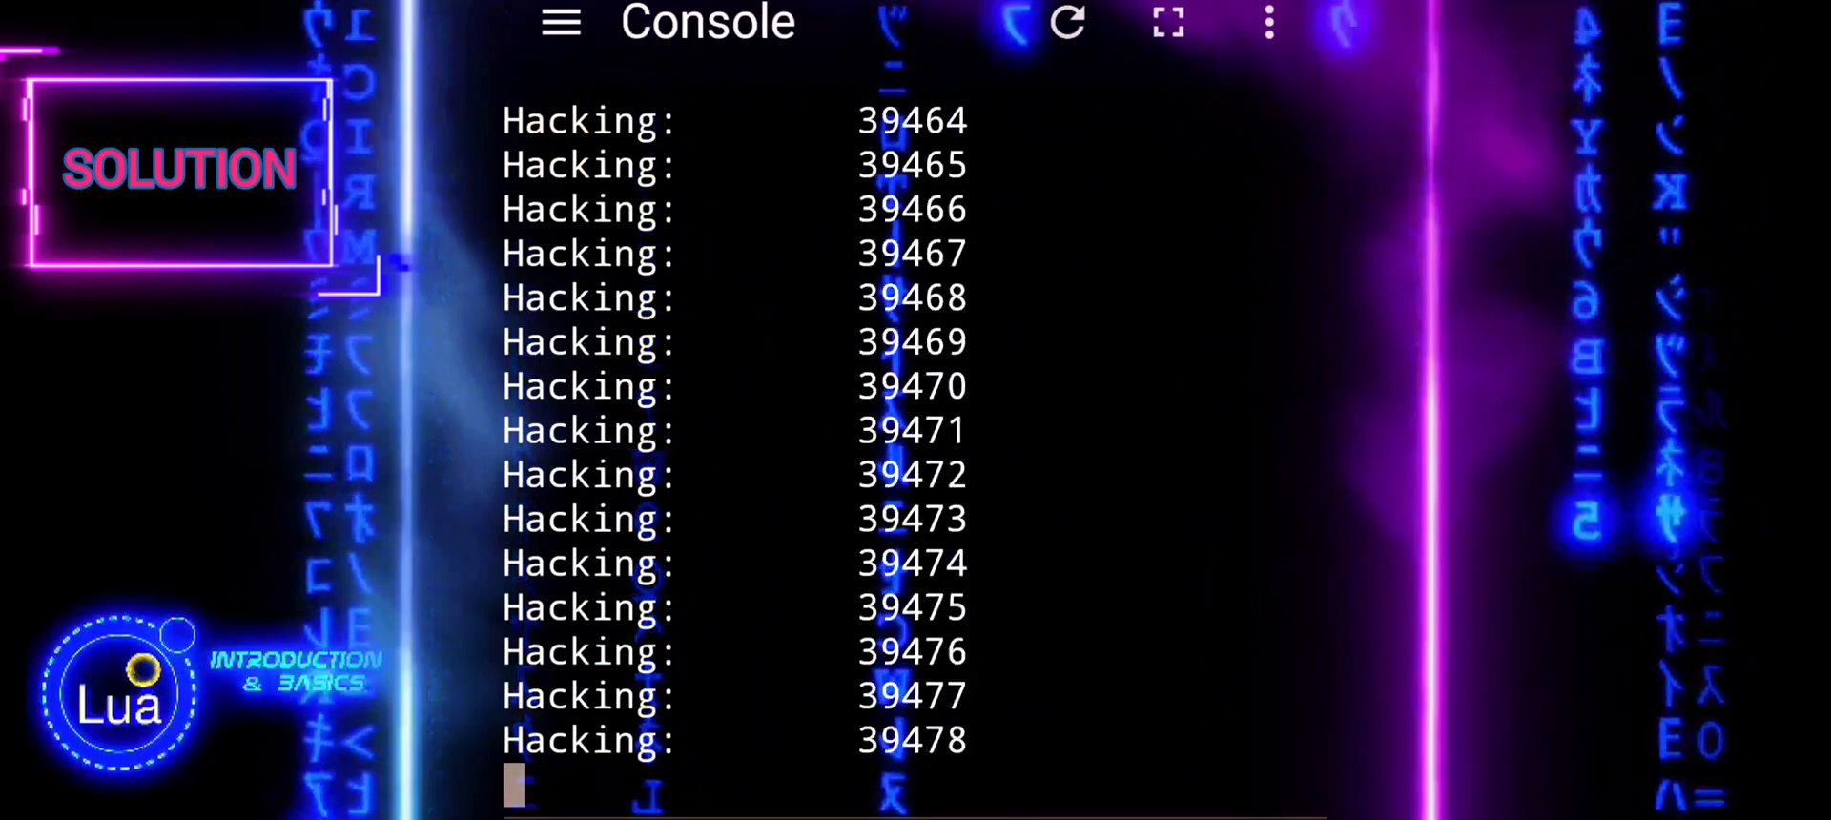